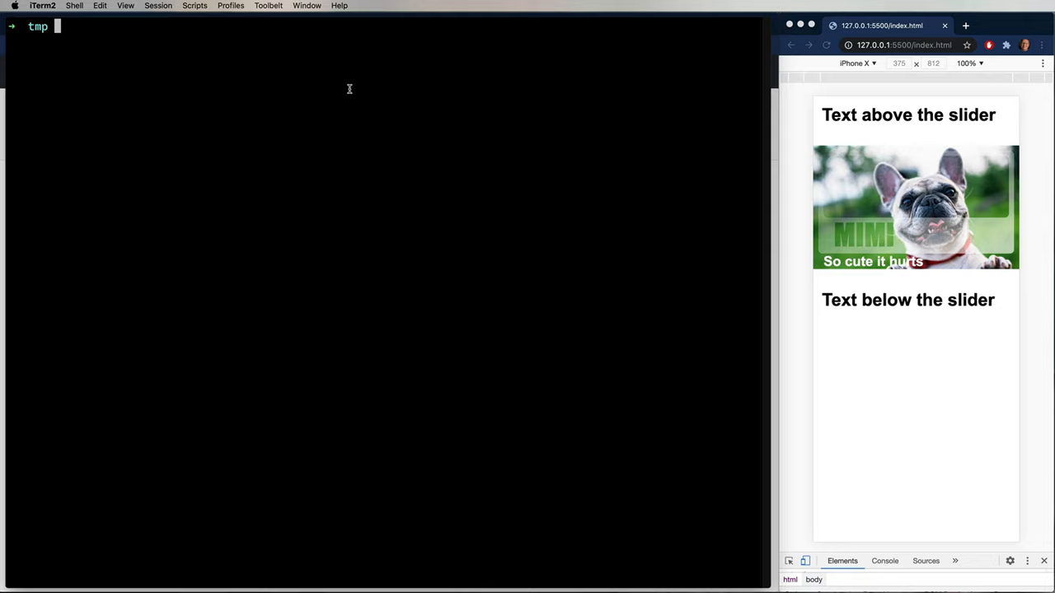
{"action": "mouse_move", "coordinate": [350, 90]}
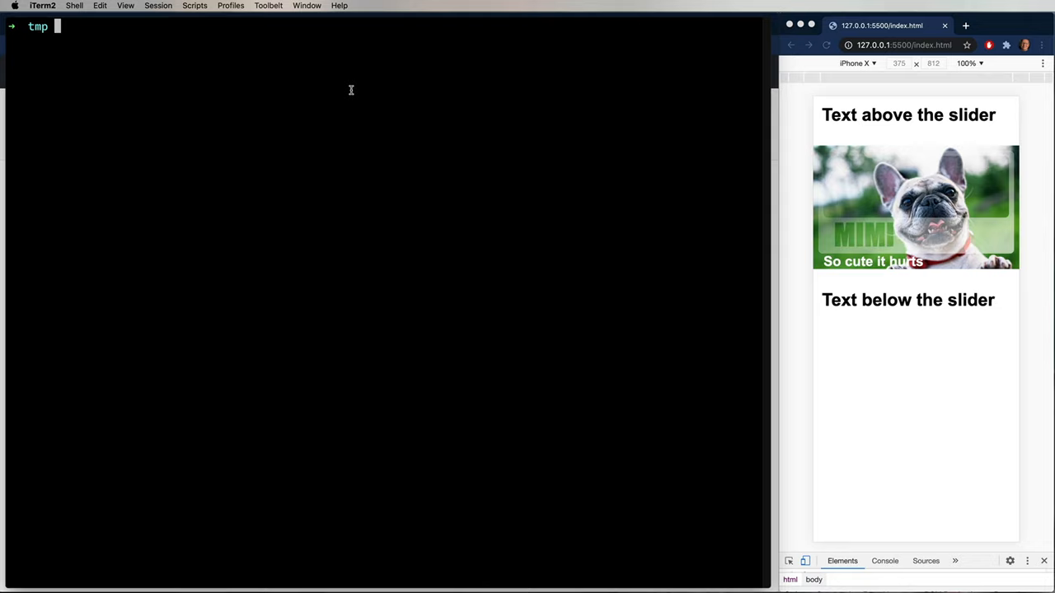
Step: Make a dog-slider folder with empty index.html and index.css, then open it with code
{"action": "type", "text": "mkdir dog-slider"}
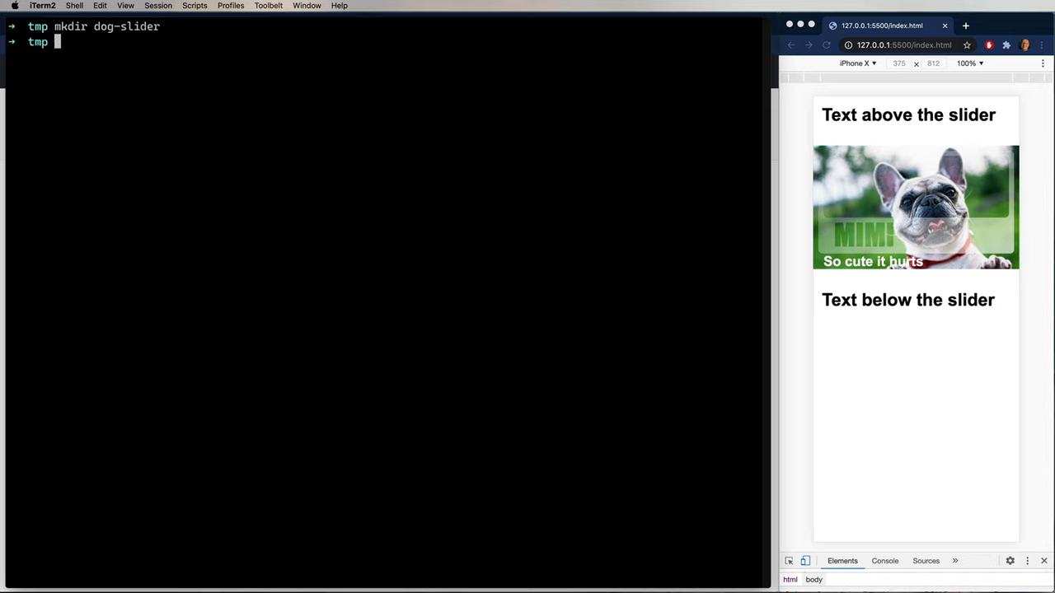
{"action": "type", "text": "cd dog-slider"}
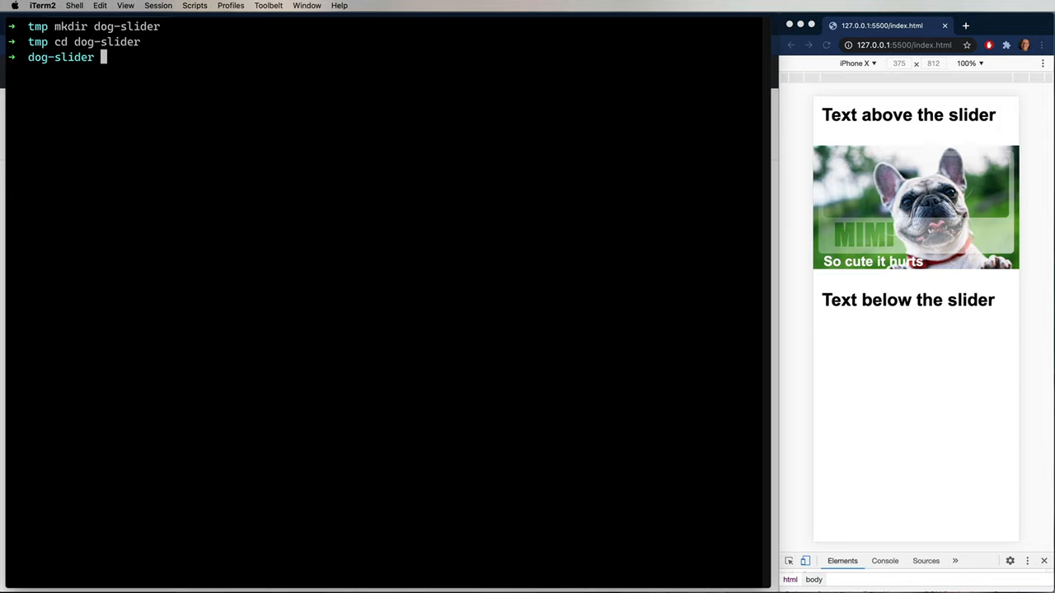
{"action": "type", "text": "touch index.html"}
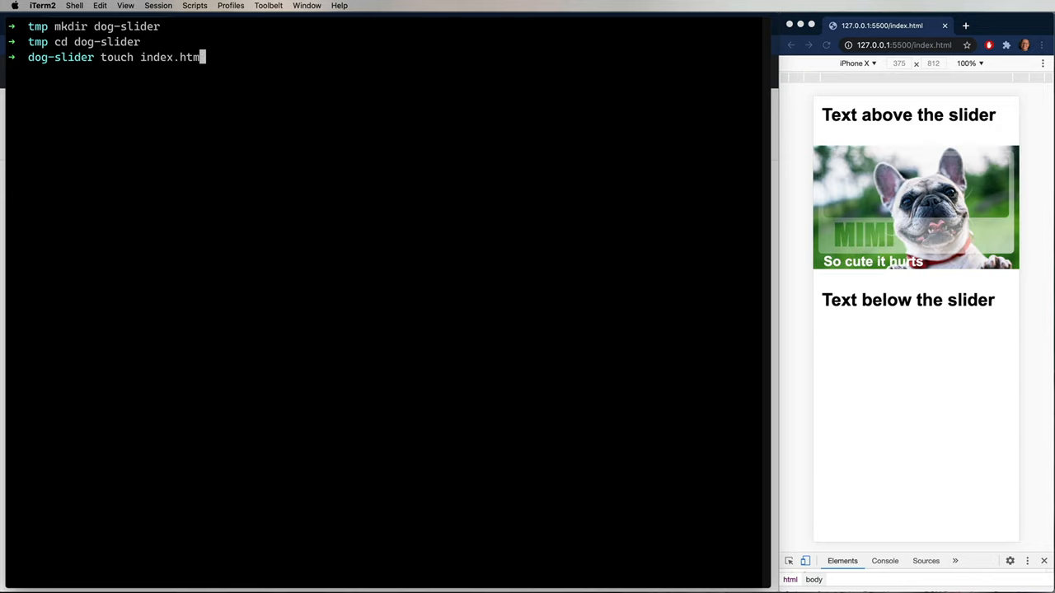
{"action": "type", "text": "index.css"}
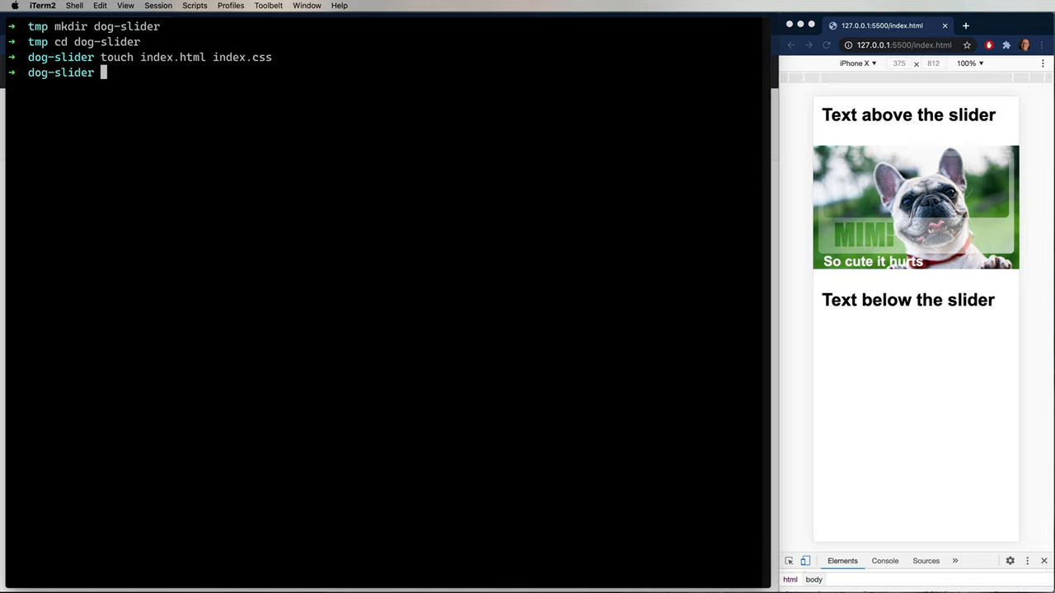
{"action": "type", "text": "code ."}
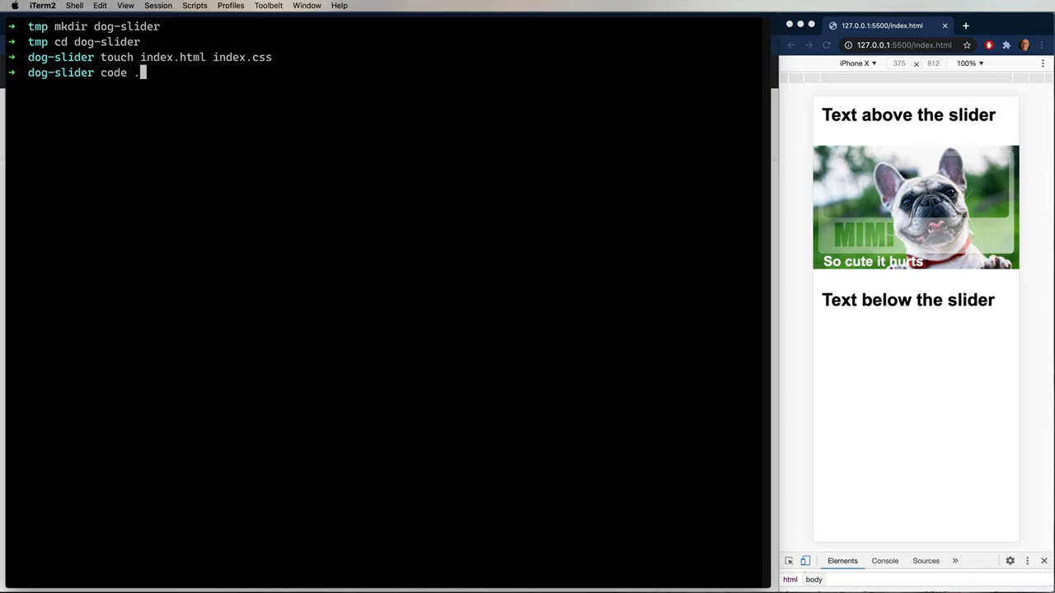
{"action": "key", "text": "enter"}
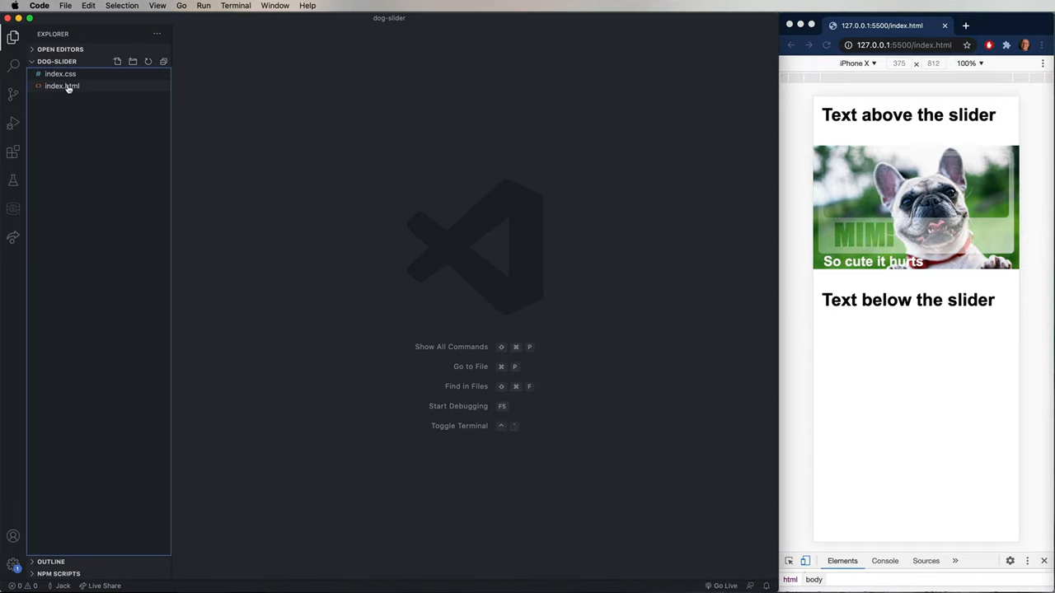
Step: Write index.html linking index.css stylesheet with a Hello! body, and find the Live Server extension
{"action": "left_click", "coordinate": [62, 86]}
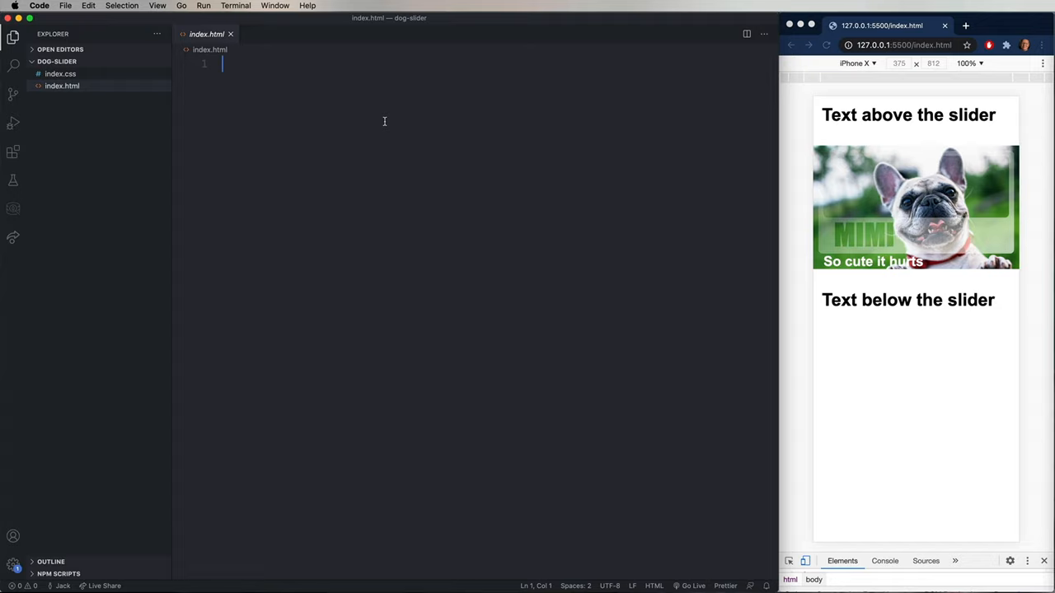
{"action": "type", "text": "html>"}
{"action": "type", "text": "<link rel"}
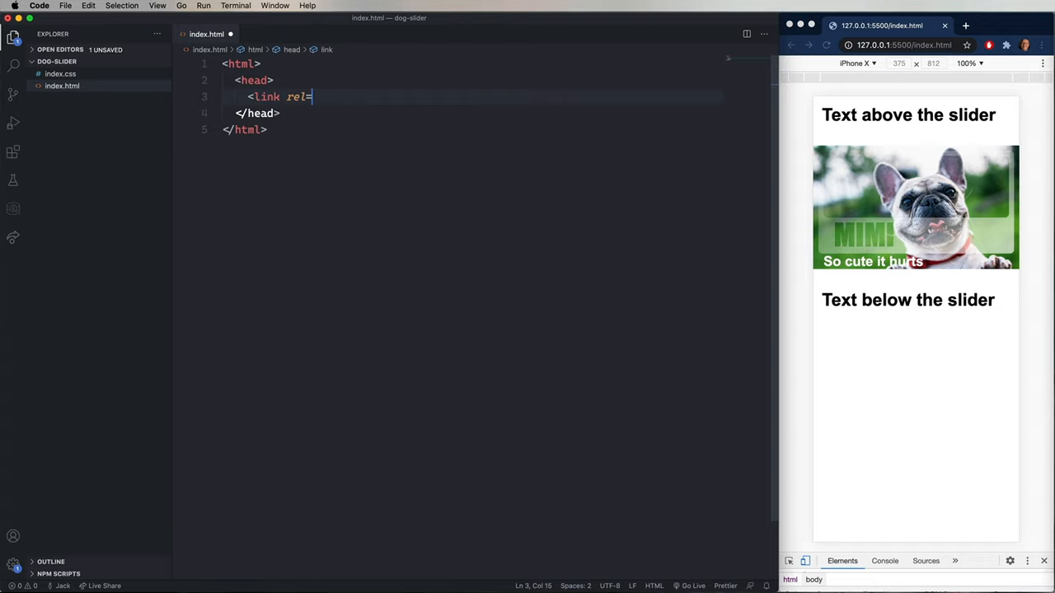
{"action": "type", "text": "=\""}
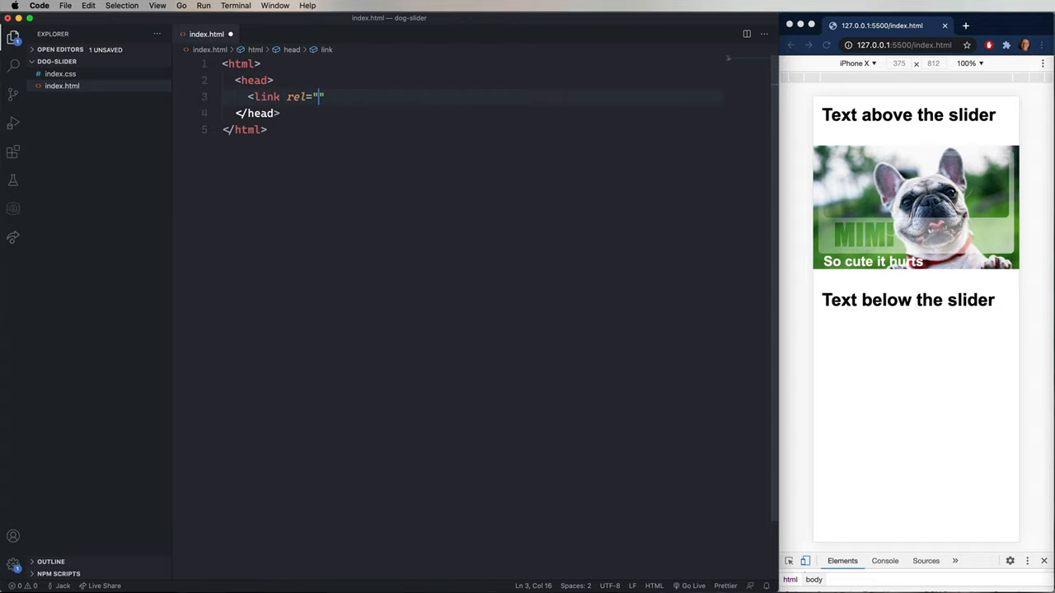
{"action": "type", "text": "stylesheet"}
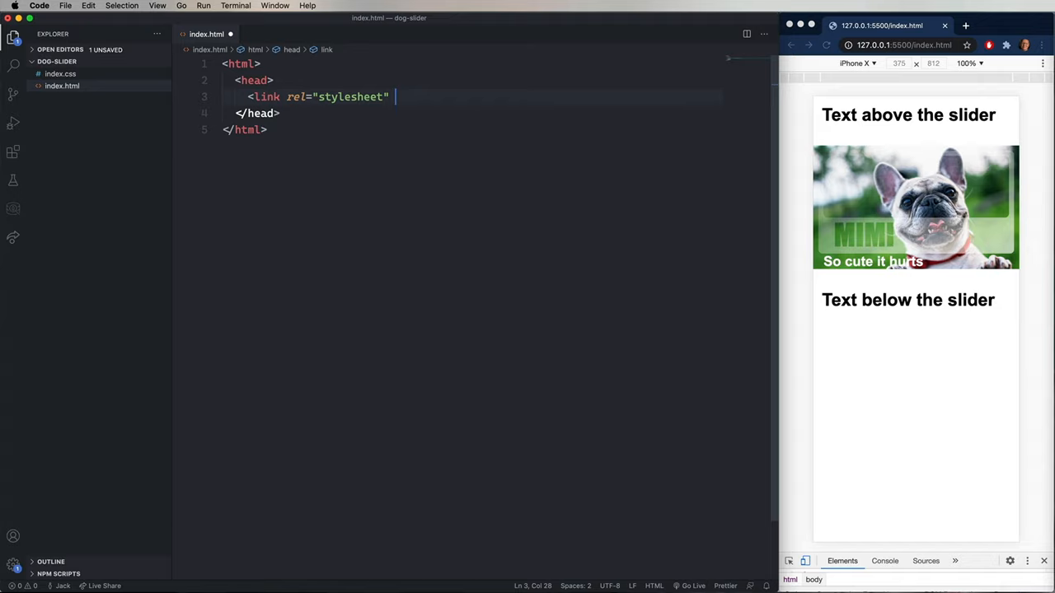
{"action": "type", "text": "href=\"index.css\""}
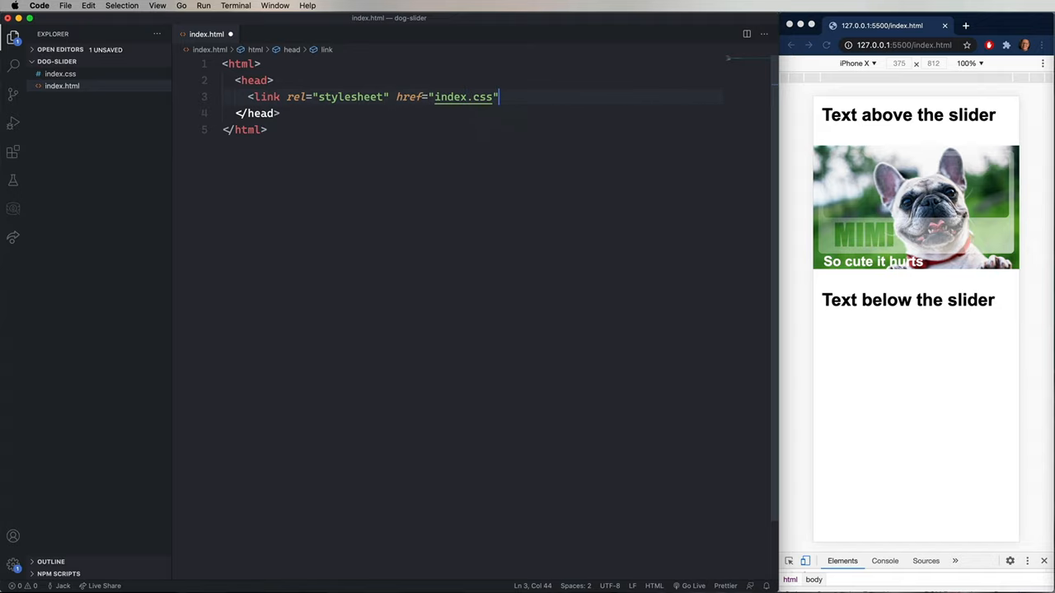
{"action": "type", "text": "/>"}
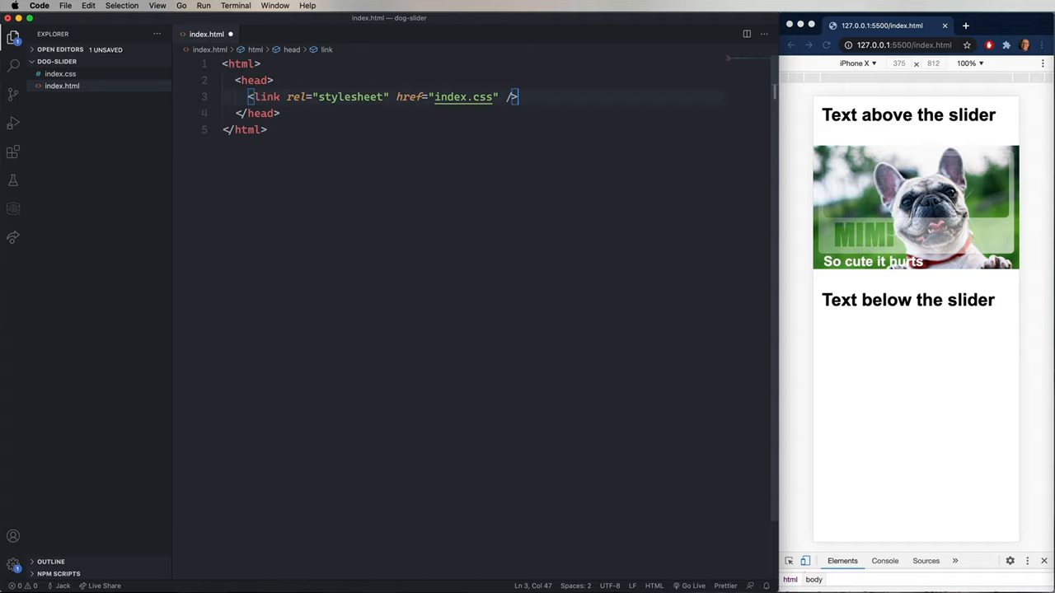
{"action": "type", "text": "<body>"}
{"action": "type", "text": "Hello!"}
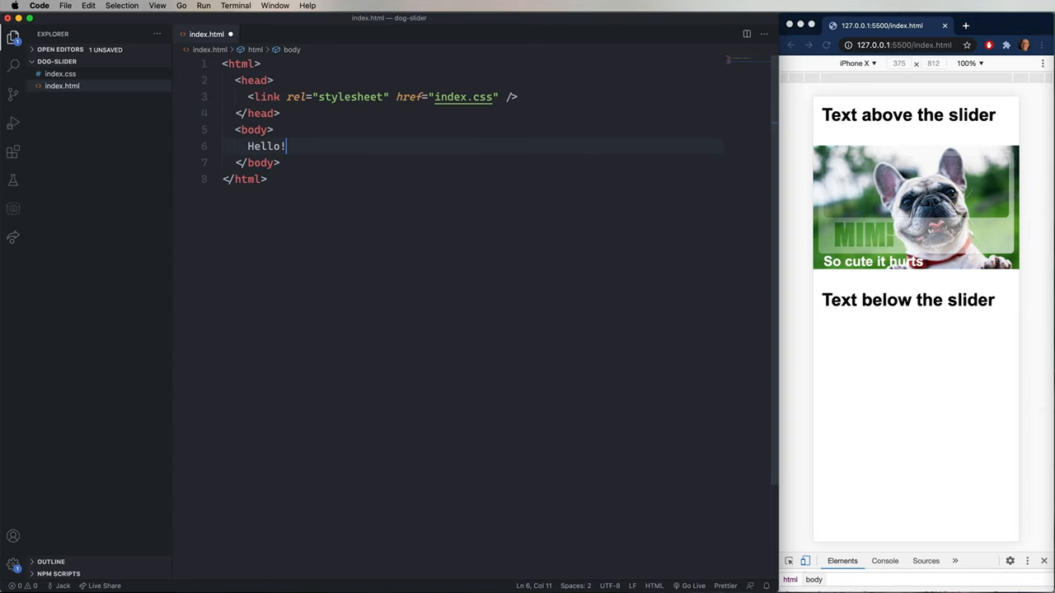
{"action": "left_click", "coordinate": [13, 152]}
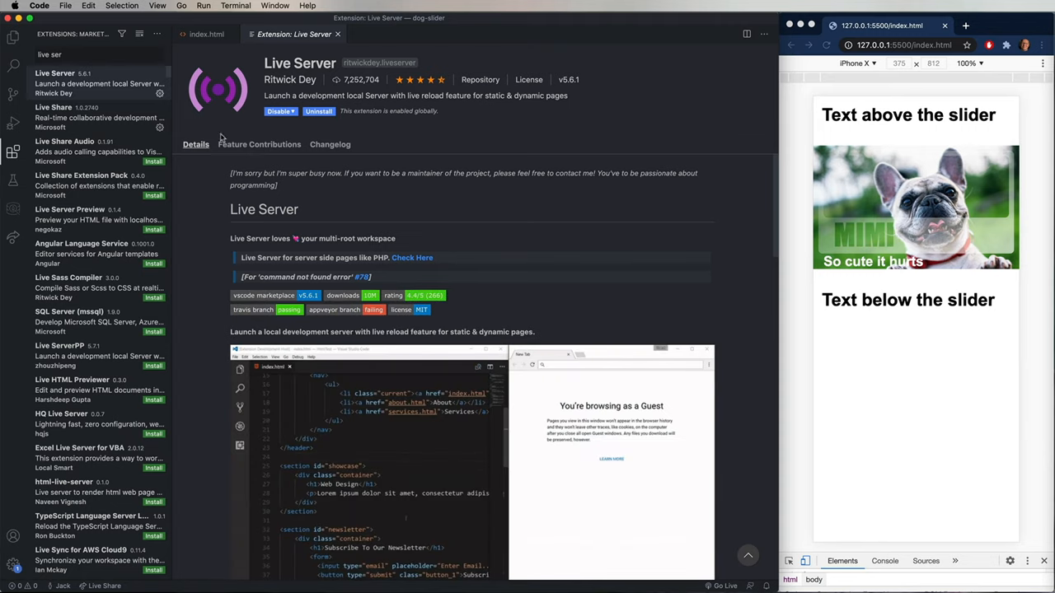
Step: Serve the page with Live Server and preview it in Chrome DevTools' iPhone X device view
{"action": "left_click", "coordinate": [207, 34]}
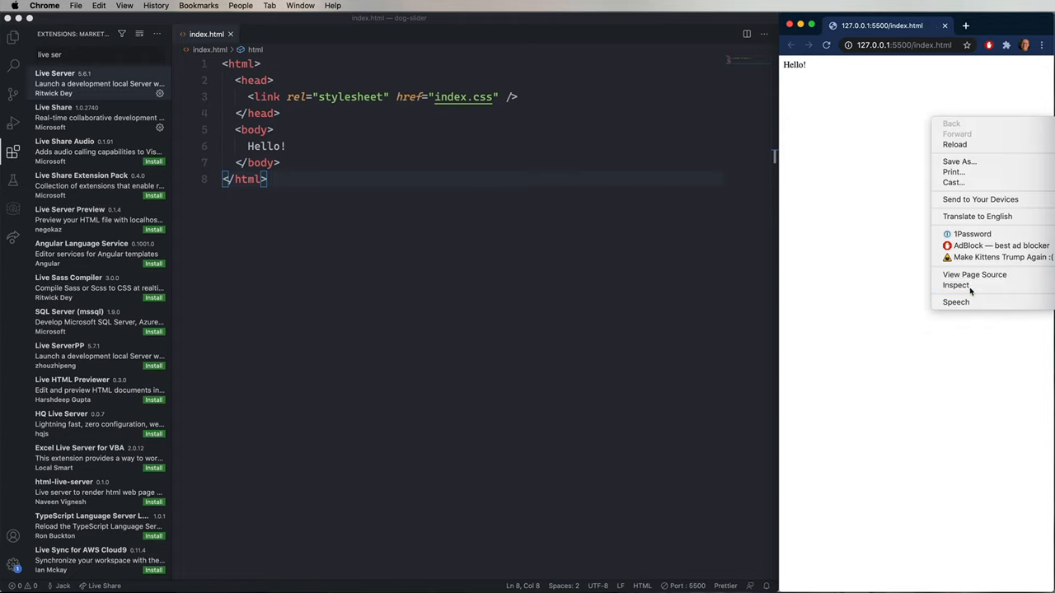
{"action": "left_click", "coordinate": [956, 285]}
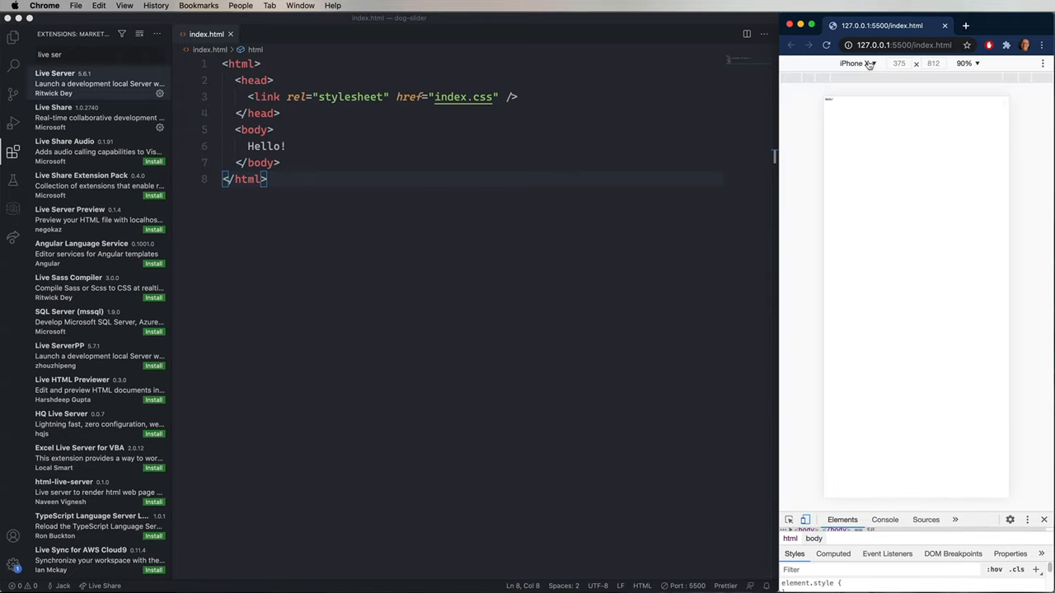
{"action": "left_click", "coordinate": [857, 64]}
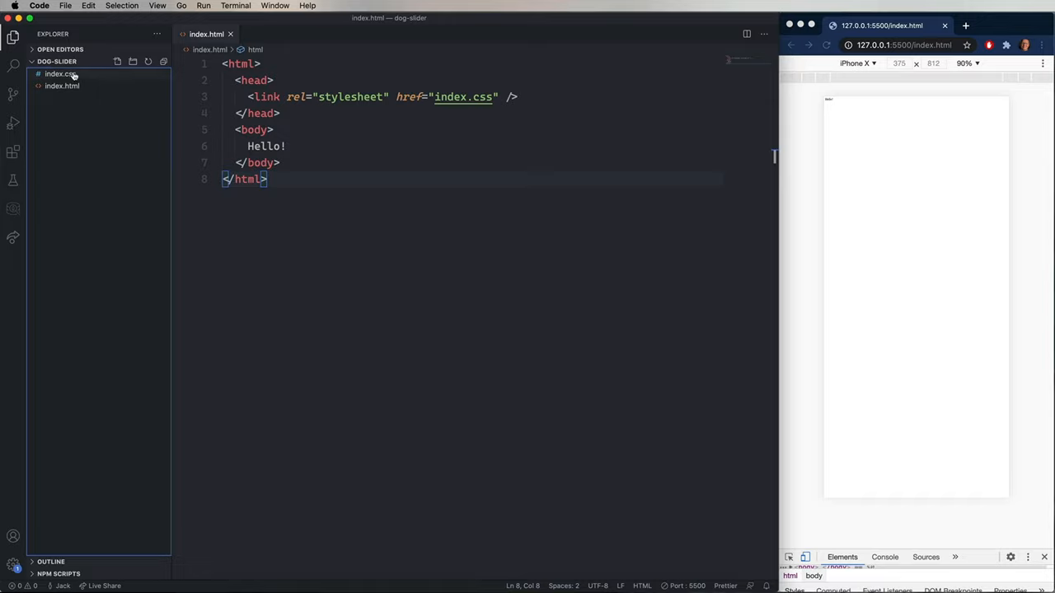
Step: In index.css give body margin 0 and Arial, Helvetica, sans-serif, add an h1 rule
{"action": "left_click", "coordinate": [60, 73]}
{"action": "type", "text": "padding: 0;"}
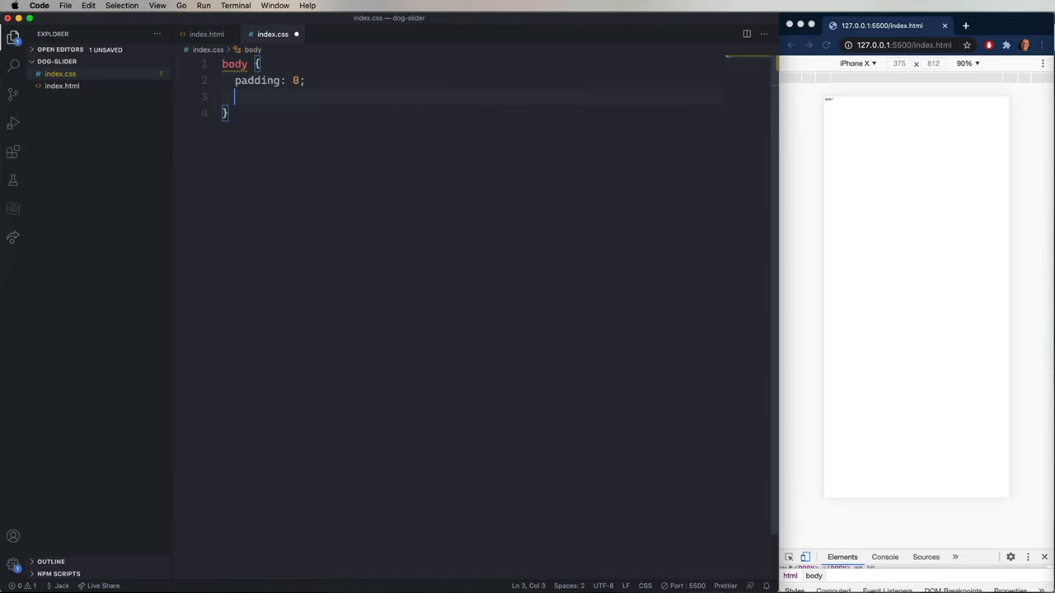
{"action": "type", "text": "margin: 0;"}
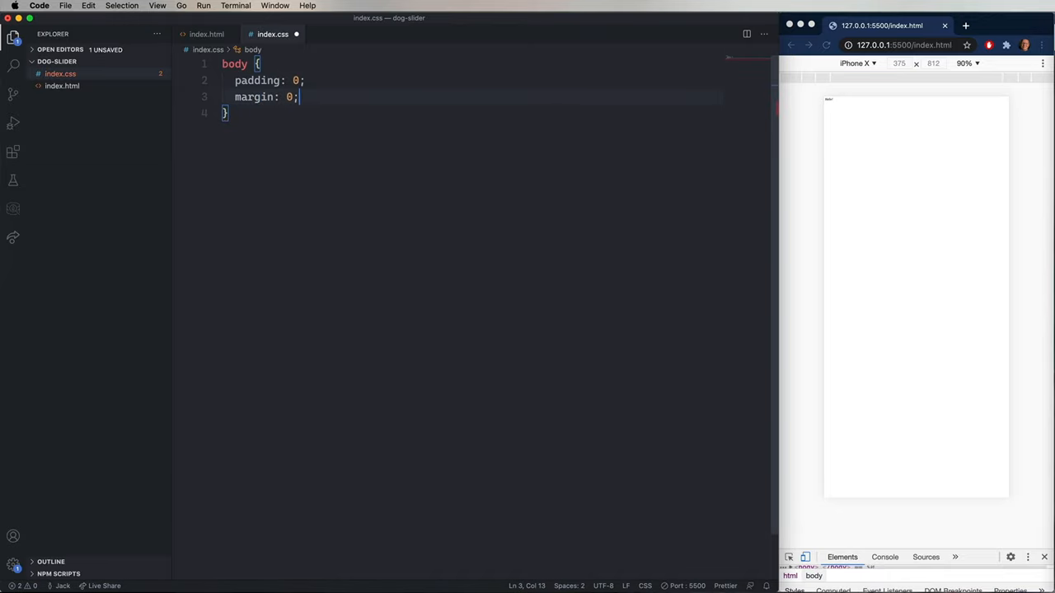
{"action": "type", "text": "font-family"}
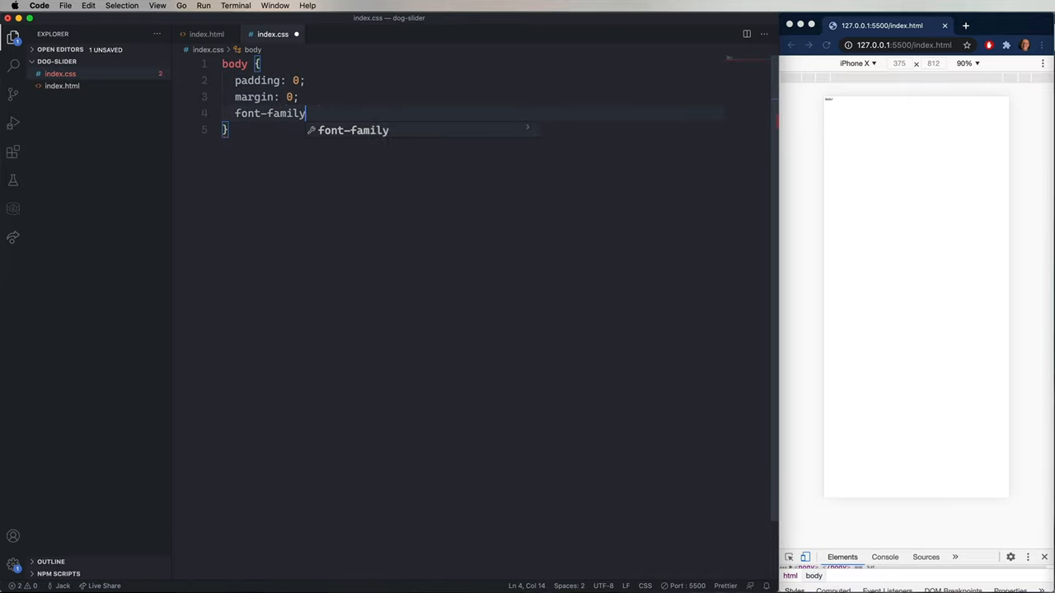
{"action": "type", "text": ": Arial, Helvetica, sans-serif;"}
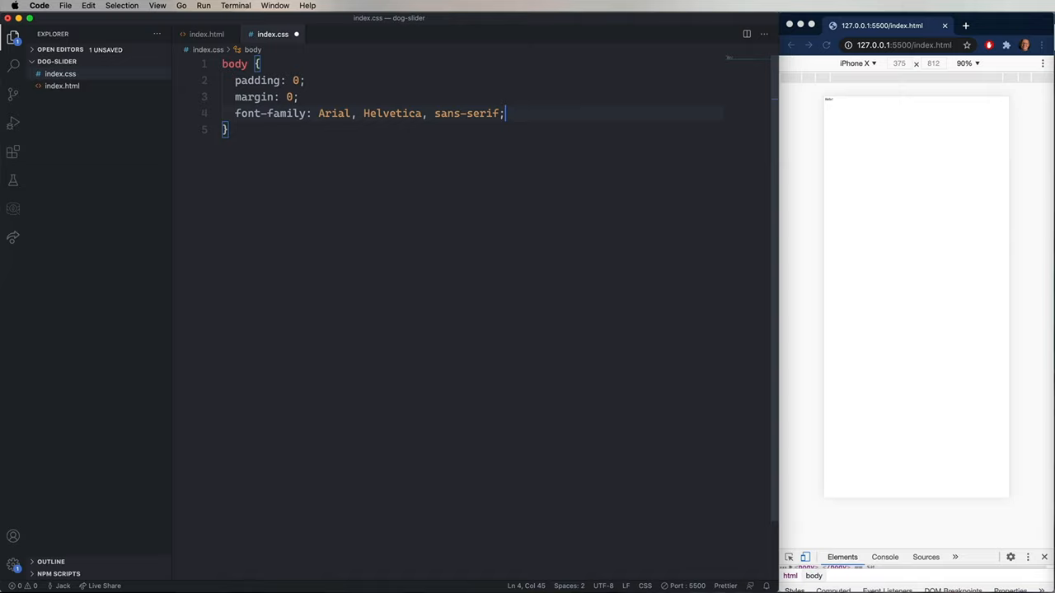
{"action": "type", "text": "h1 {"}
{"action": "type", "text": "padding: 1rem;"}
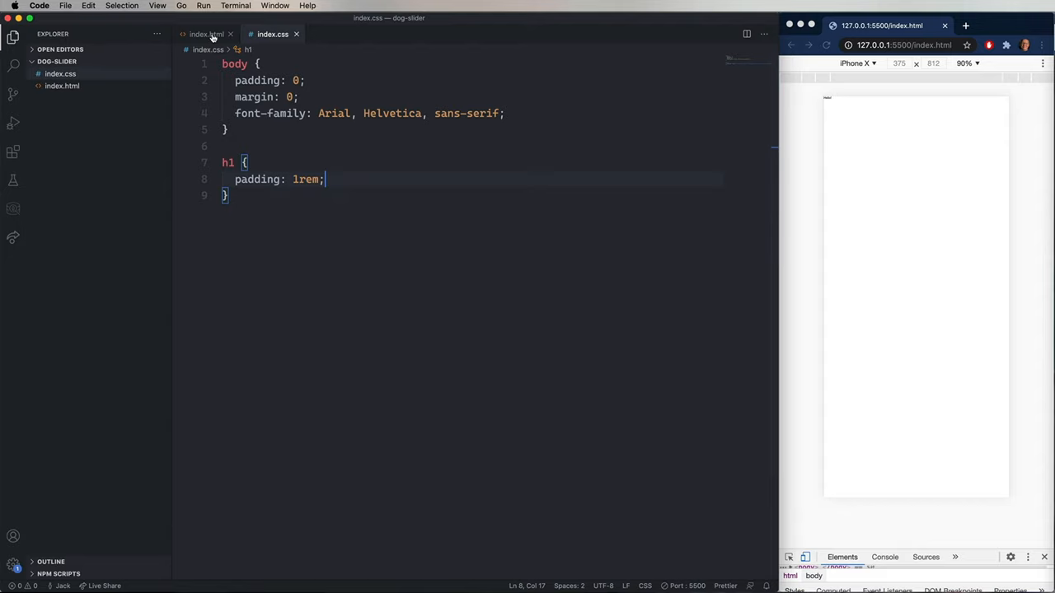
{"action": "left_click", "coordinate": [206, 33]}
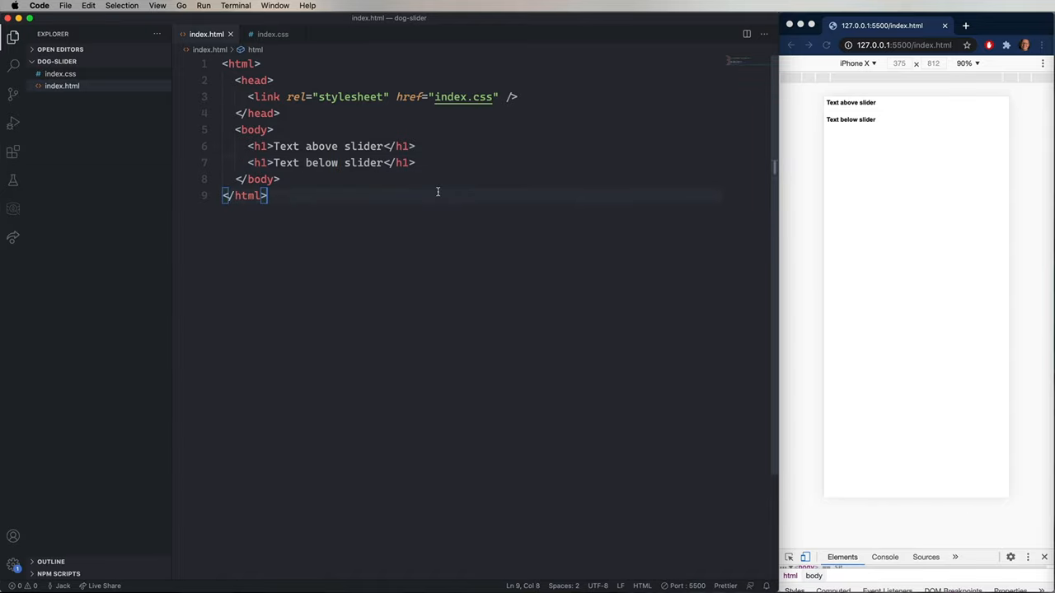
Step: Add an svg with width 100%, viewBox "0 0 100 60" and id "carousel"
{"action": "type", "text": "<svg></svg>"}
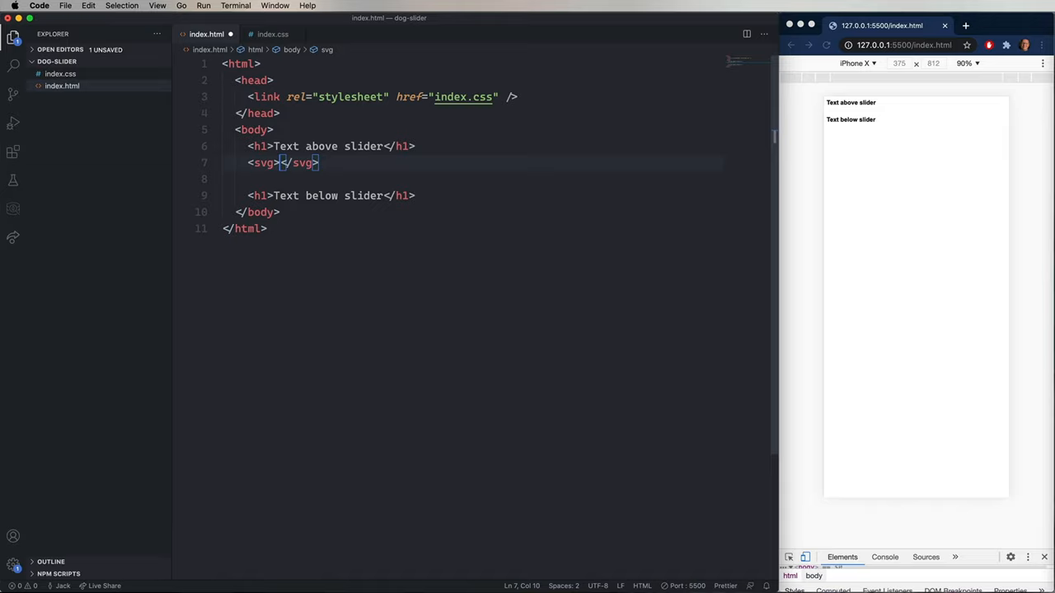
{"action": "type", "text": "width="}
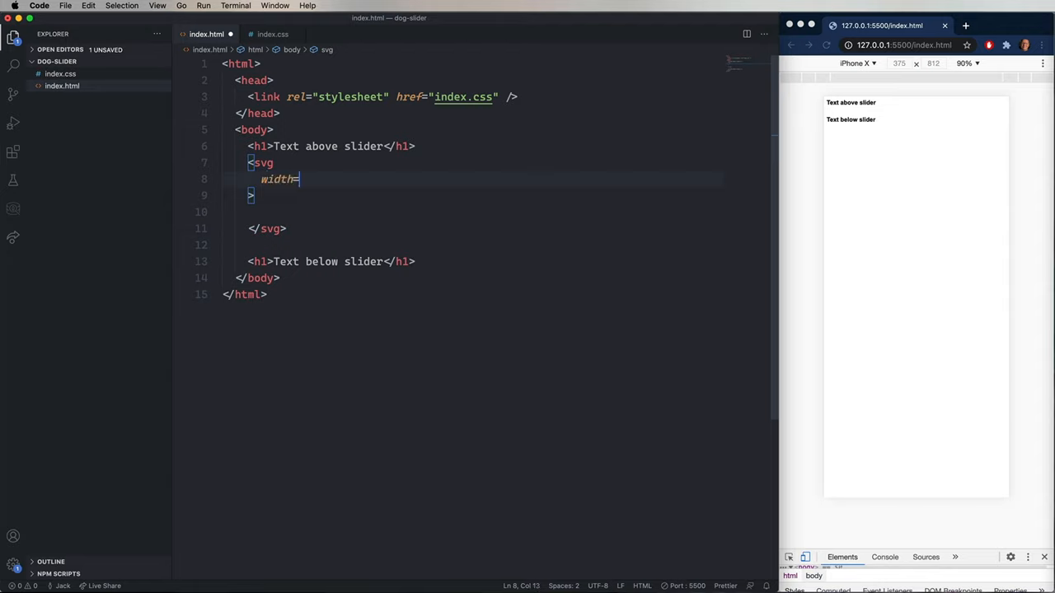
{"action": "type", "text": "\"100%\""}
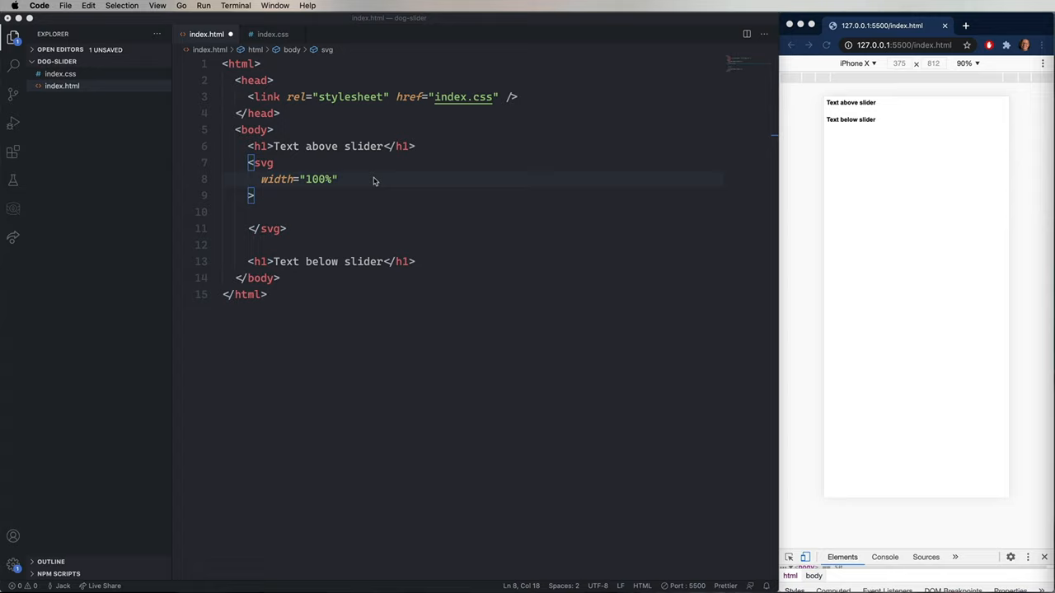
{"action": "left_click", "coordinate": [337, 179]}
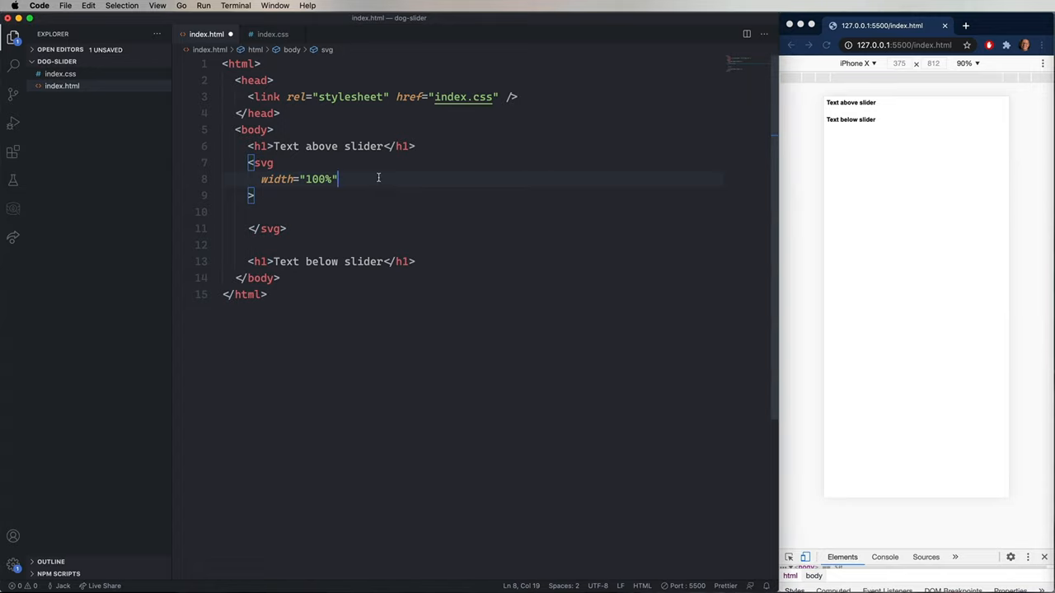
{"action": "type", "text": "viewBox=\"0 0 1"}
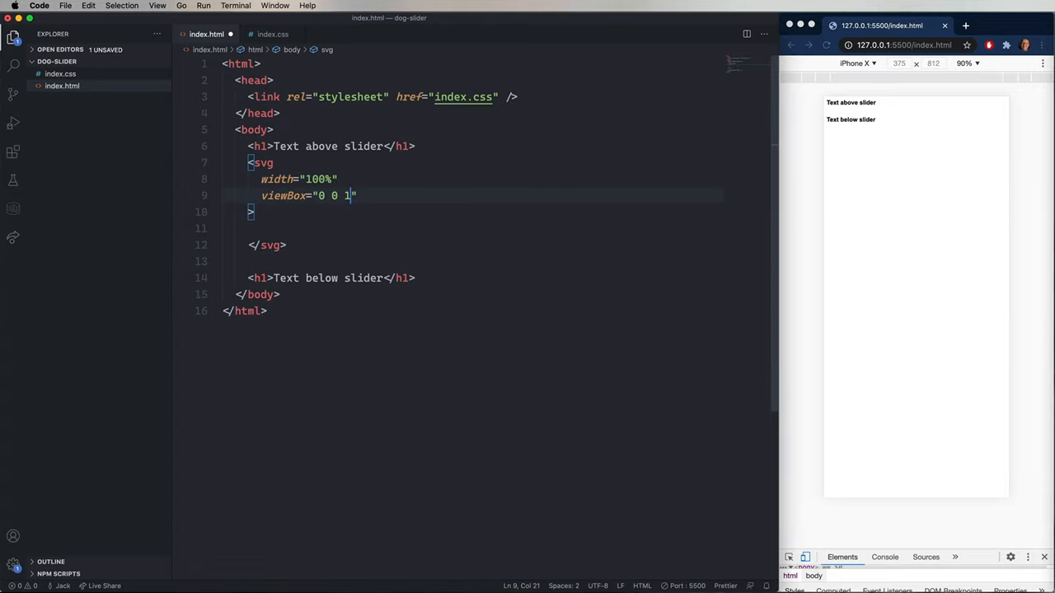
{"action": "type", "text": "00 60"}
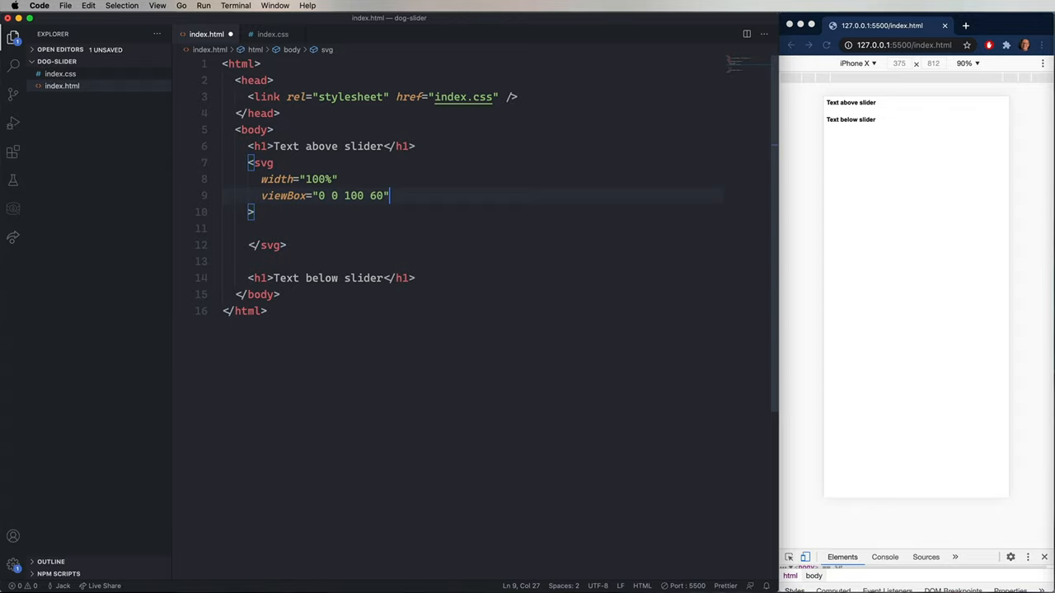
{"action": "type", "text": "id=\"car\""}
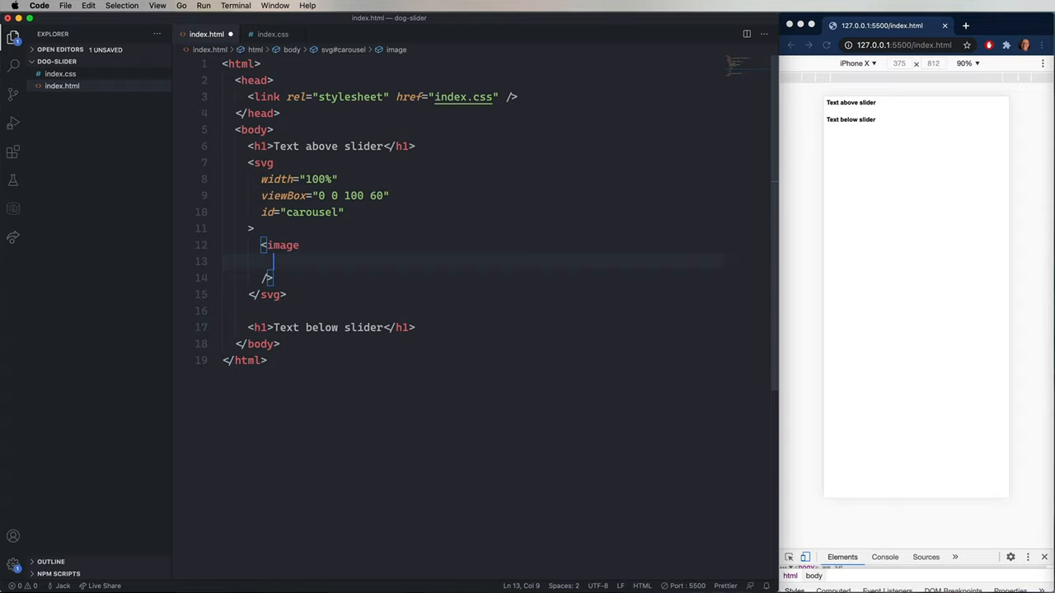
Step: Add image img0 at x 0, y 0, width 100, class dog-image, href placedog.net/900?id=25
{"action": "type", "text": "id=\"img0\""}
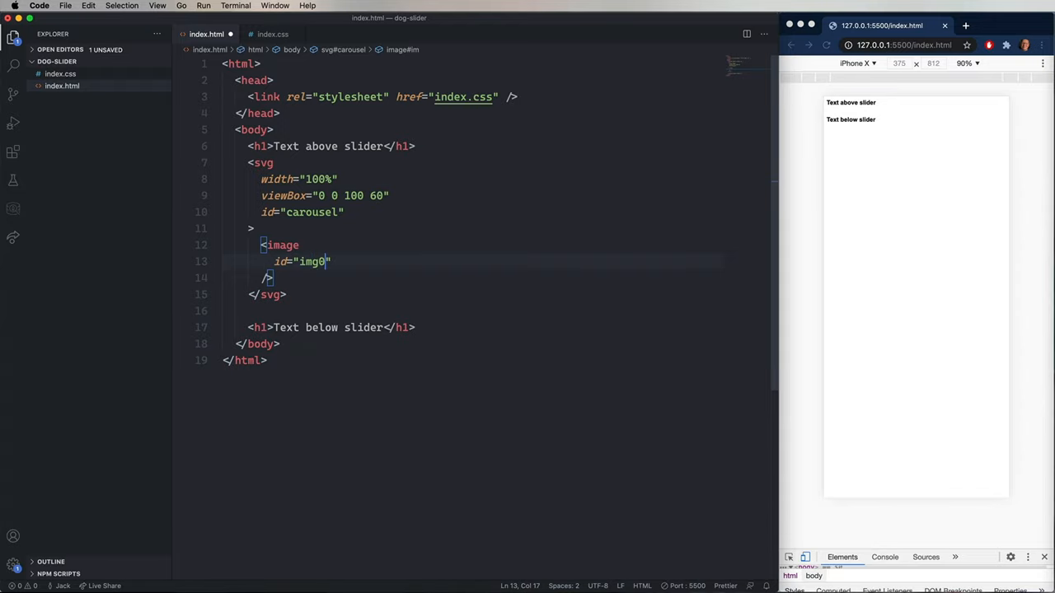
{"action": "type", "text": "x=\"0\""}
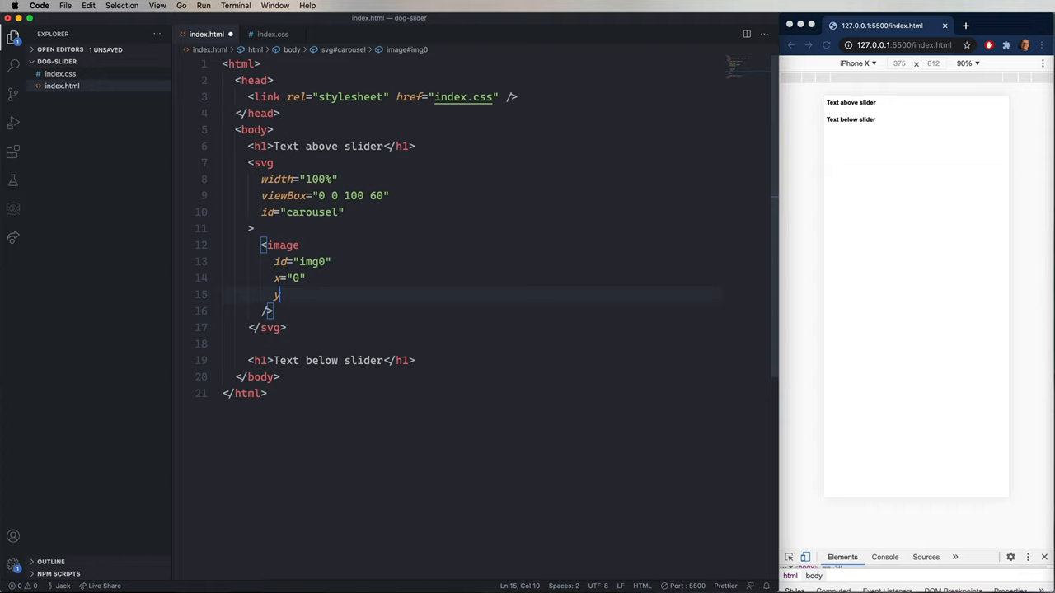
{"action": "type", "text": "=\"0\""}
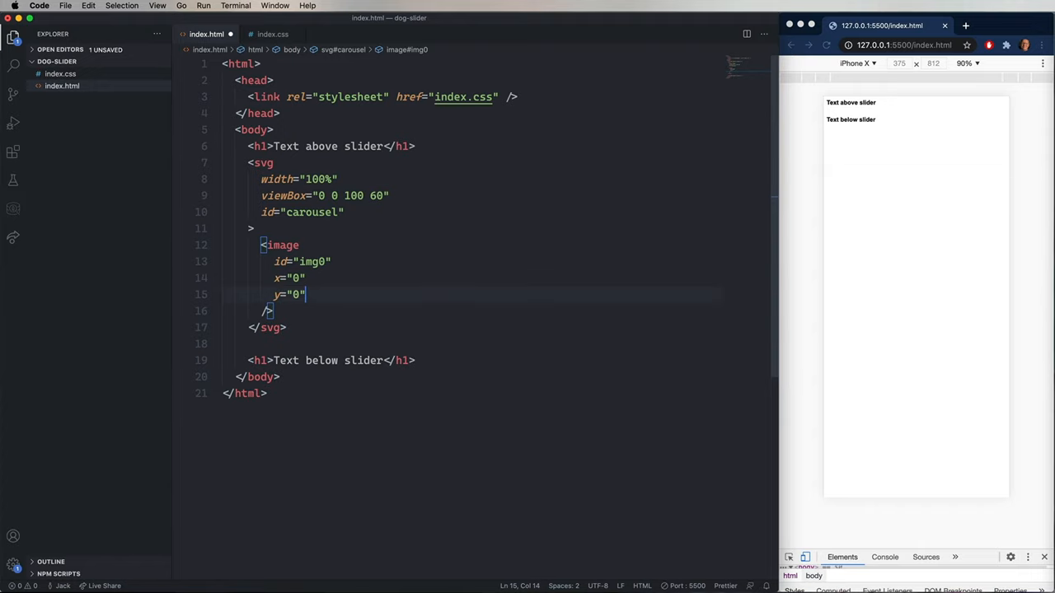
{"action": "type", "text": "width=\"100\""}
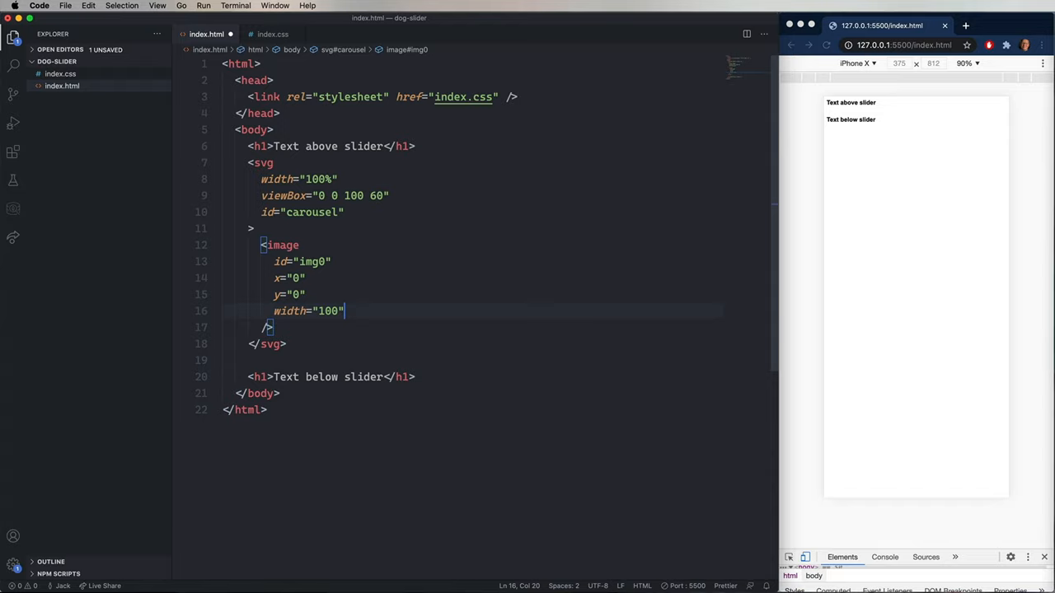
{"action": "type", "text": "class=\"dog-image\""}
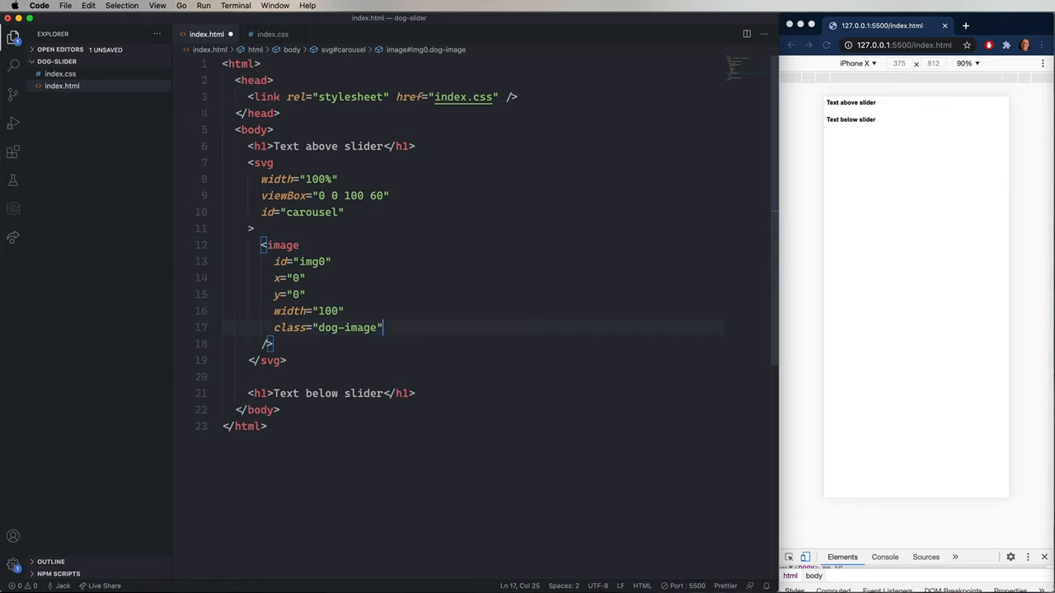
{"action": "type", "text": "href=\"\""}
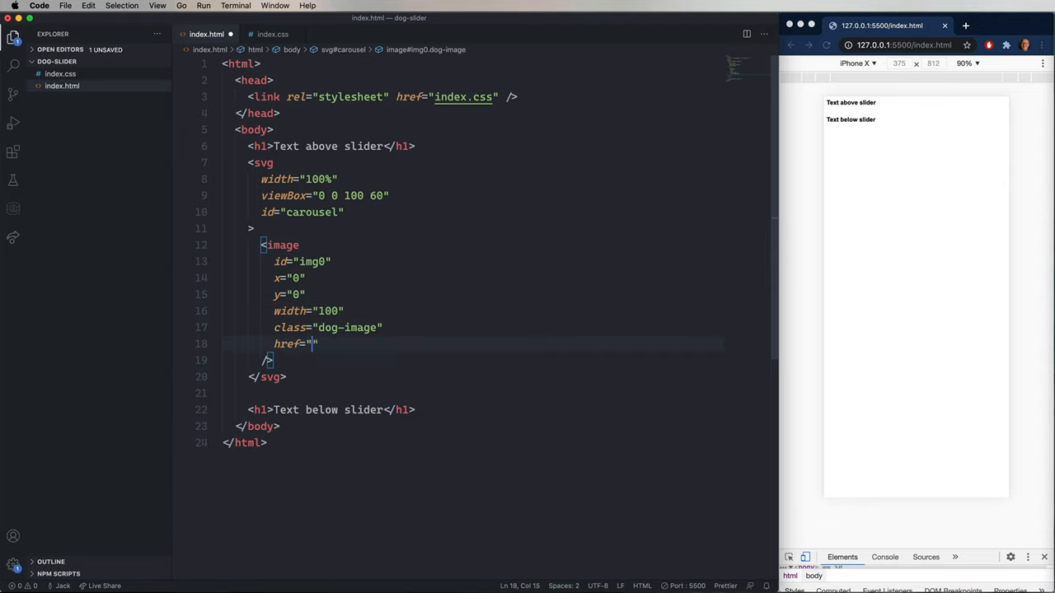
{"action": "type", "text": "http://placedog.net"}
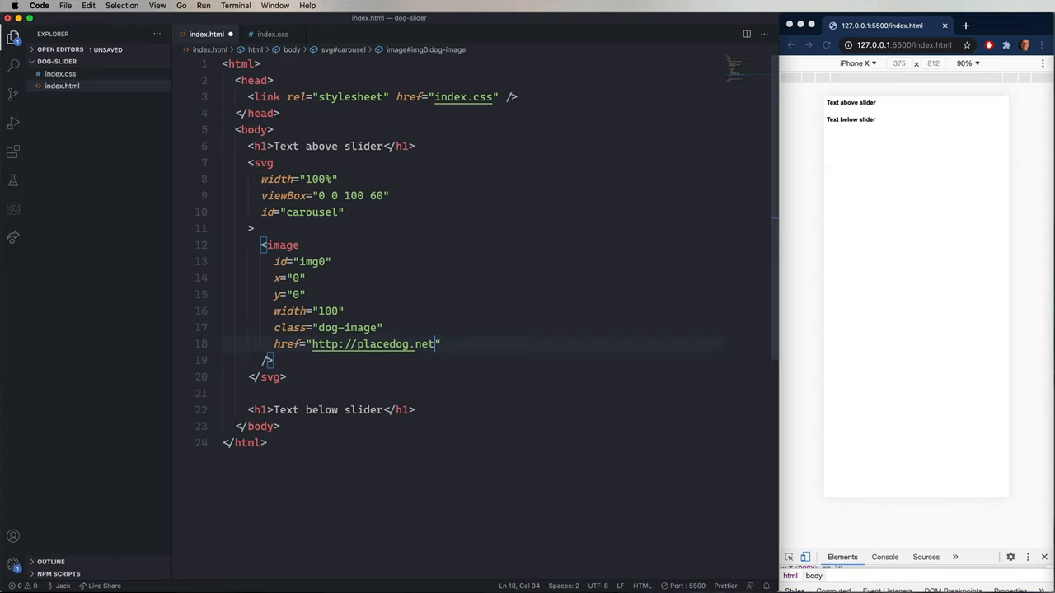
{"action": "type", "text": "/"}
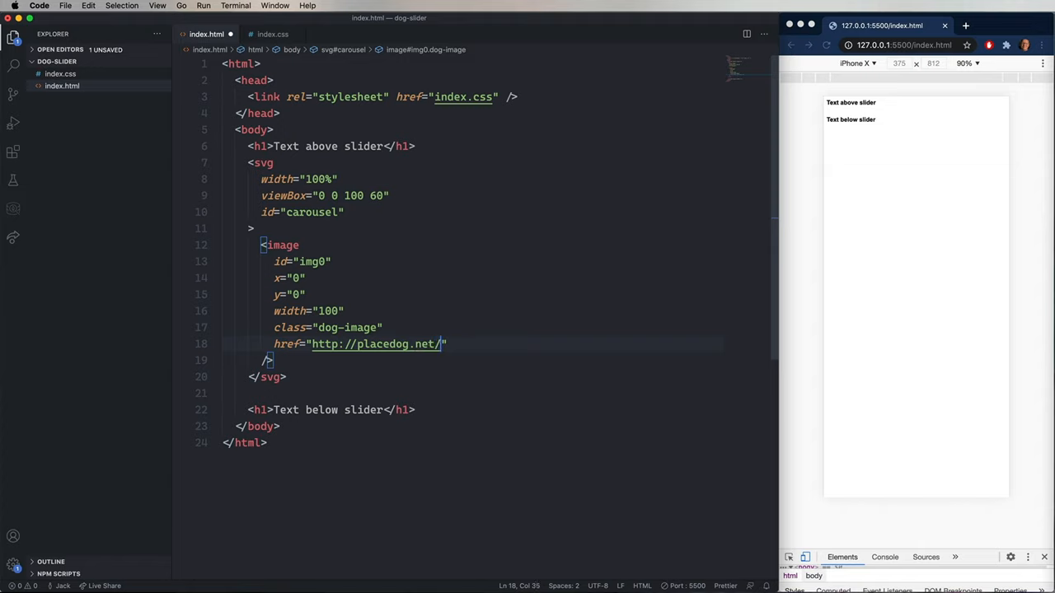
{"action": "type", "text": "900"}
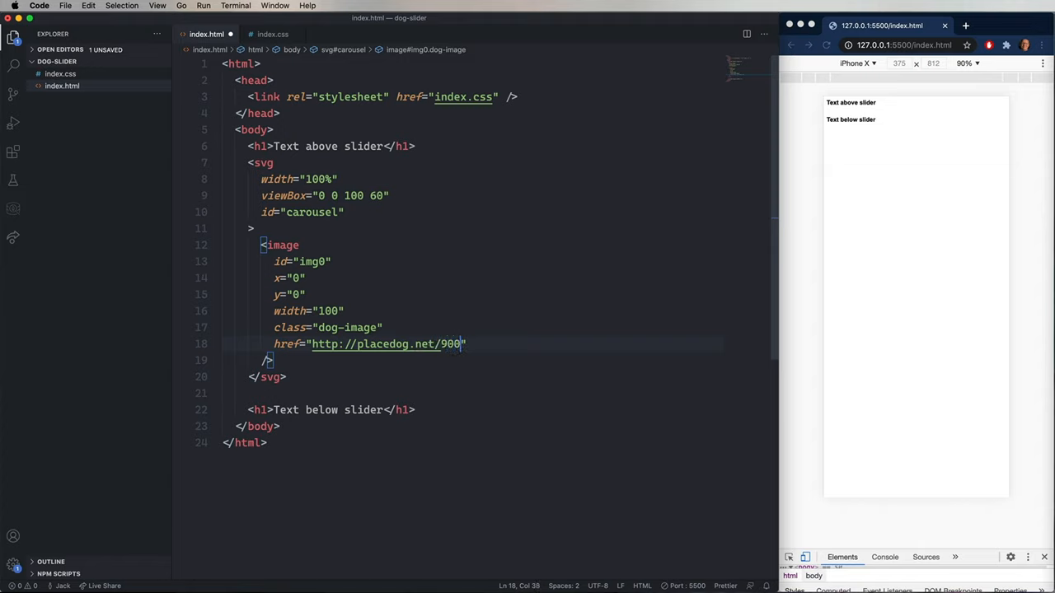
{"action": "type", "text": "?id="}
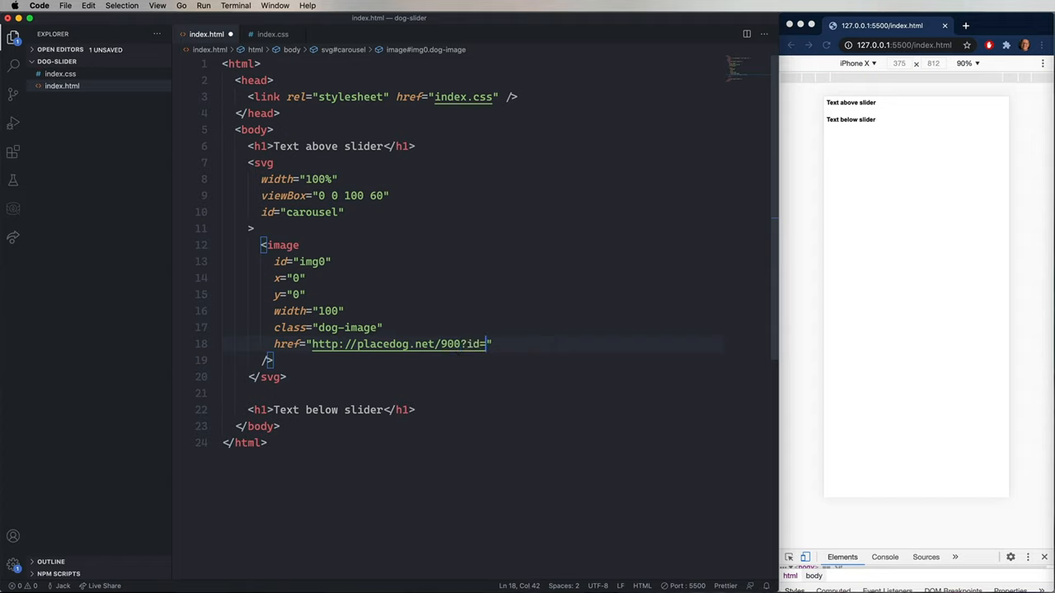
{"action": "type", "text": "25"}
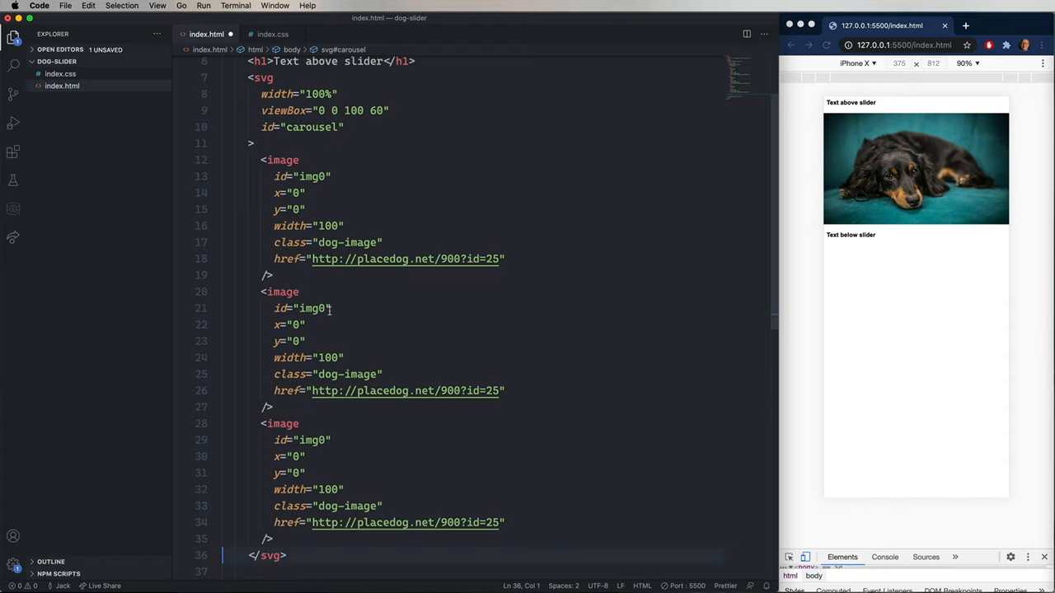
Step: Duplicate the image as img1 and img2 with photos 26 and 27 at x 100 and 200
{"action": "left_click", "coordinate": [329, 308]}
{"action": "type", "text": "1"}
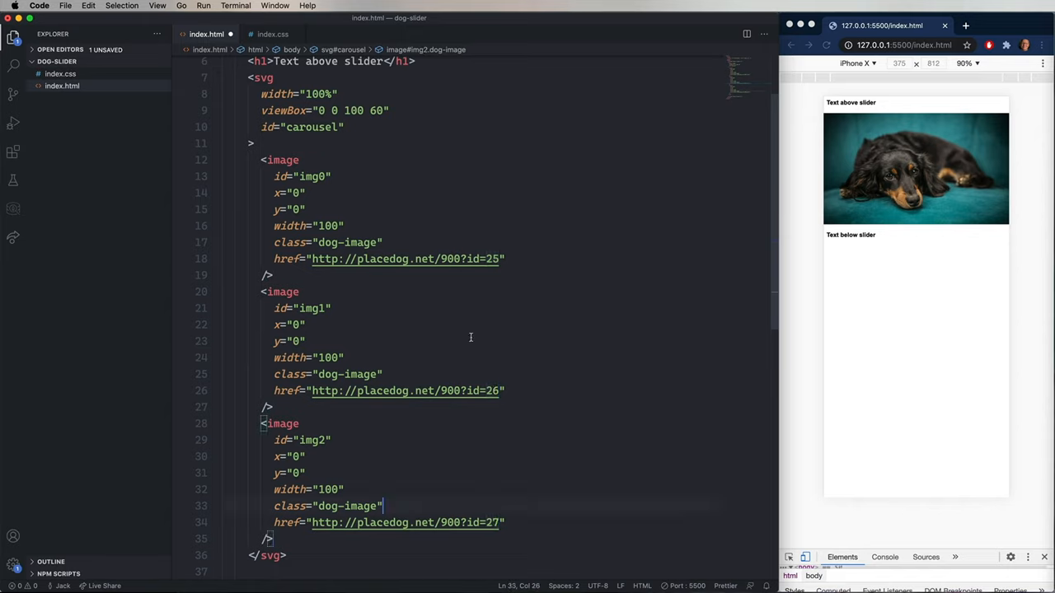
{"action": "left_click", "coordinate": [306, 341]}
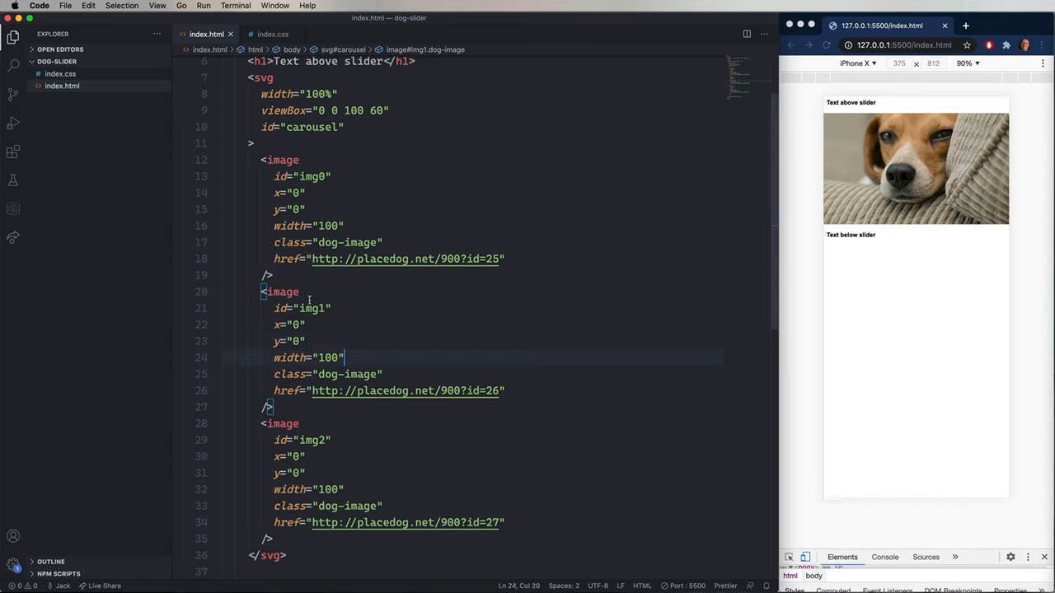
{"action": "left_click", "coordinate": [298, 324]}
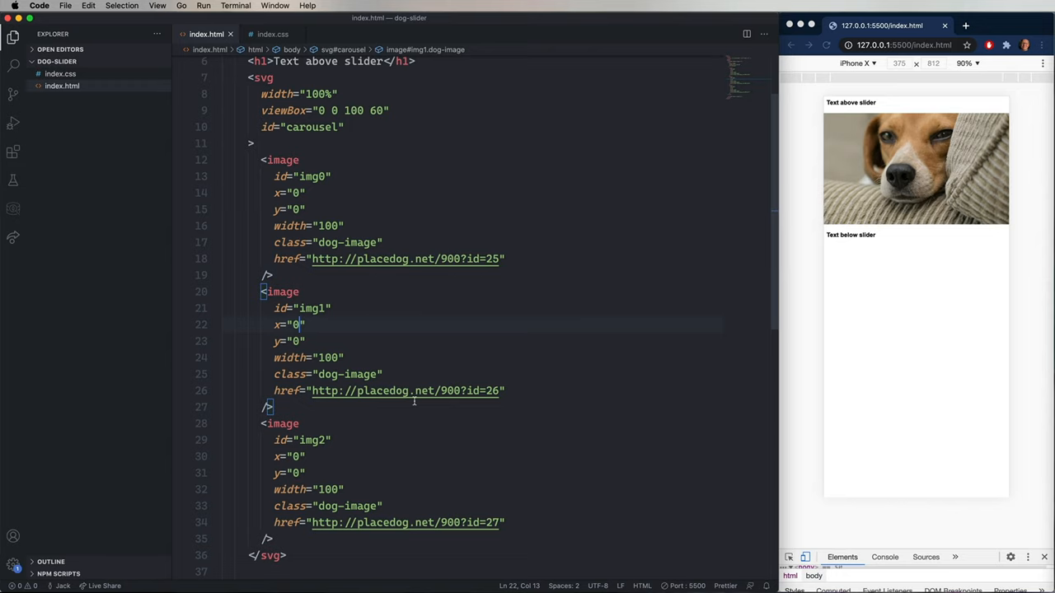
{"action": "type", "text": "3"}
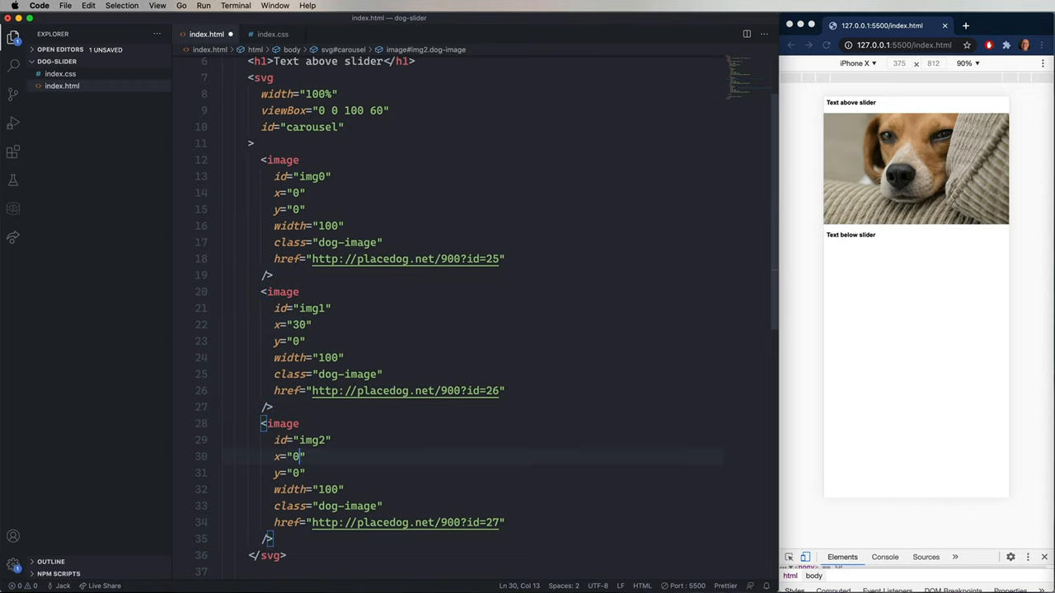
{"action": "type", "text": "60"}
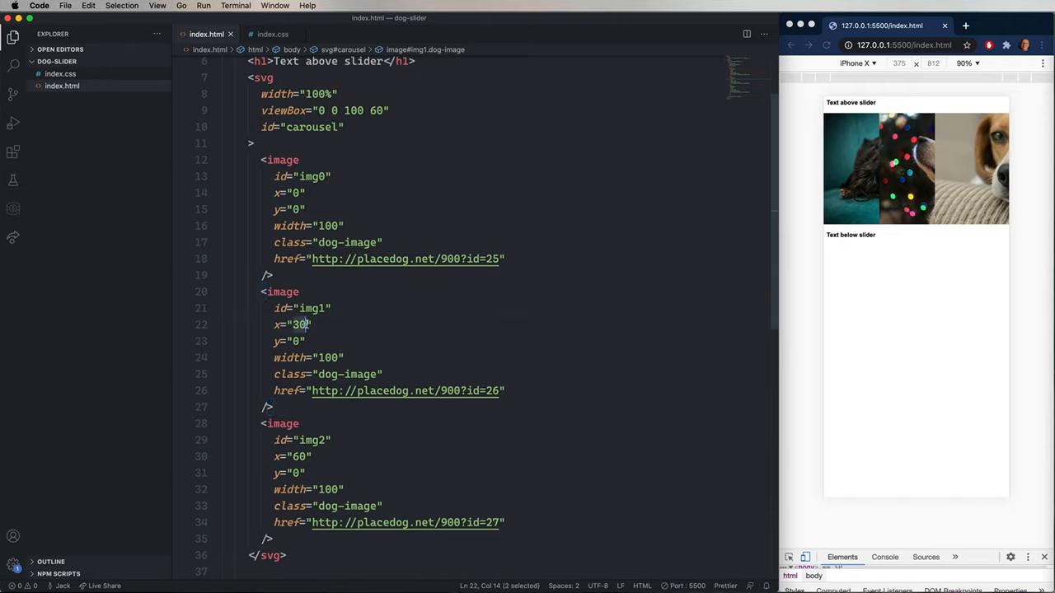
{"action": "type", "text": "100"}
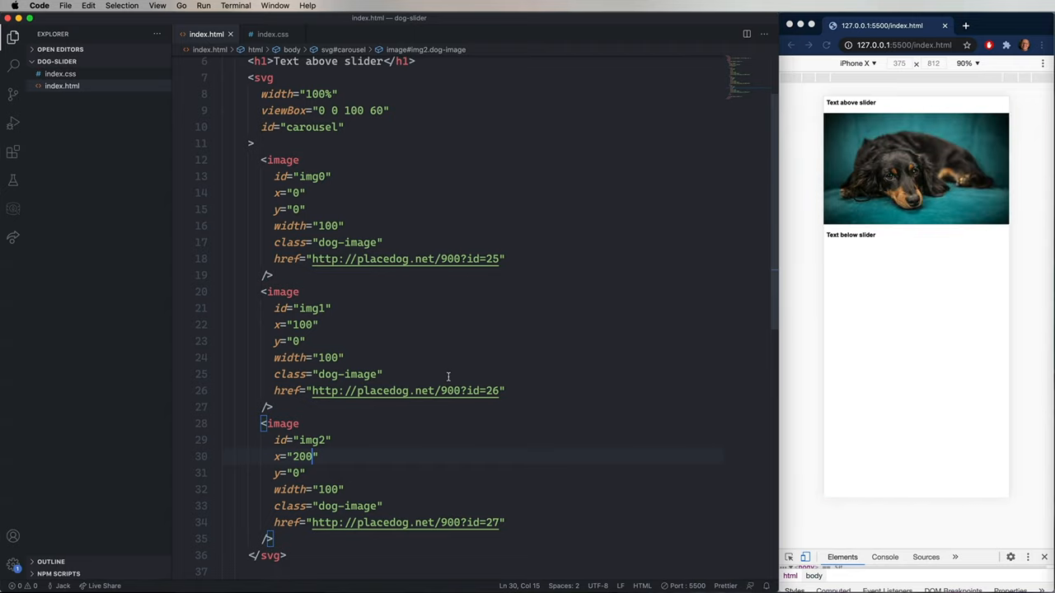
{"action": "scroll", "scroll_direction": "down", "scroll_amount": 3}
{"action": "type", "text": "<script>"}
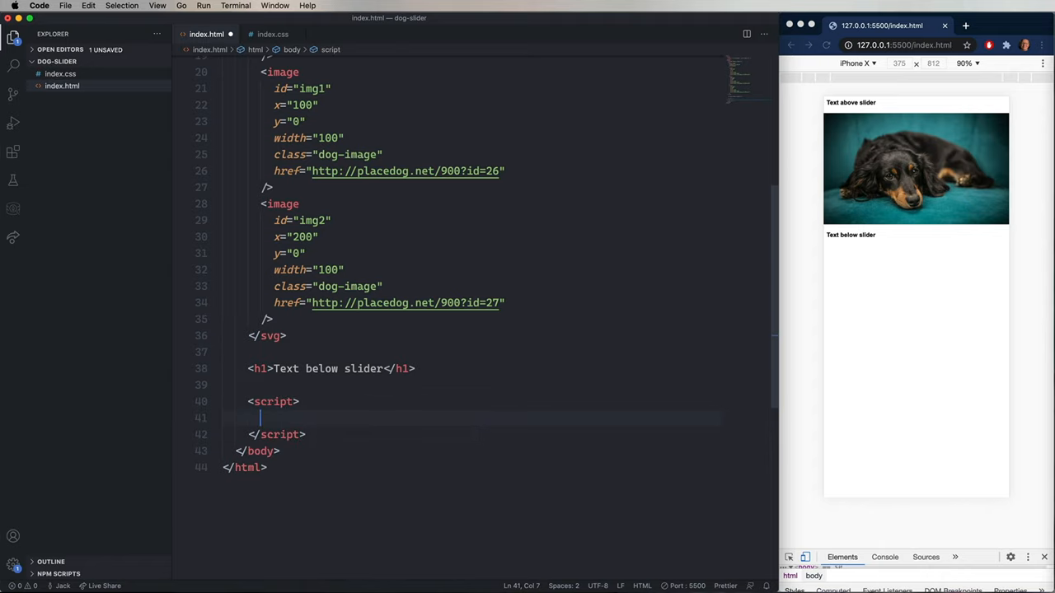
Step: Define a dogs array mapping img0–img2 to Oso, Ripley, Little Guy with captions, and let current = 0
{"action": "type", "text": "const"}
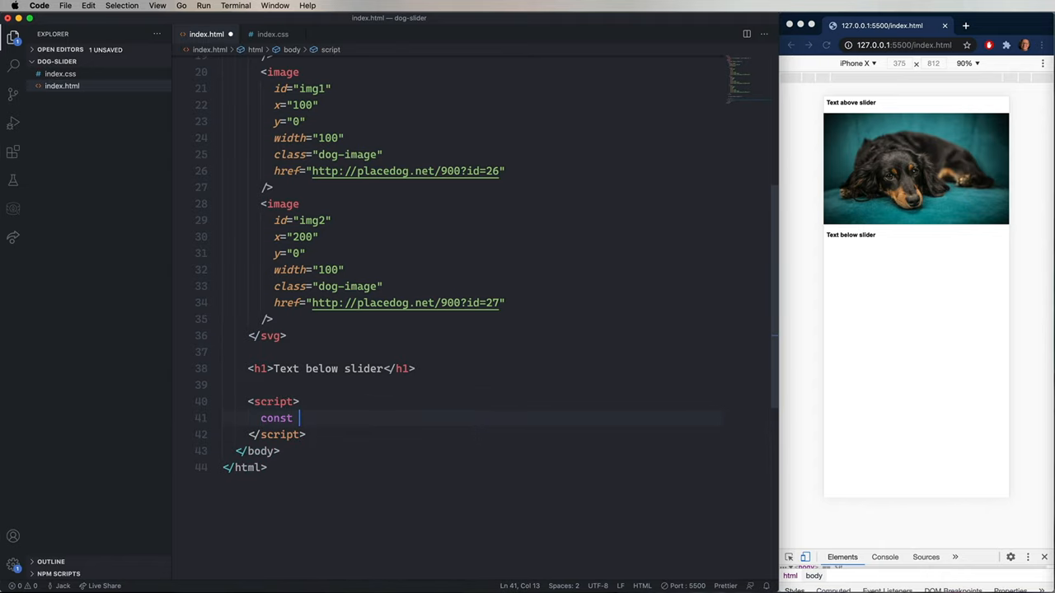
{"action": "type", "text": "dogs = ["}
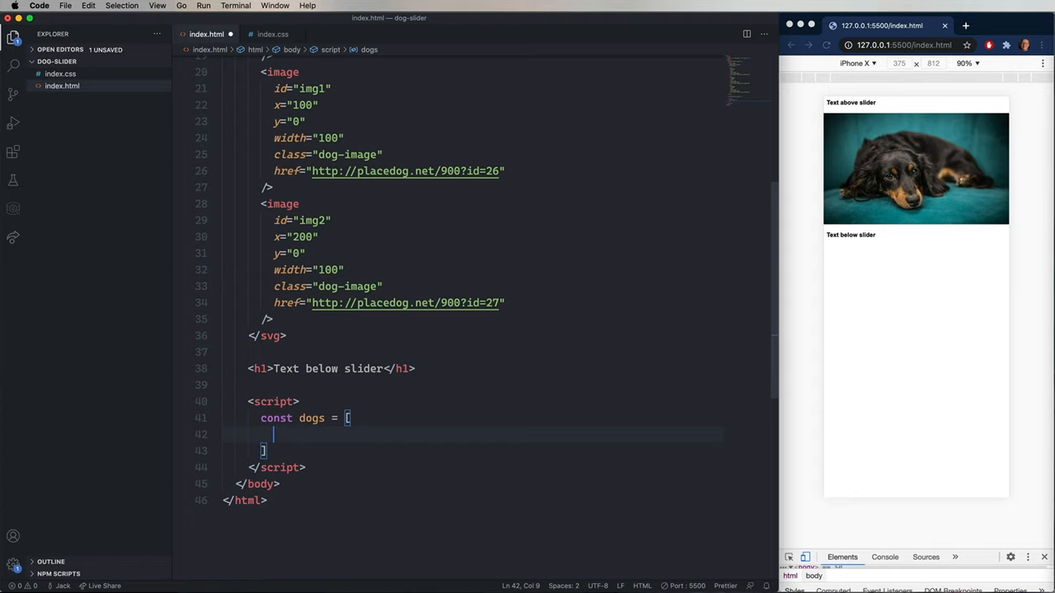
{"action": "type", "text": "{"}
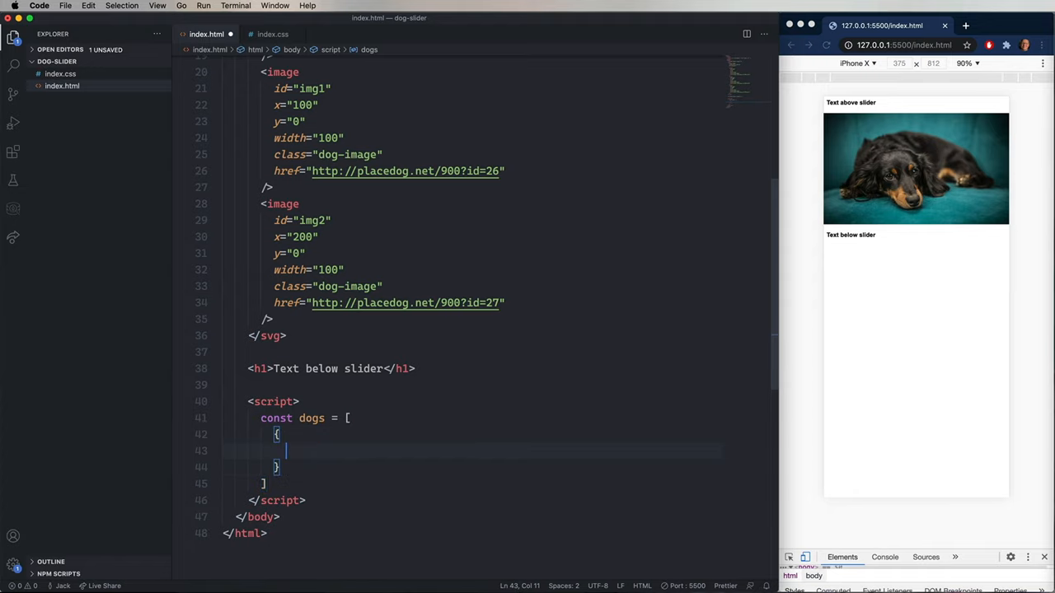
{"action": "type", "text": "img:"}
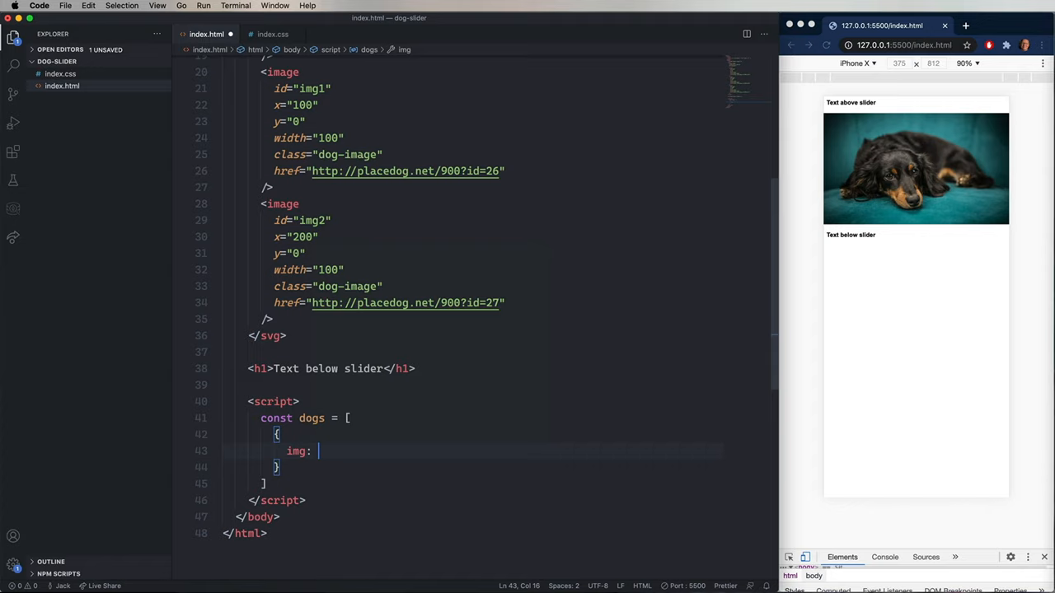
{"action": "type", "text": "document.getElementById(\""}
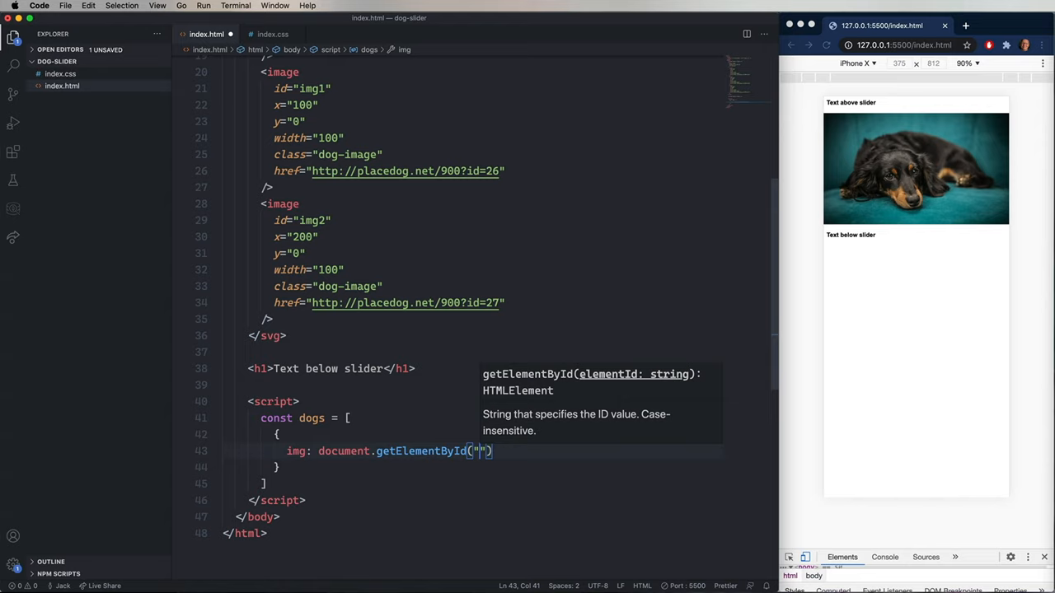
{"action": "type", "text": "img0"}
{"action": "type", "text": "na"}
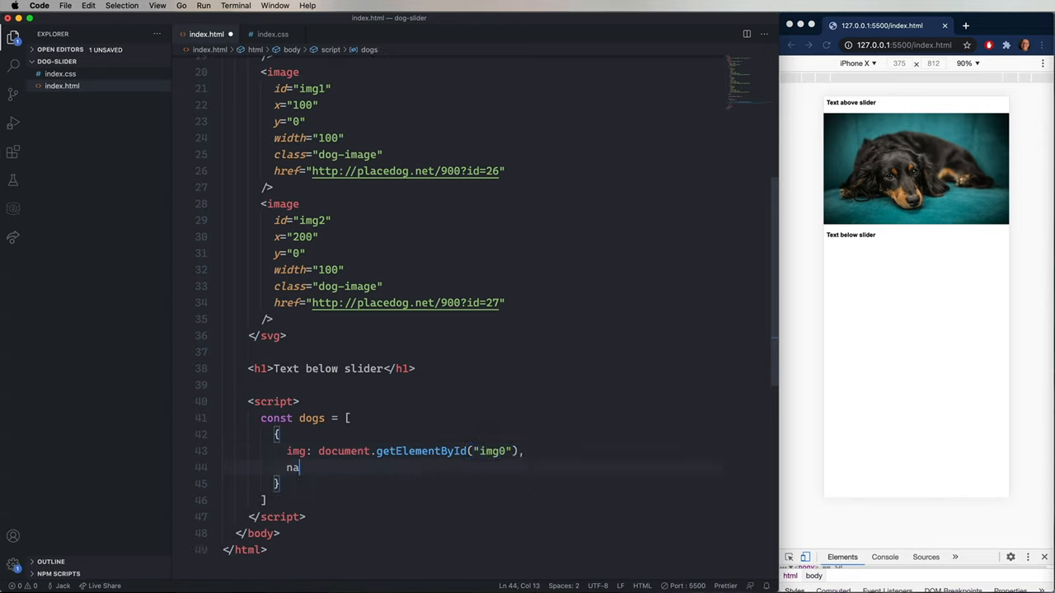
{"action": "type", "text": "me: \"\""}
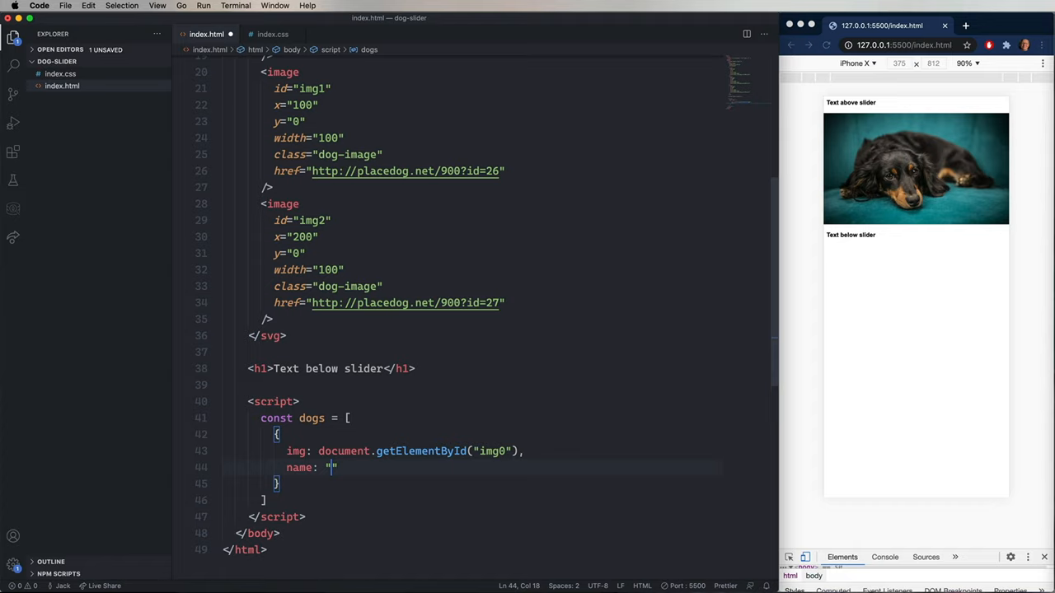
{"action": "type", "text": "Oso"}
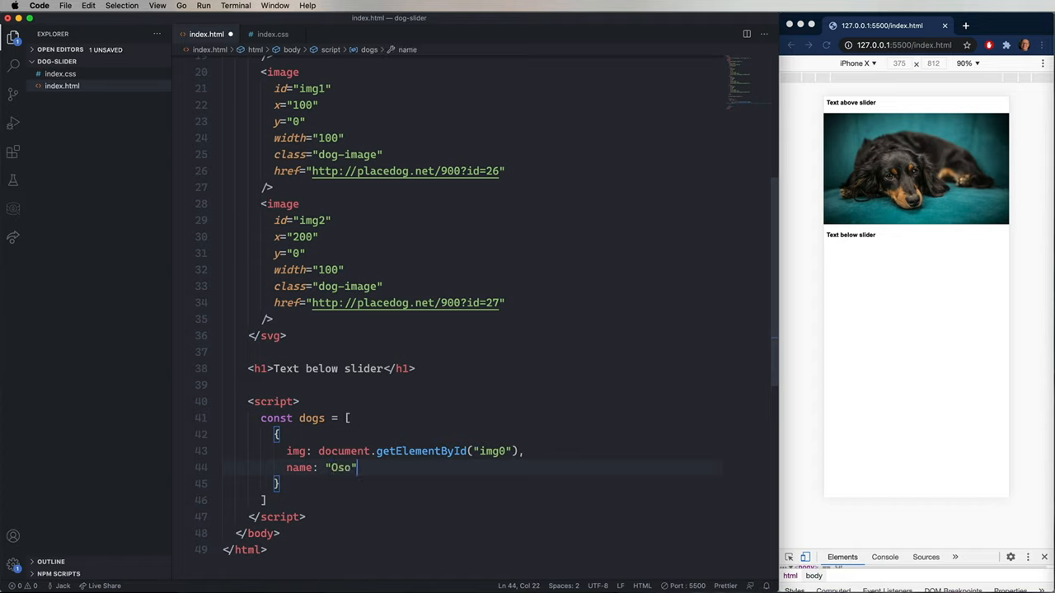
{"action": "type", "text": "text: \""}
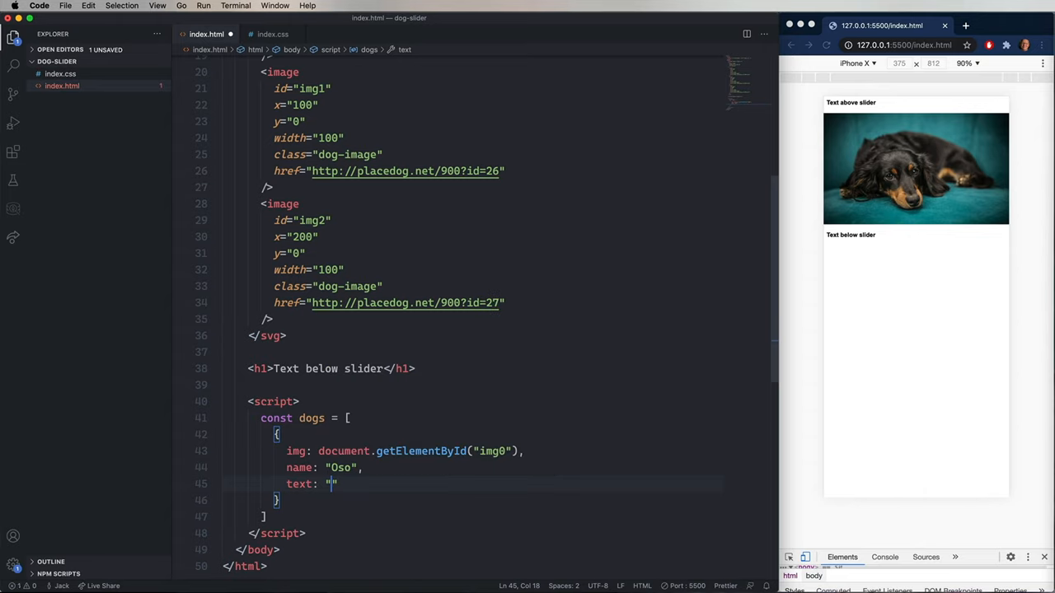
{"action": "type", "text": "Best dog on the planet"}
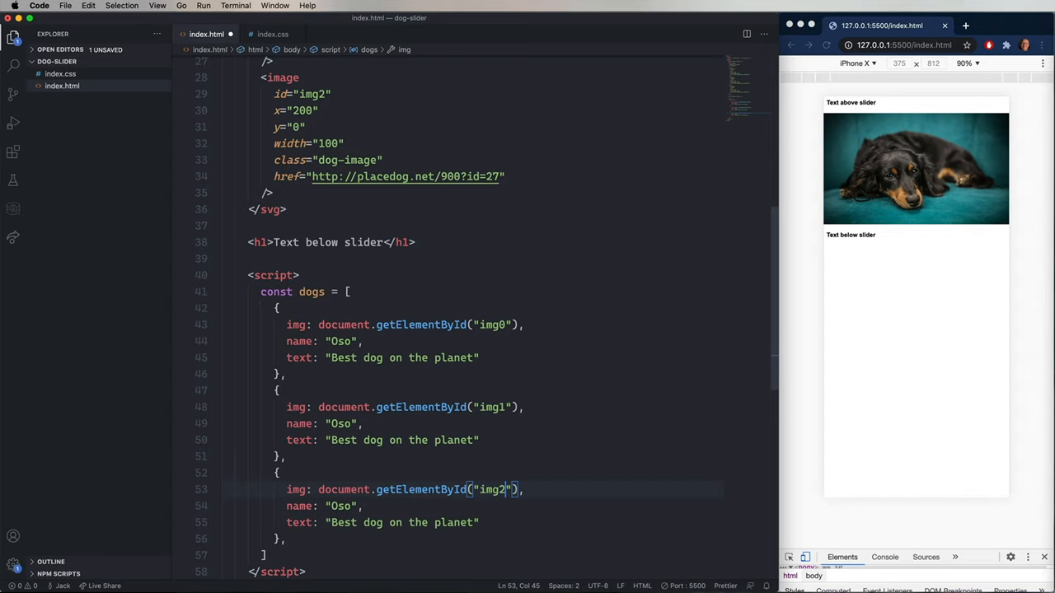
{"action": "type", "text": "Ripley"}
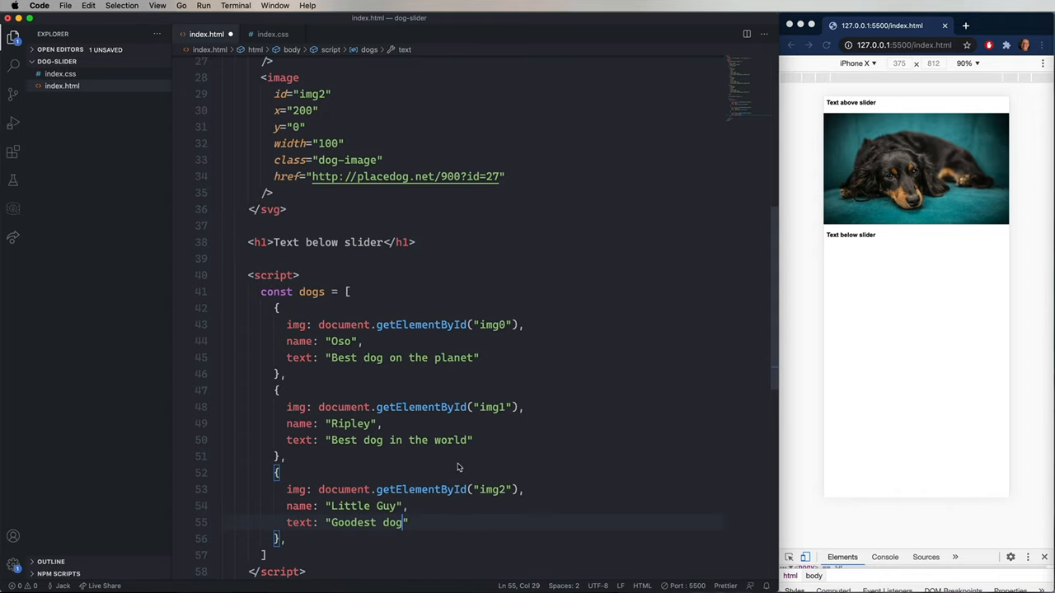
{"action": "type", "text": "let current = 0;"}
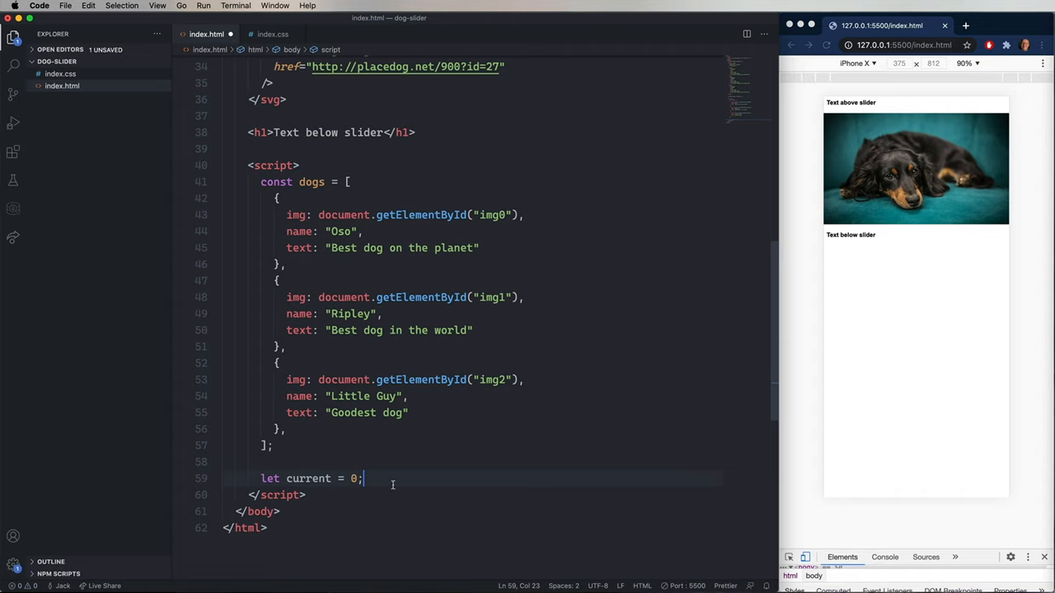
Step: Add an update function setting each image x to current * -100 + index * 100, and call it
{"action": "key", "text": "enter"}
{"action": "type", "text": "const update = () => {"}
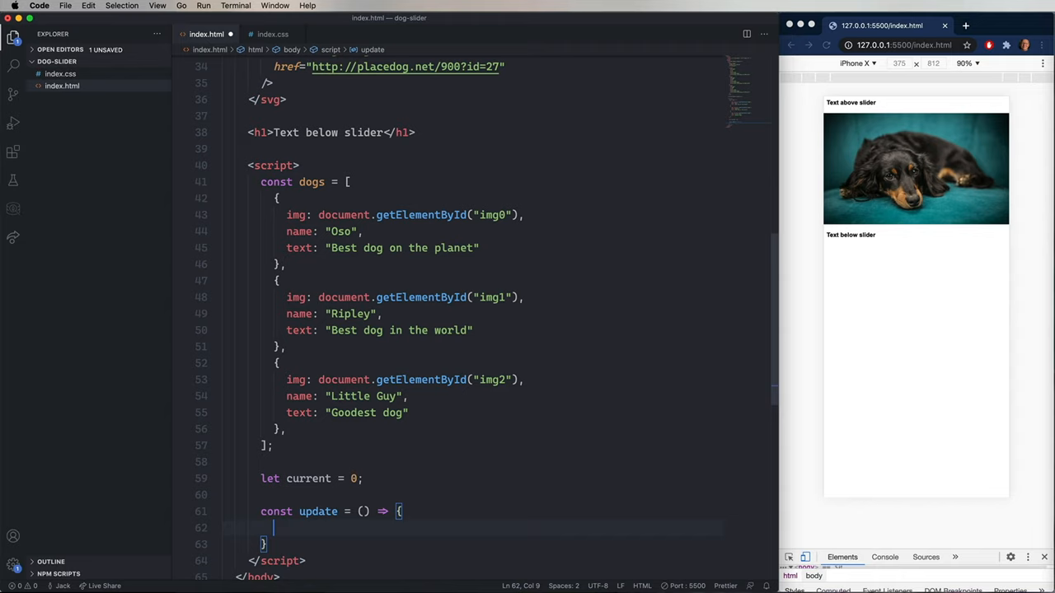
{"action": "type", "text": "dogs"}
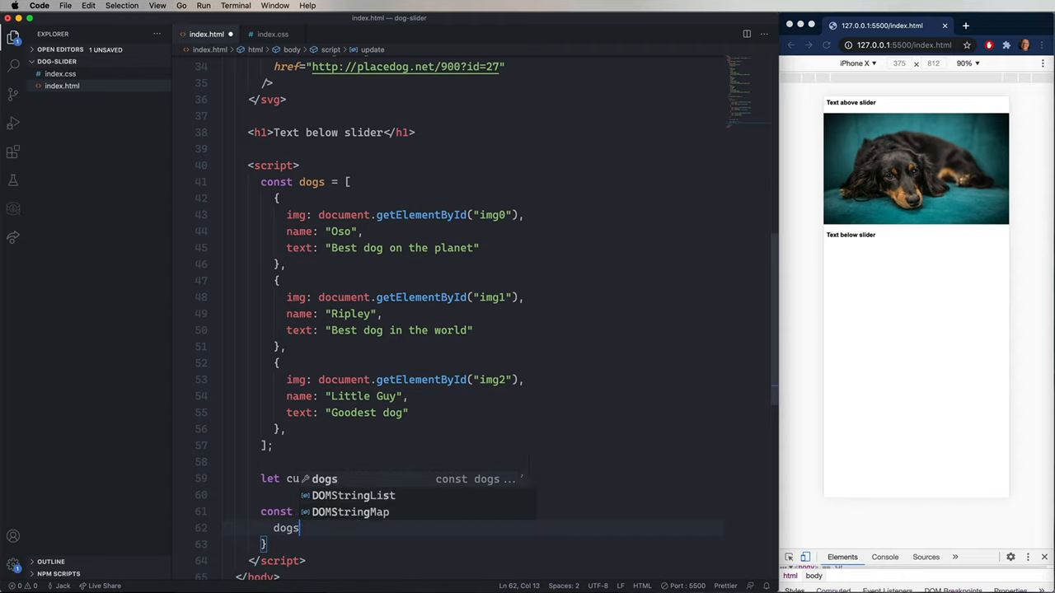
{"action": "type", "text": ".forEach(({"}
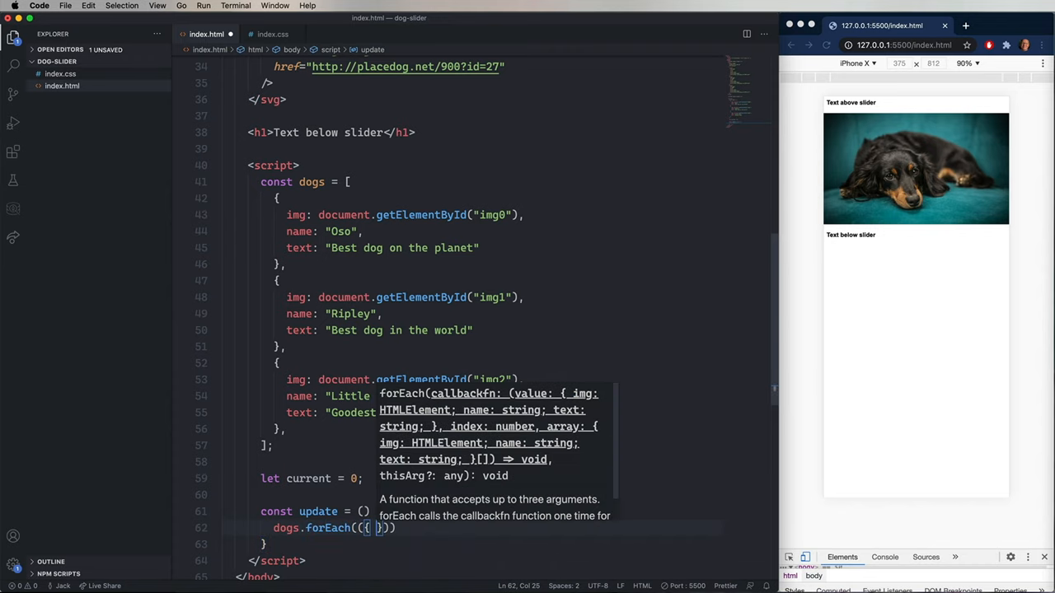
{"action": "type", "text": "img"}
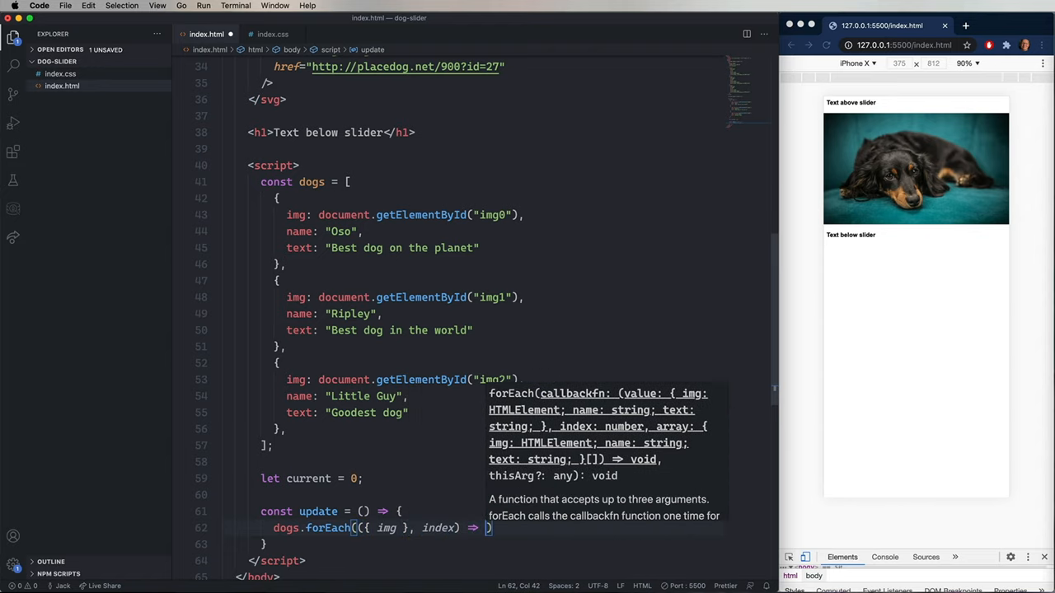
{"action": "type", "text": "{"}
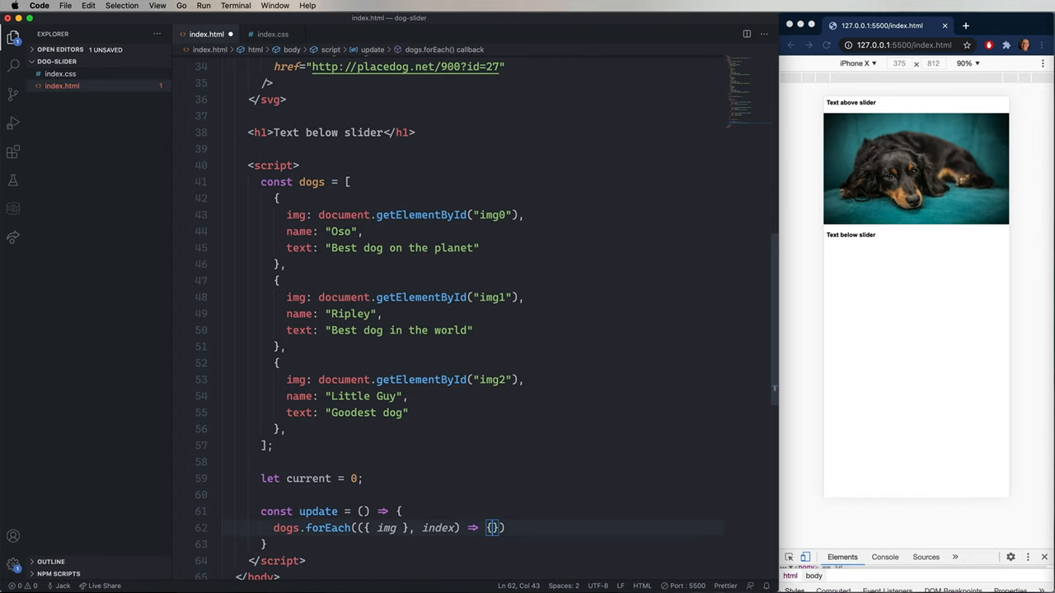
{"action": "type", "text": "img.x.baseVal"}
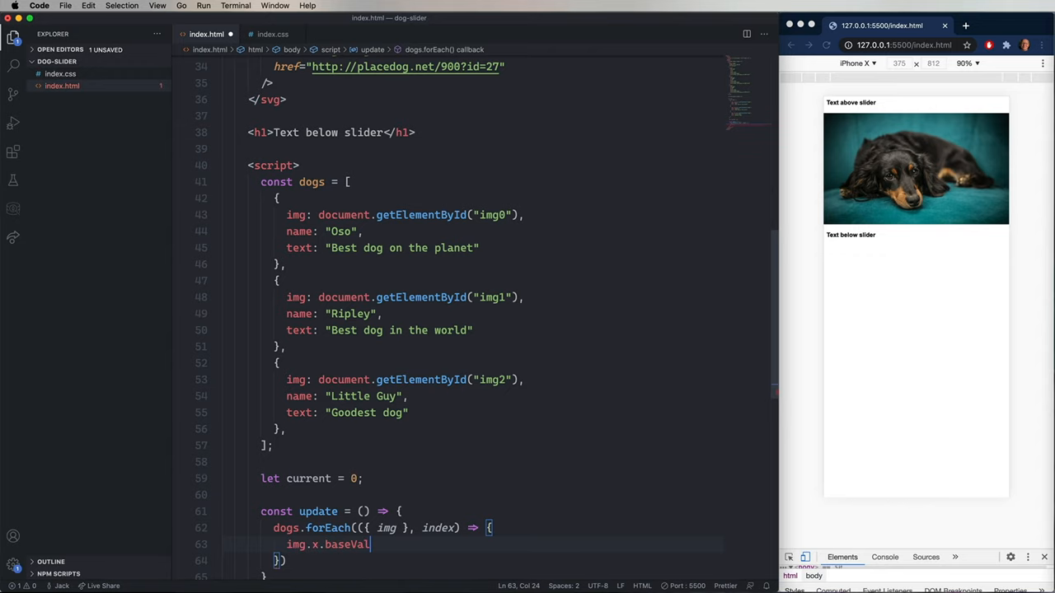
{"action": "type", "text": ".value ="}
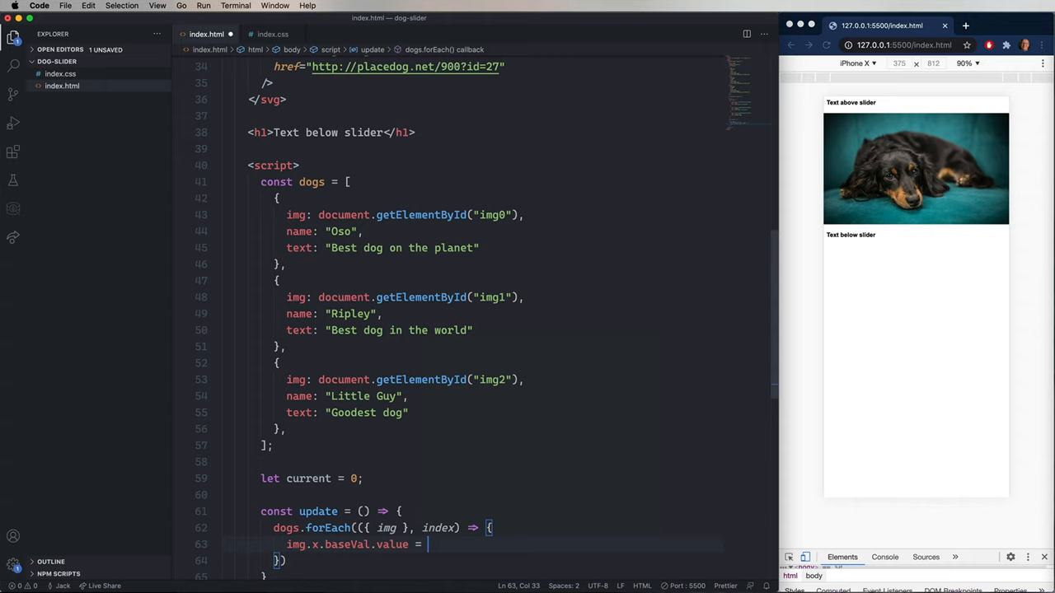
{"action": "type", "text": "current"}
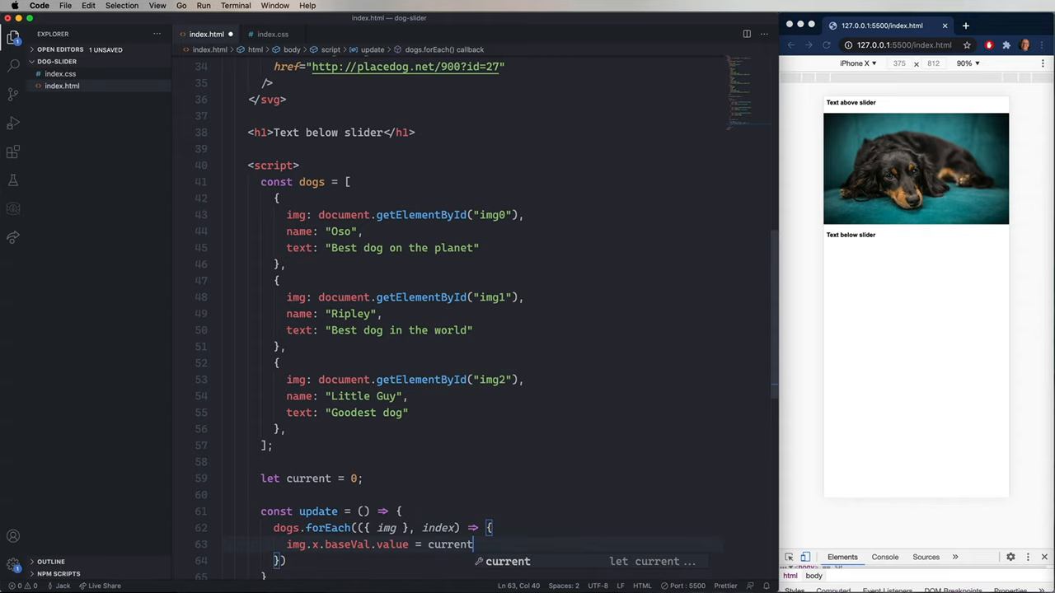
{"action": "type", "text": "* -100 +"}
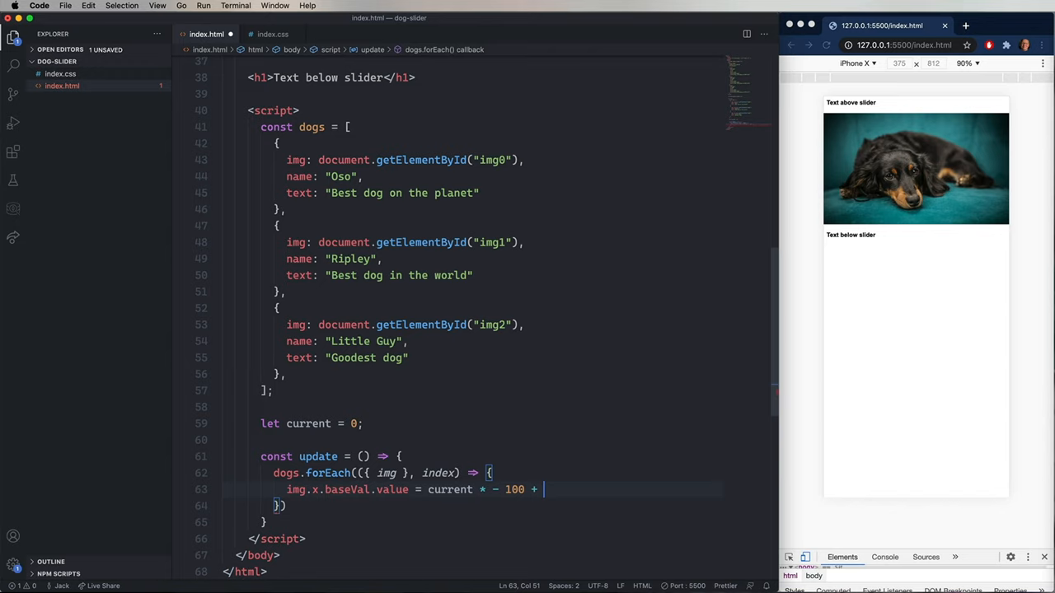
{"action": "type", "text": "index * 100;"}
{"action": "type", "text": "update();"}
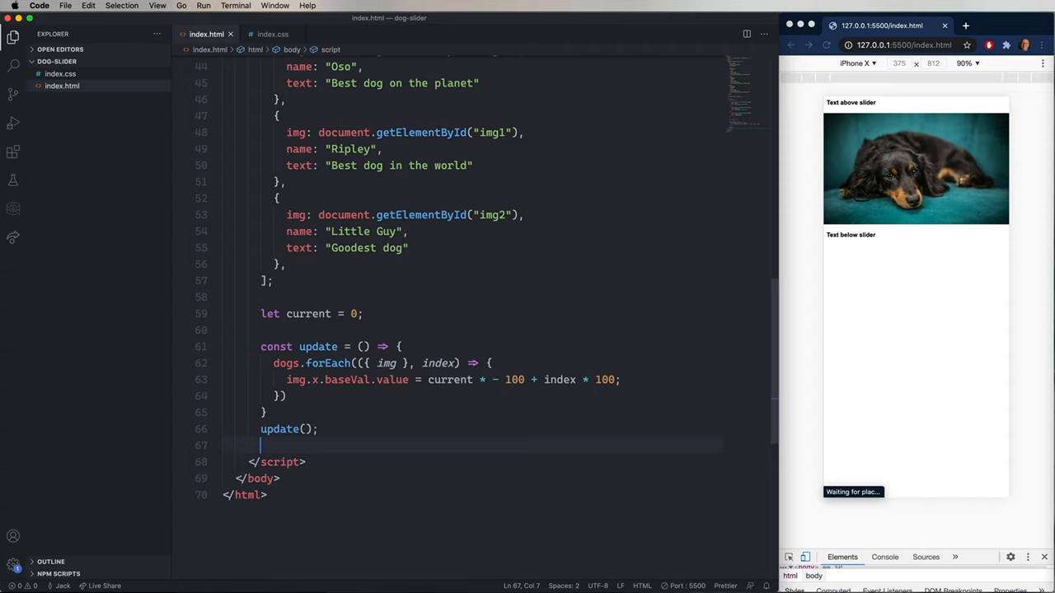
Step: On #carousel click increment current, reset to 0 past dogs.length, call update(), and test in Chrome
{"action": "type", "text": "document.getElementById()"}
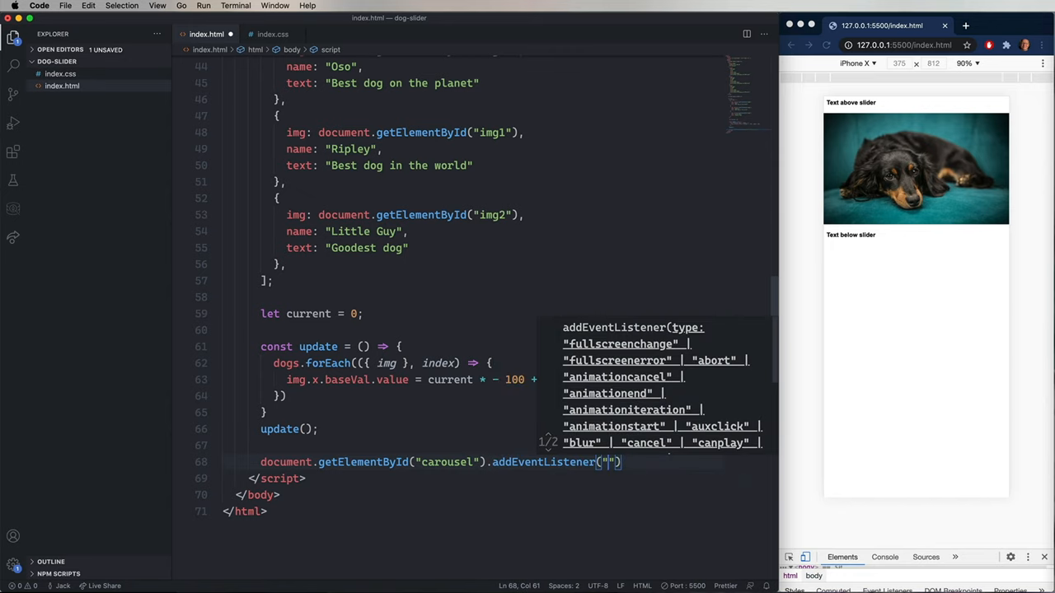
{"action": "type", "text": "click"}
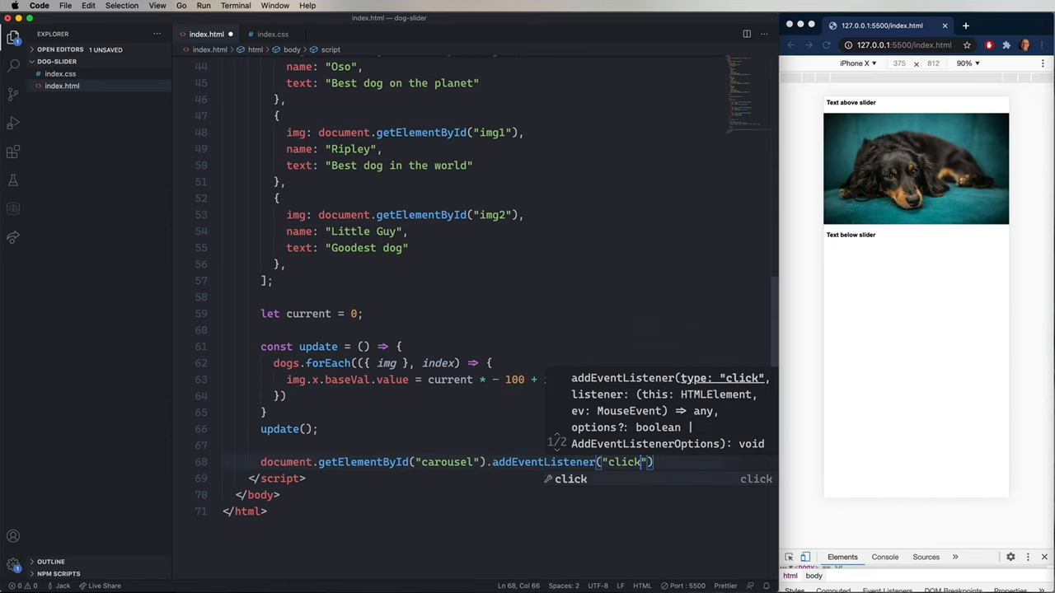
{"action": "type", "text": ", () => {}"}
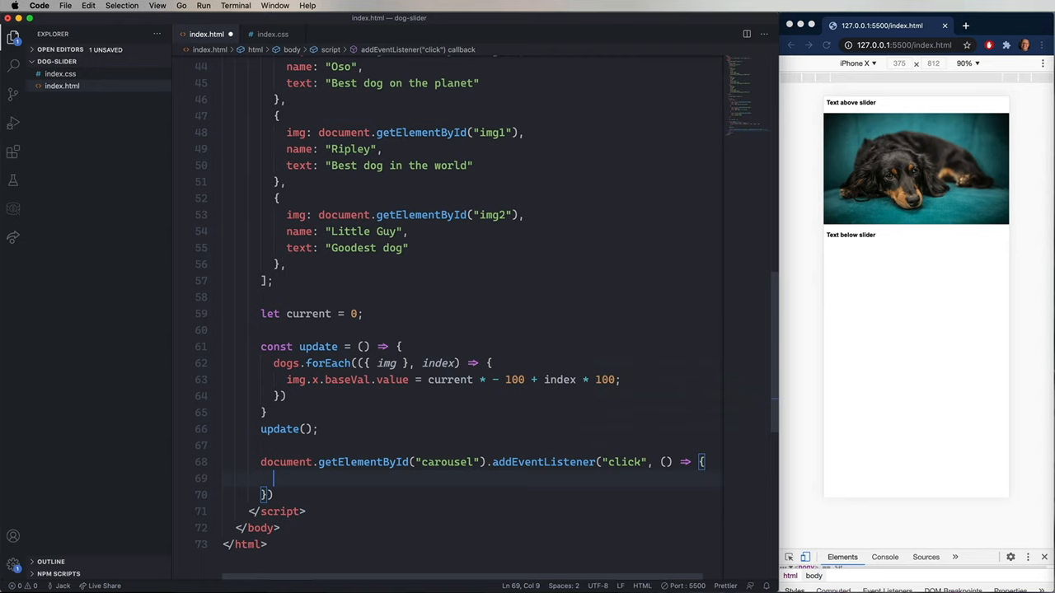
{"action": "type", "text": "current += 1;"}
{"action": "type", "text": "if (current >= "}
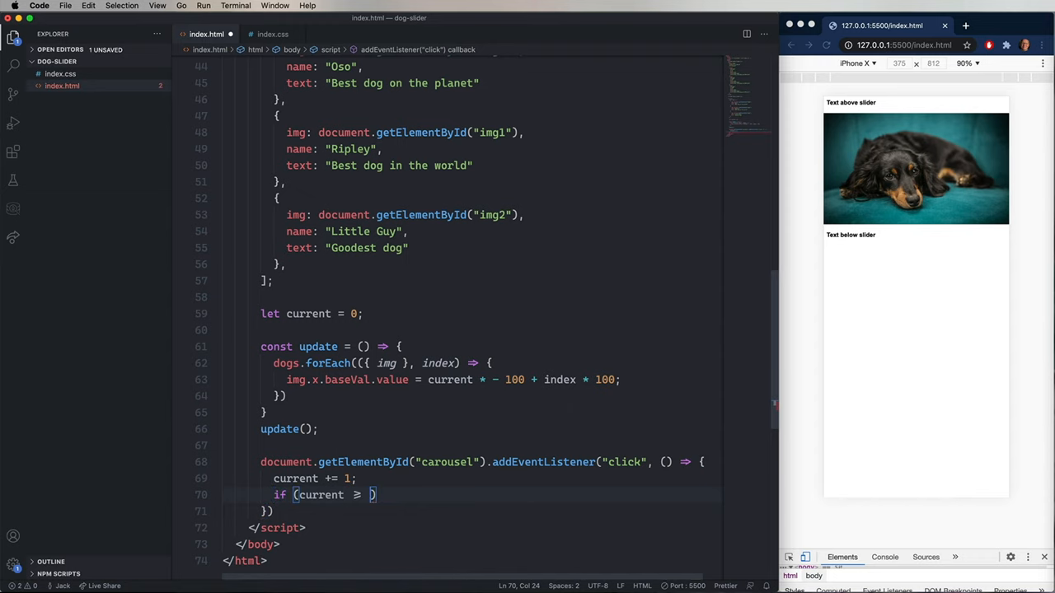
{"action": "type", "text": "dogs.length) {"}
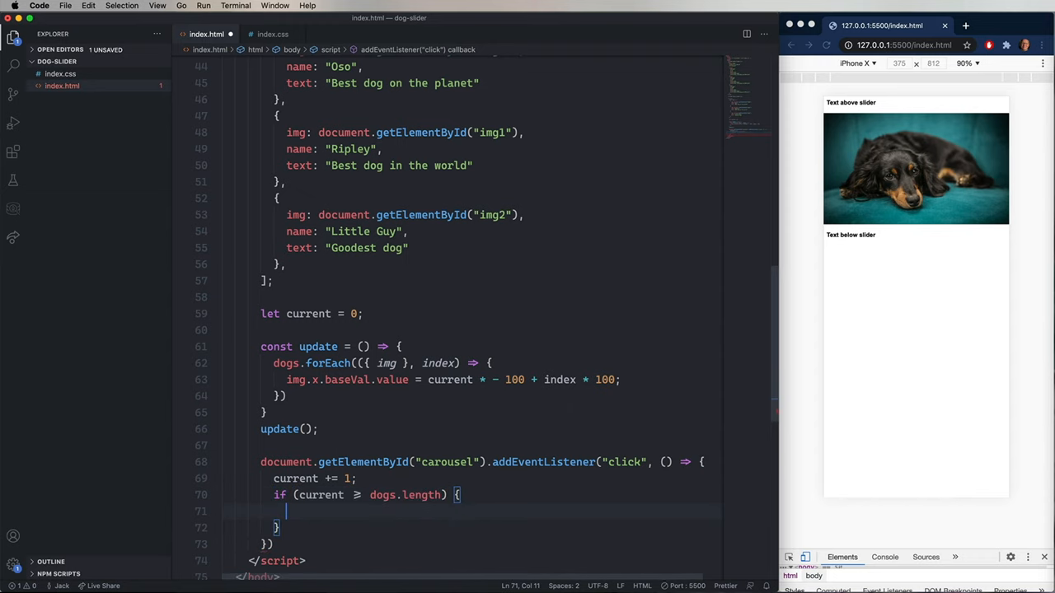
{"action": "type", "text": "current = 0;"}
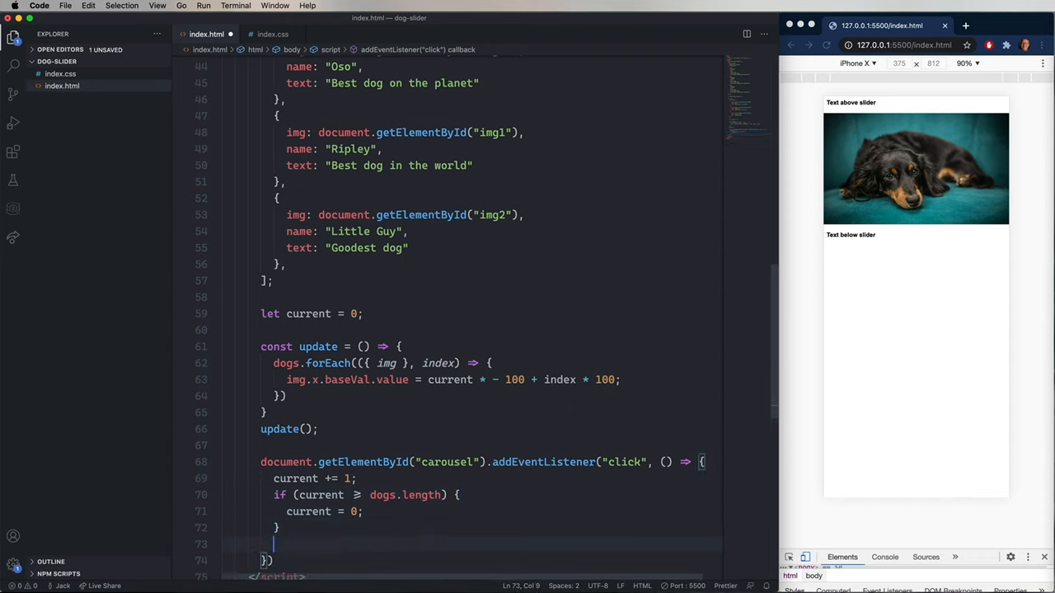
{"action": "type", "text": "update();"}
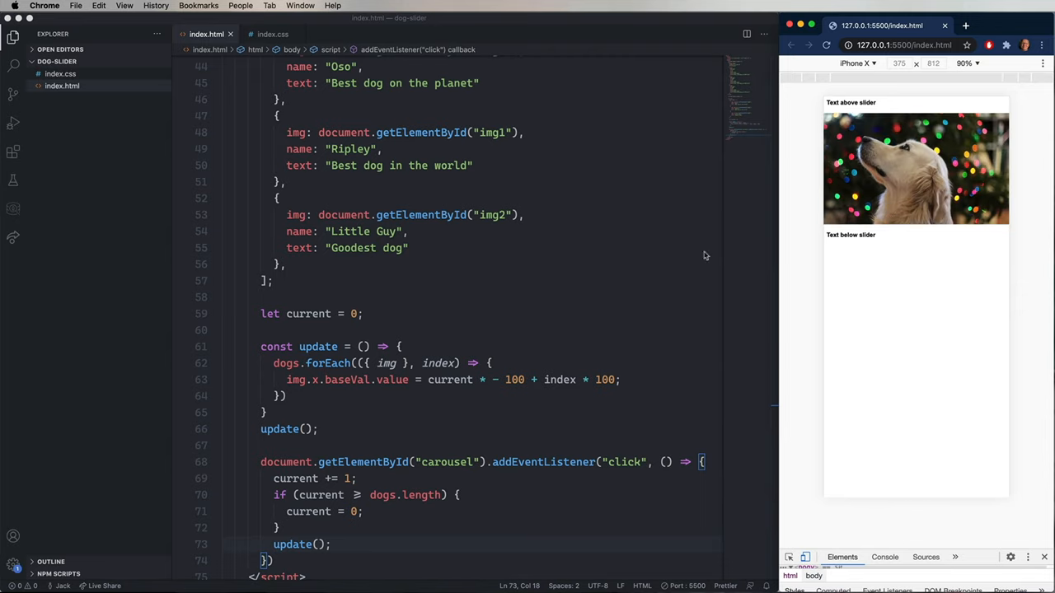
{"action": "mouse_move", "coordinate": [761, 233]}
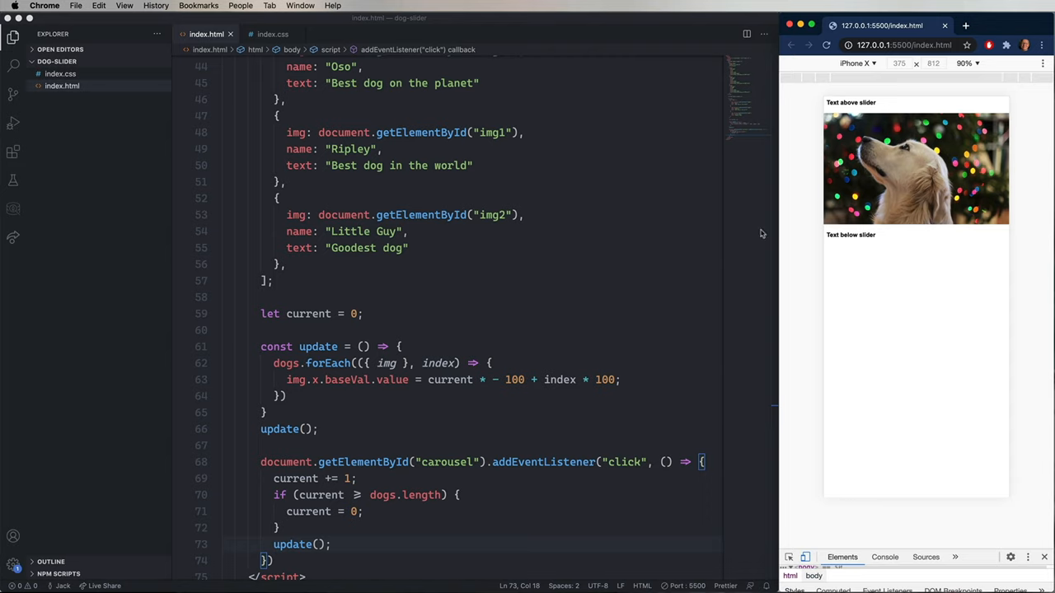
{"action": "left_click", "coordinate": [272, 34]}
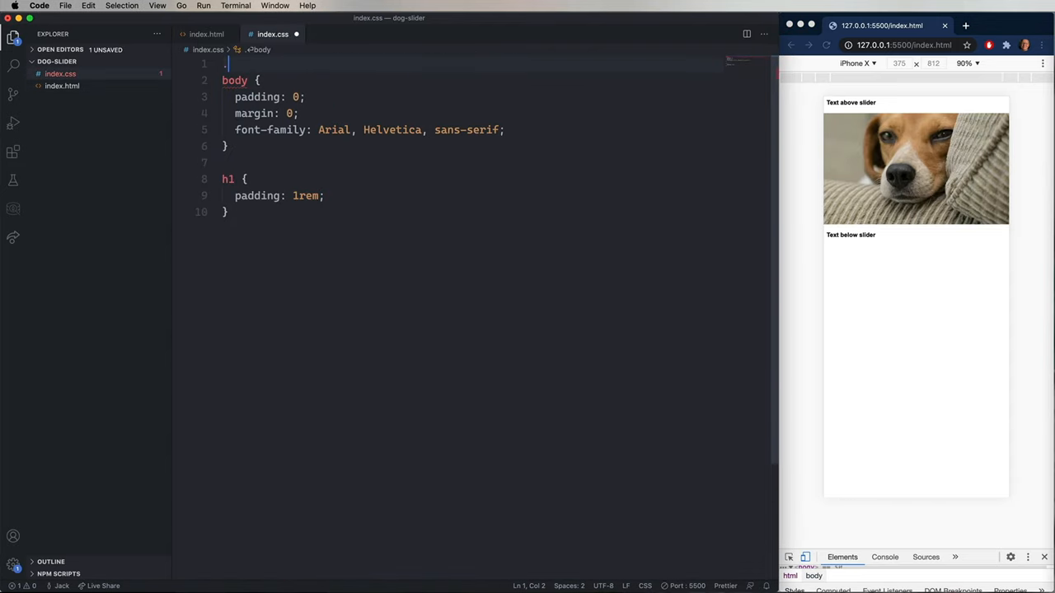
Step: Give .dog-image 'transition: all 400ms ease-in-out' and 'pointer-events: none', then return to index.html
{"action": "type", "text": ".dog-image {"}
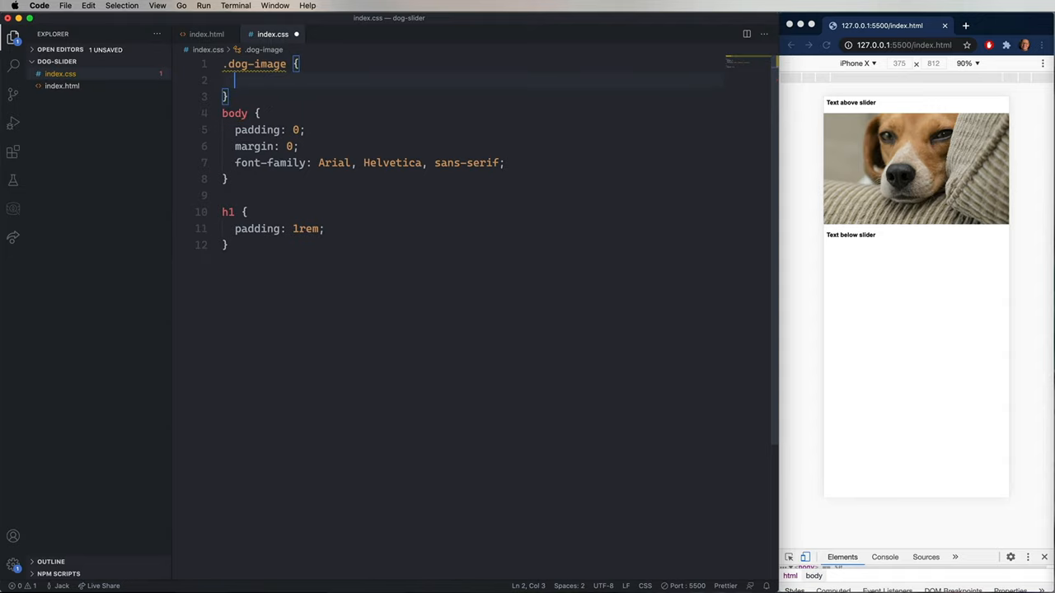
{"action": "type", "text": "transition:"}
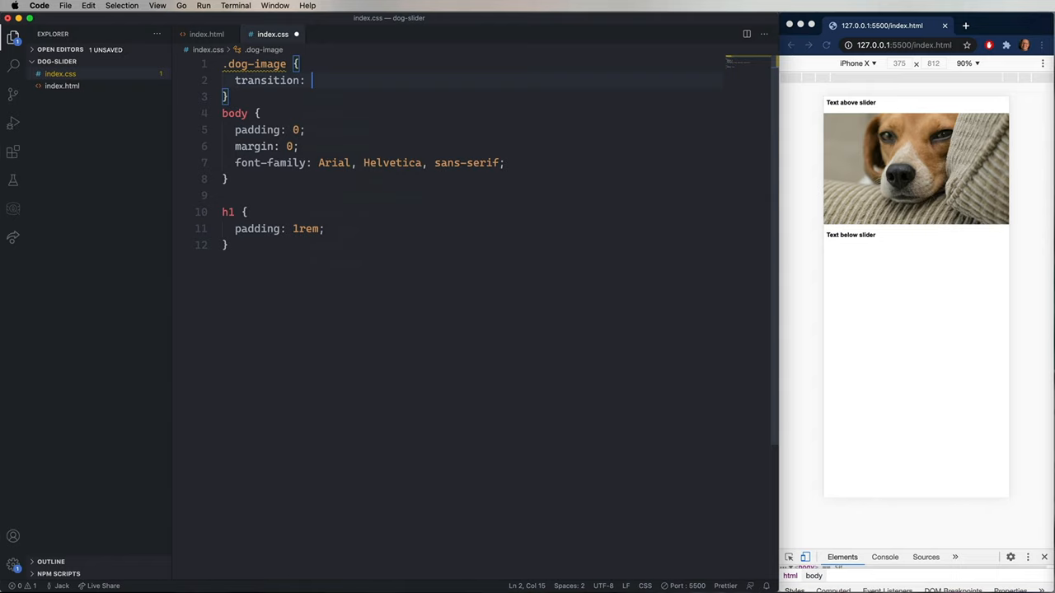
{"action": "type", "text": "all"}
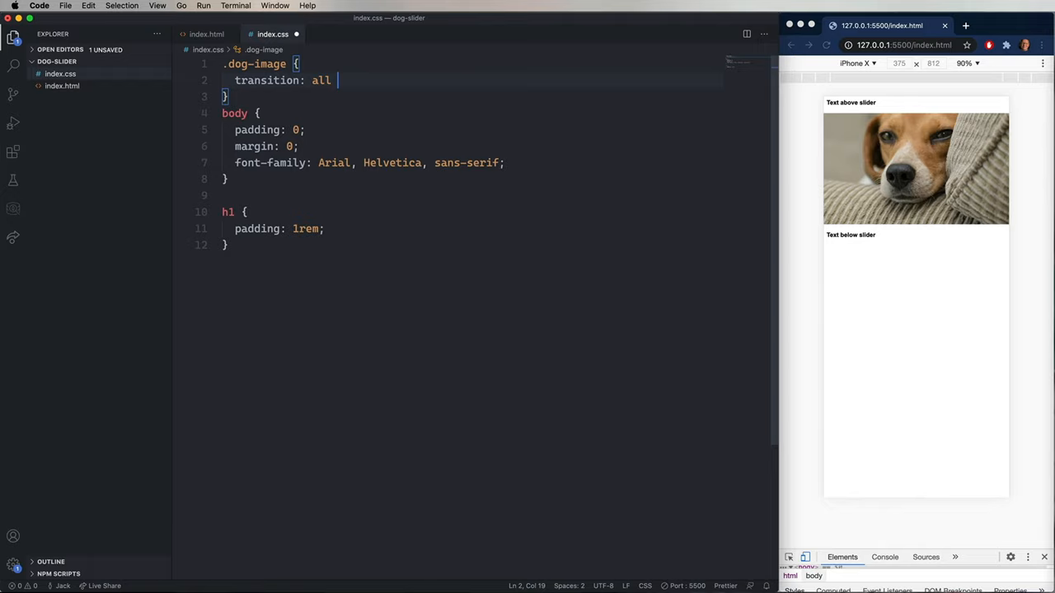
{"action": "type", "text": "400ms"}
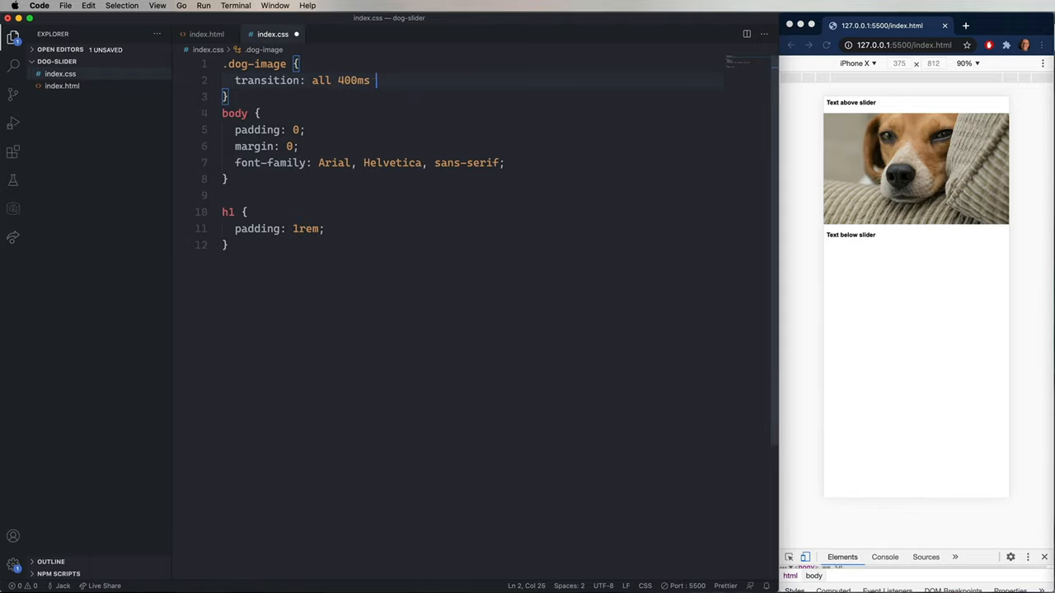
{"action": "type", "text": "ease-in-out;"}
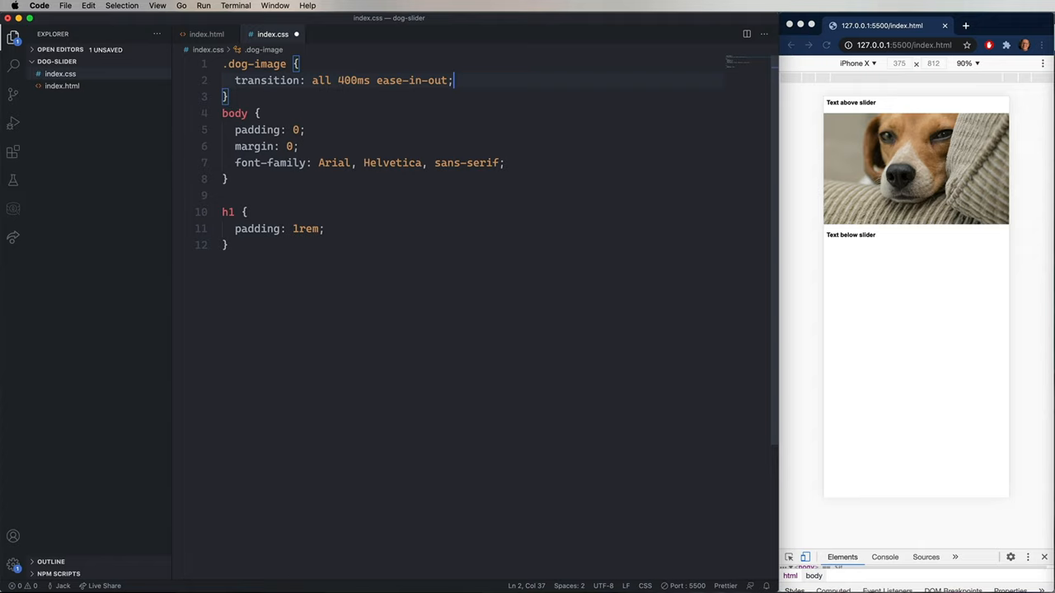
{"action": "type", "text": "pointer-"}
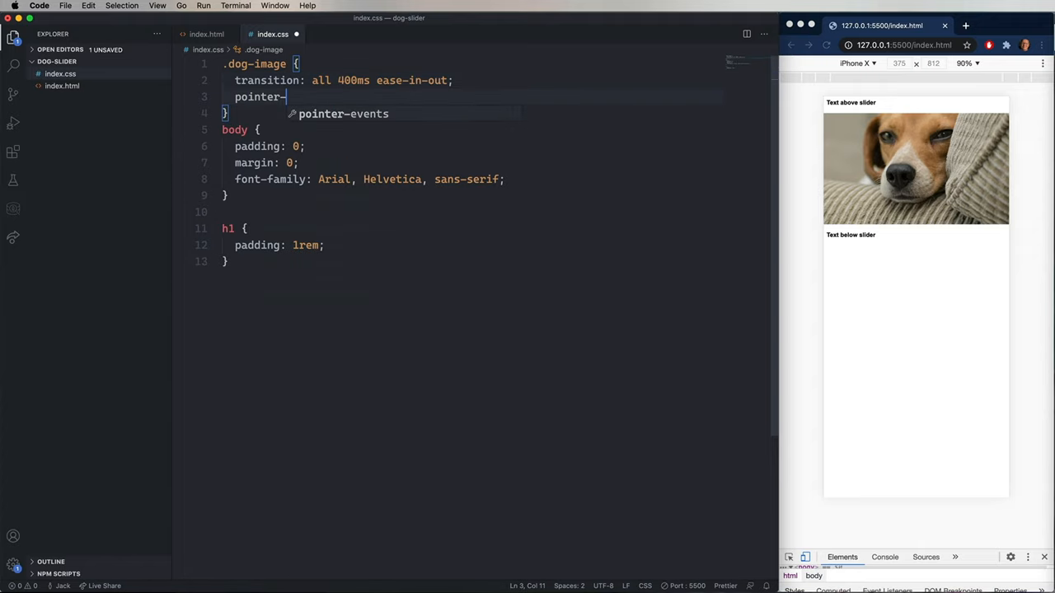
{"action": "type", "text": "events: none;"}
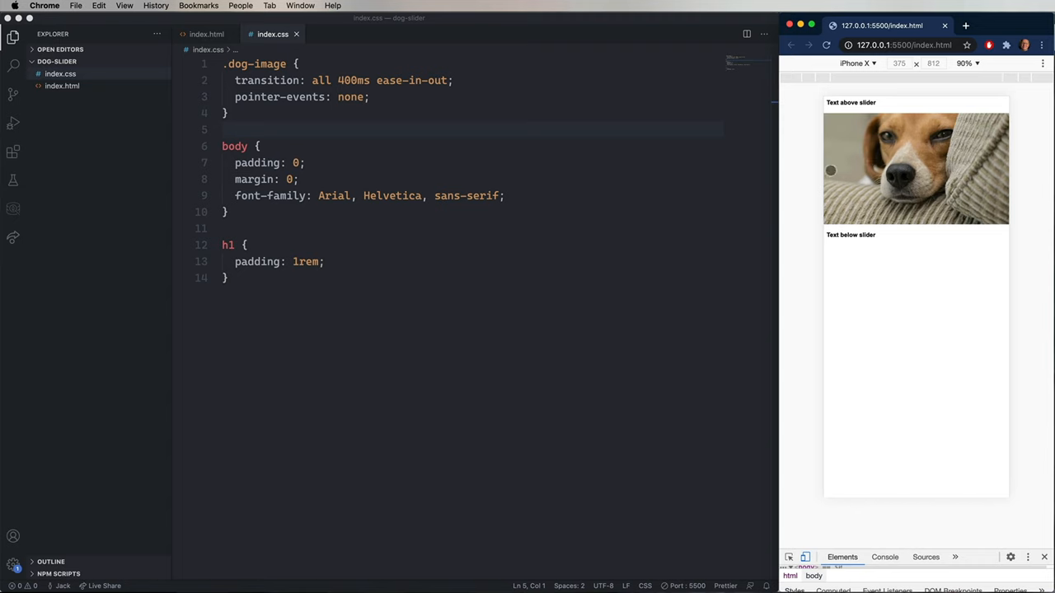
{"action": "left_click", "coordinate": [206, 34]}
{"action": "type", "text": "<te"}
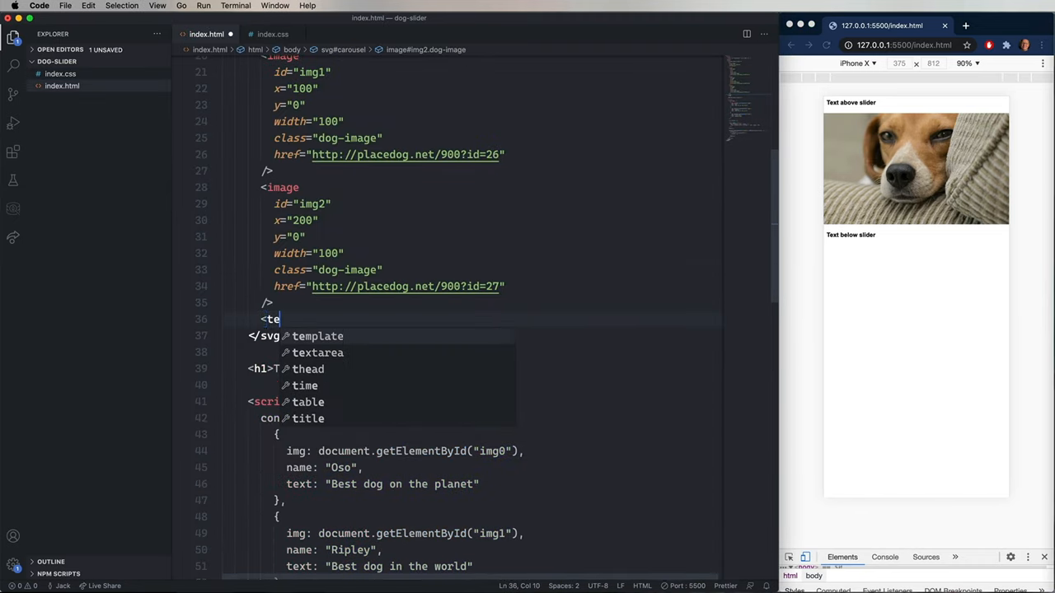
Step: Start a text element with id dog-text positioned at x 5, y 58.5
{"action": "type", "text": "xt"}
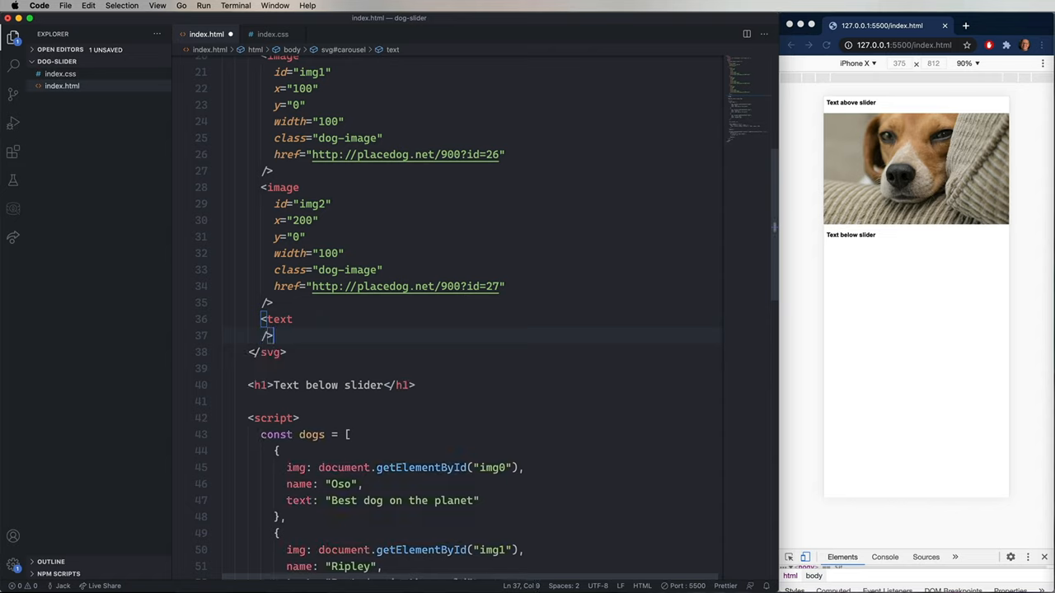
{"action": "type", "text": "id"}
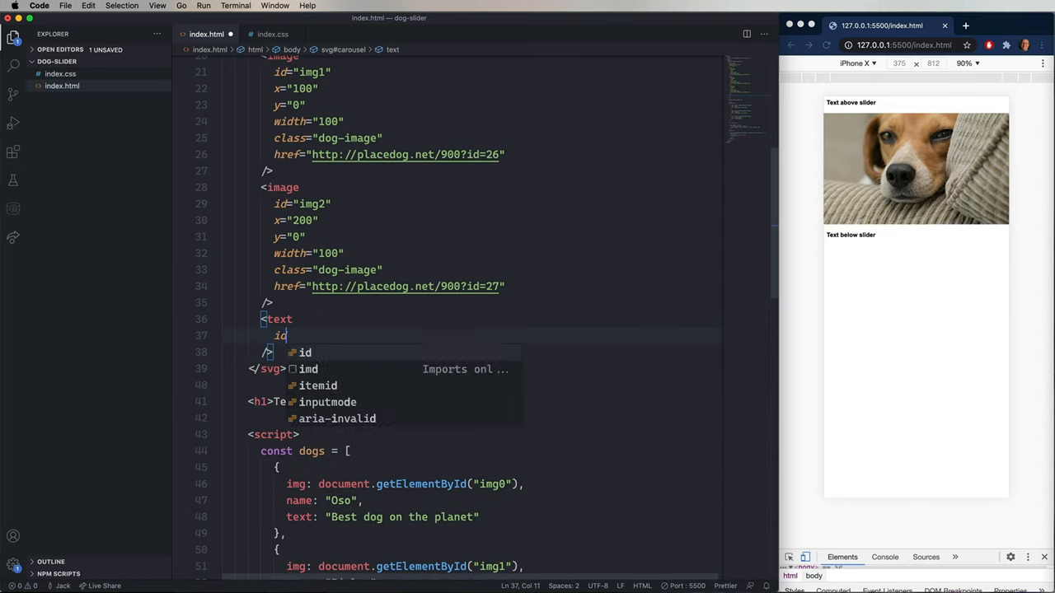
{"action": "type", "text": "=\"dog-text\""}
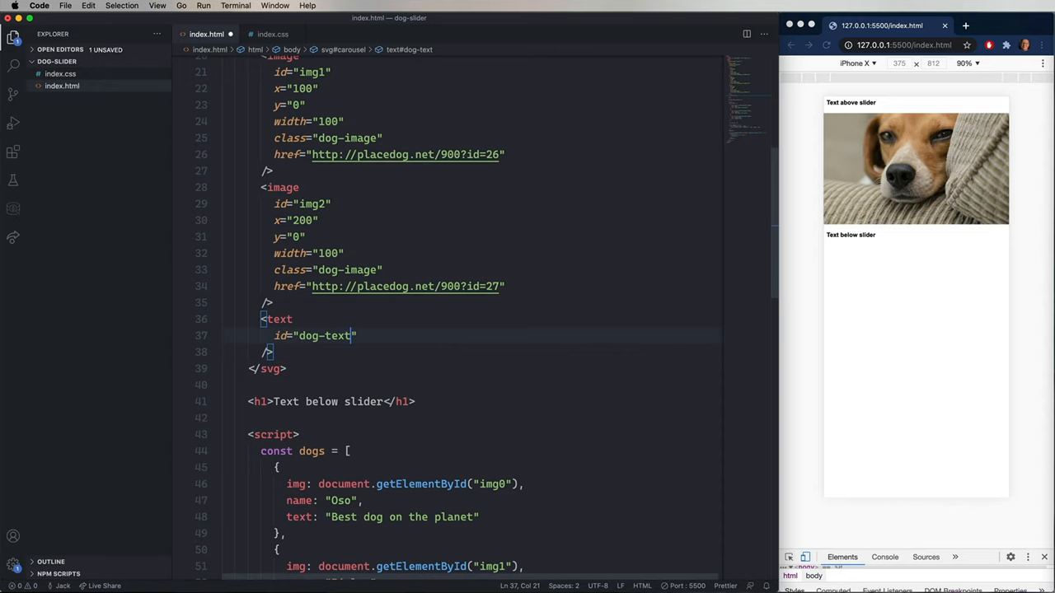
{"action": "type", "text": "x=\"5\""}
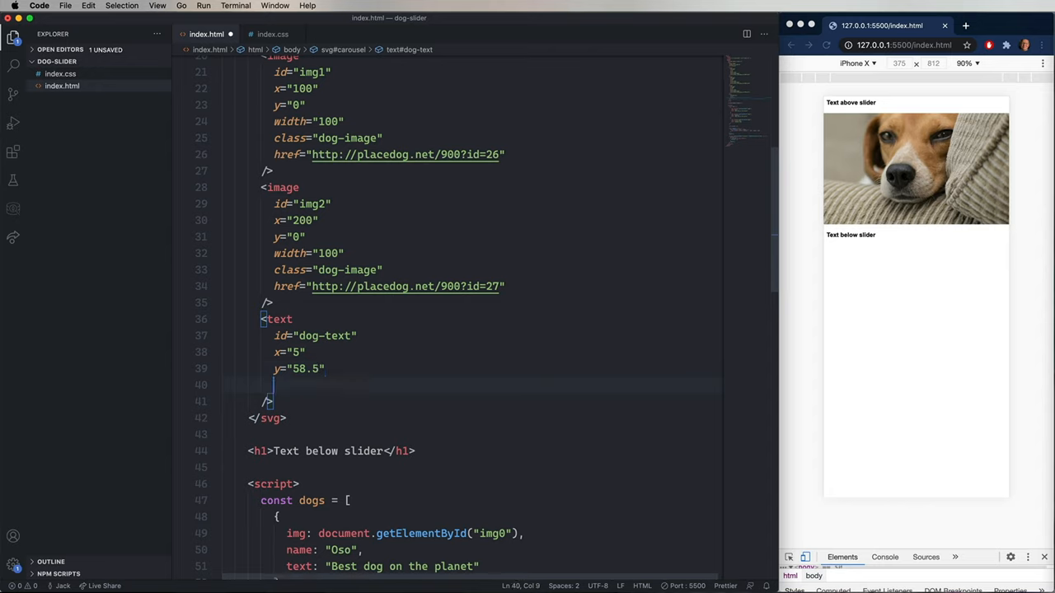
Step: Style dog-text as bold white 5pt Arial with pointer-events: none
{"action": "type", "text": "sty"}
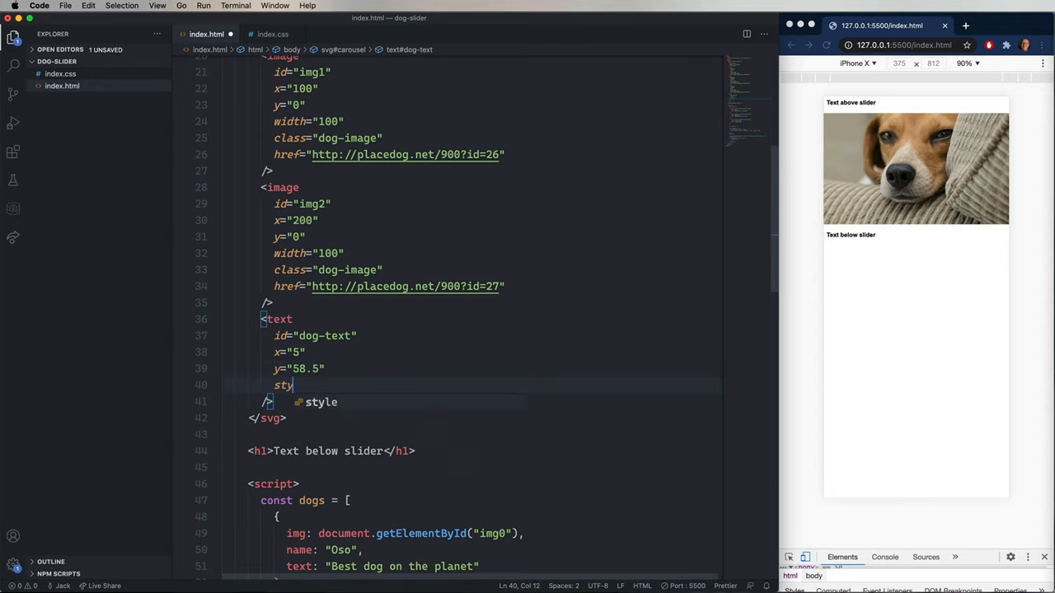
{"action": "type", "text": "font-family: Arial, Helvetica, sans-serif;"}
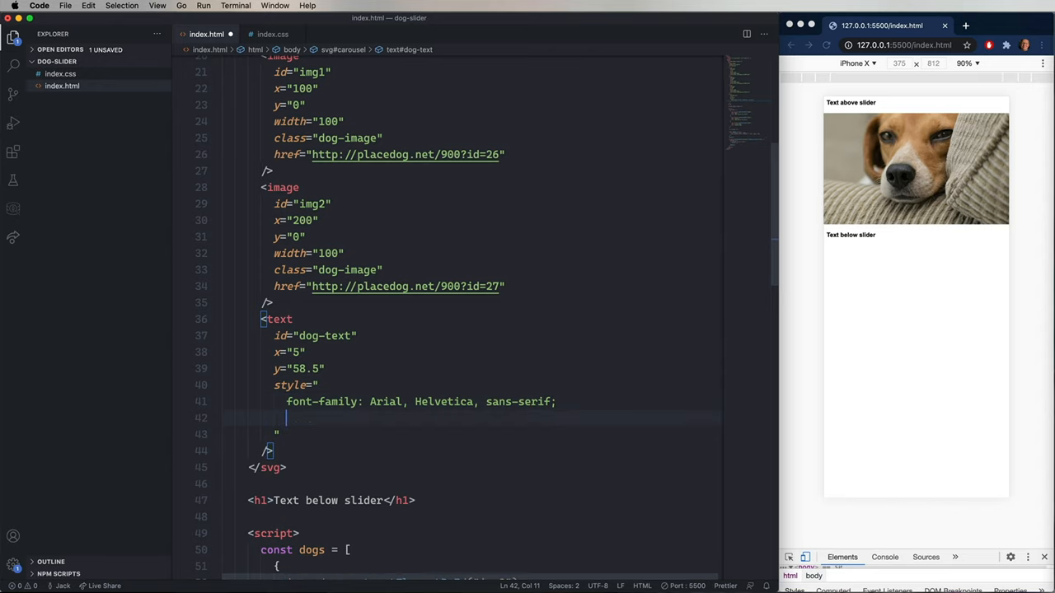
{"action": "type", "text": "font-size: 5pt;"}
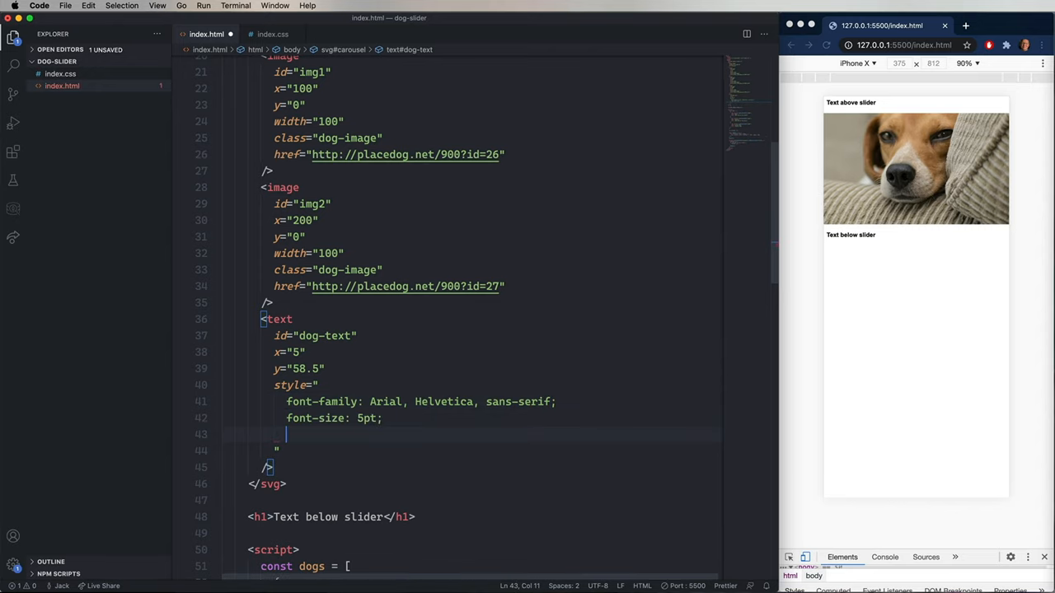
{"action": "type", "text": "font-weight: bold;"}
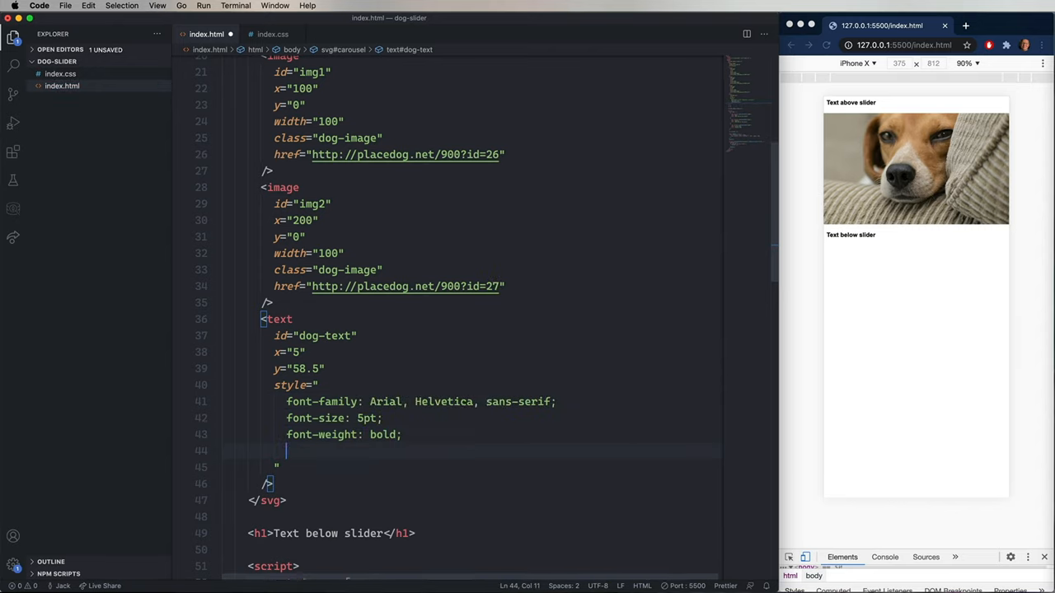
{"action": "type", "text": "fill: white;"}
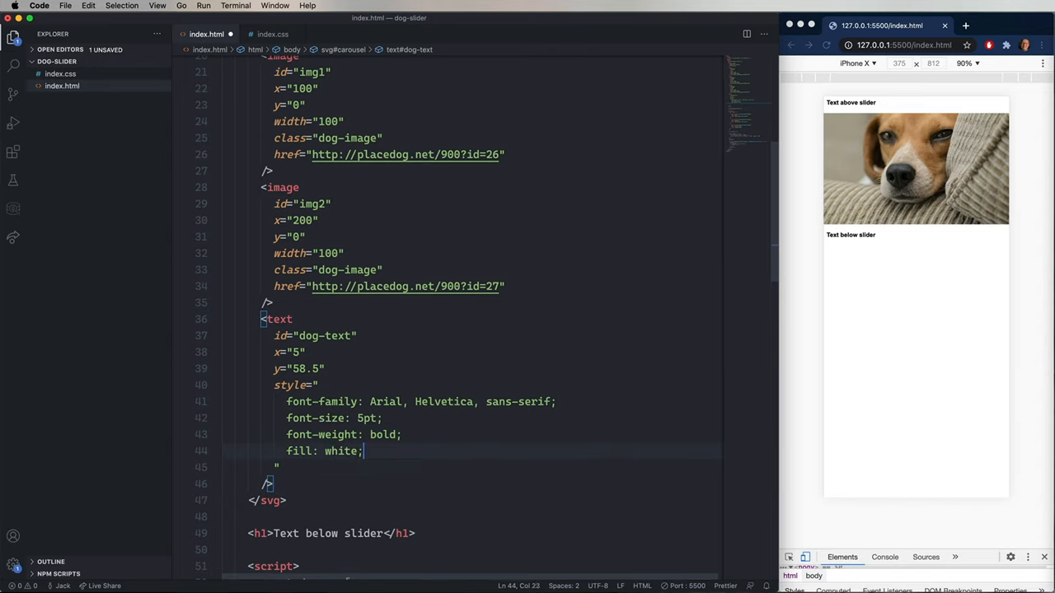
{"action": "key", "text": "enter"}
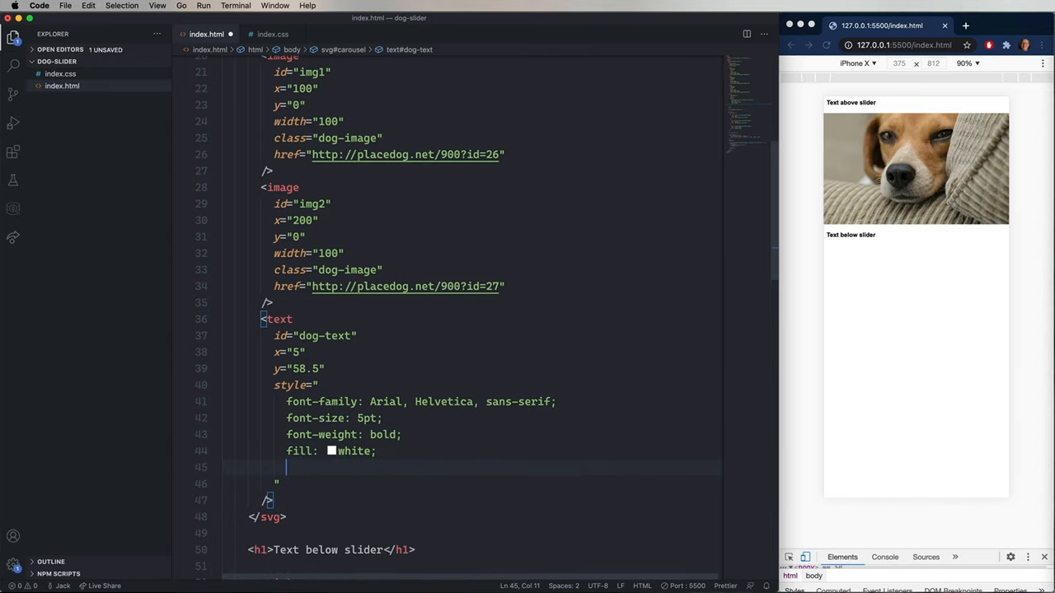
{"action": "type", "text": "pointer-events: none;"}
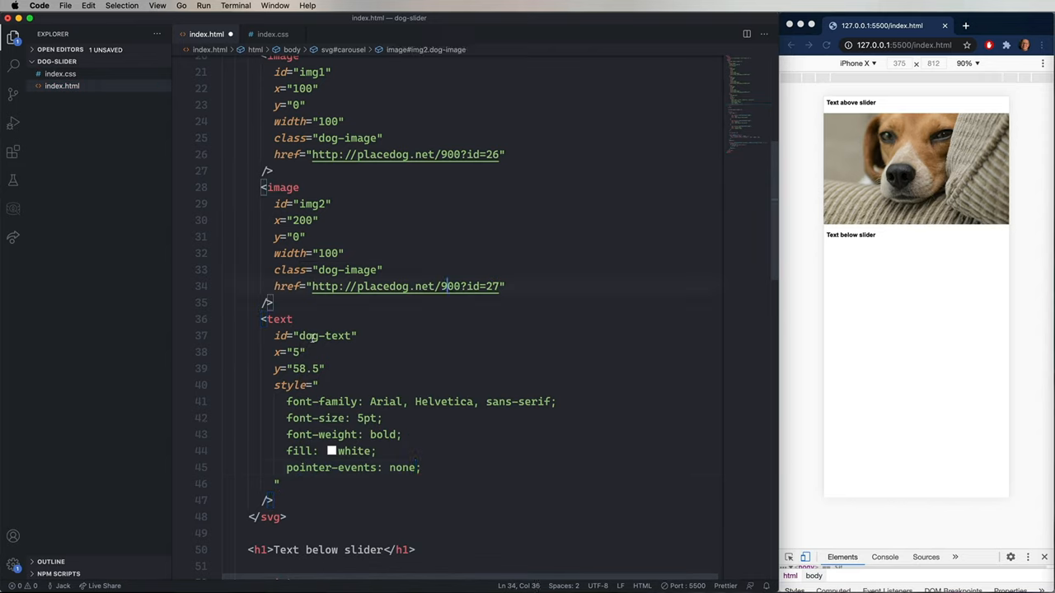
{"action": "double_click", "coordinate": [324, 336]}
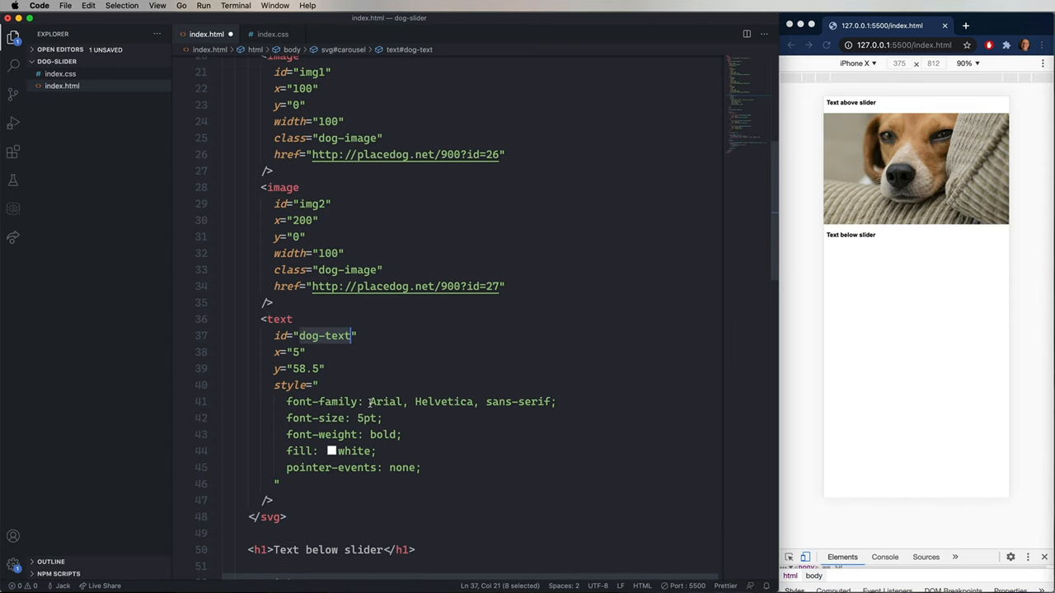
Step: In update(), set dog-text's innerHTML to dogs[current].text and advance the preview slider
{"action": "scroll", "scroll_direction": "down", "scroll_amount": 3}
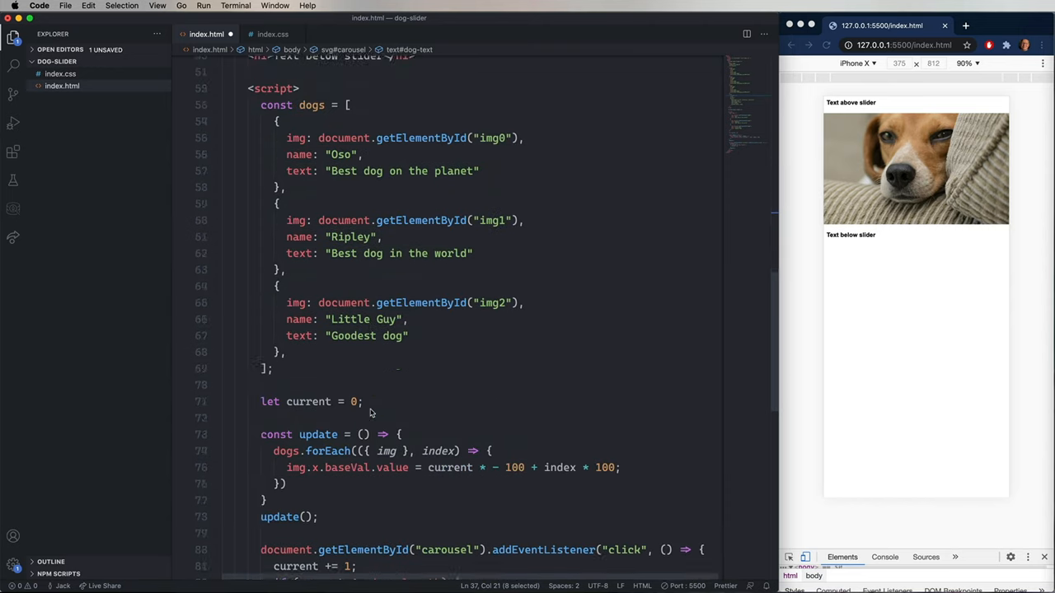
{"action": "type", "text": "document.getElementById"}
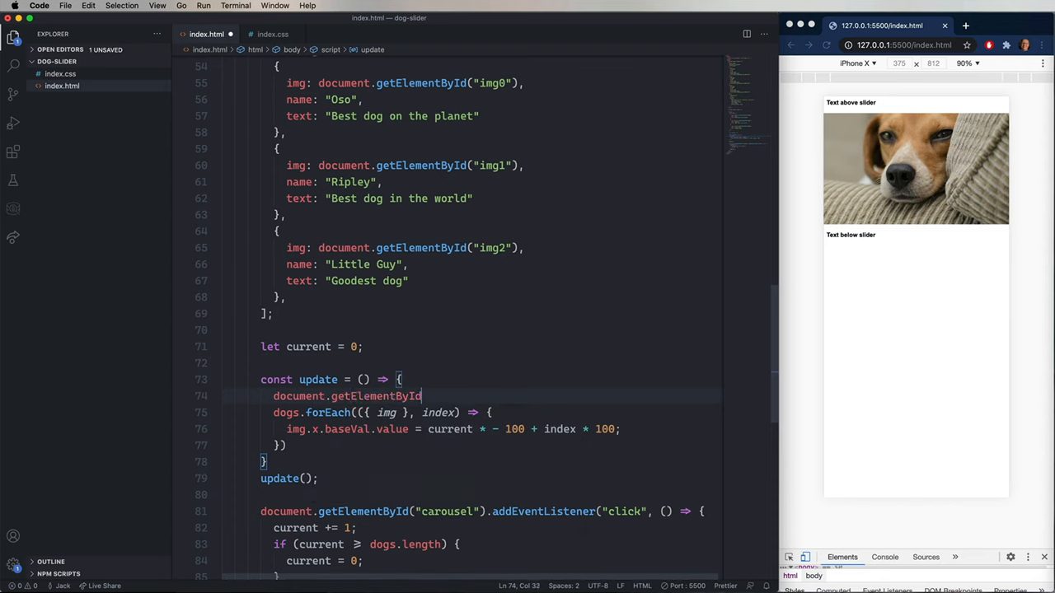
{"action": "type", "text": "(\"\")"}
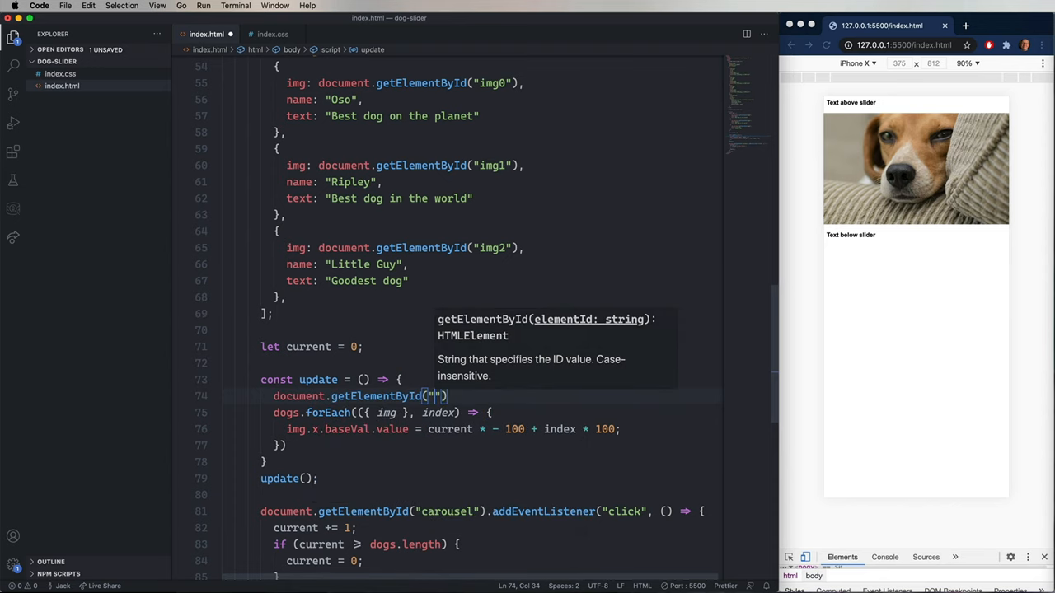
{"action": "type", "text": "dog-text"}
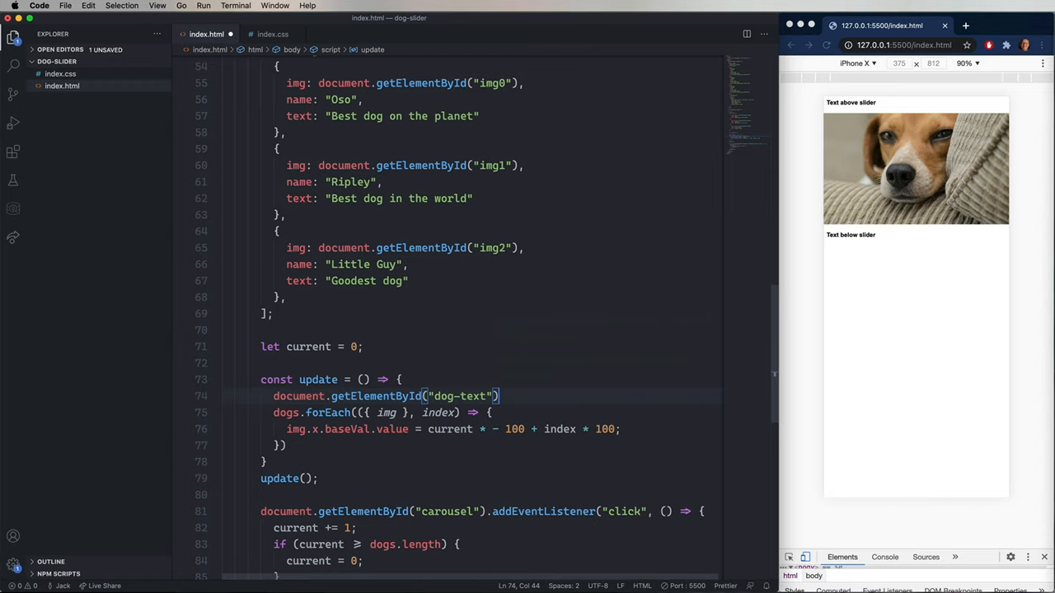
{"action": "type", "text": ".in"}
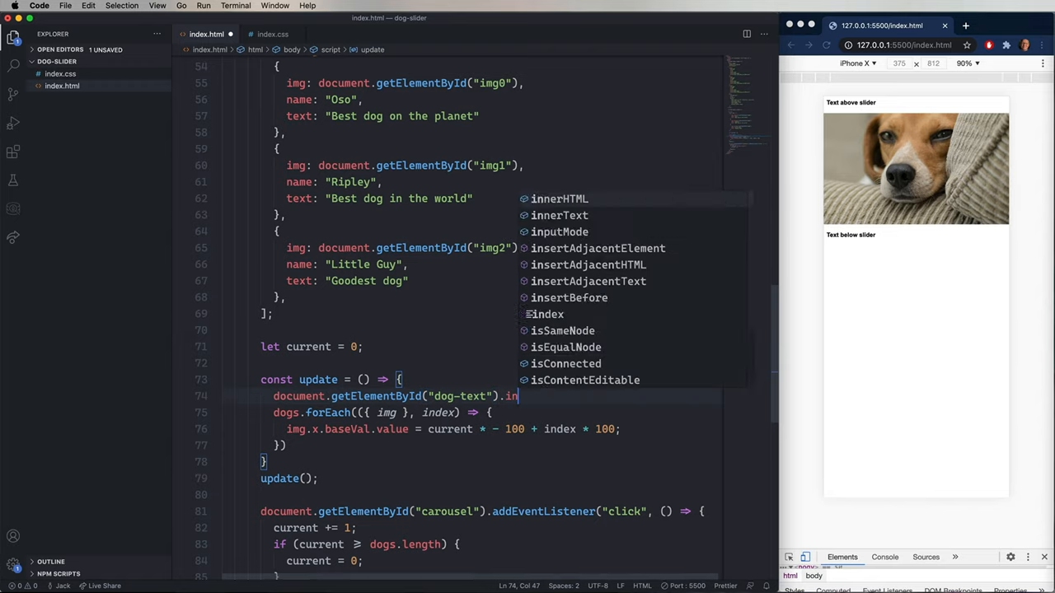
{"action": "type", "text": "innerHTML ="}
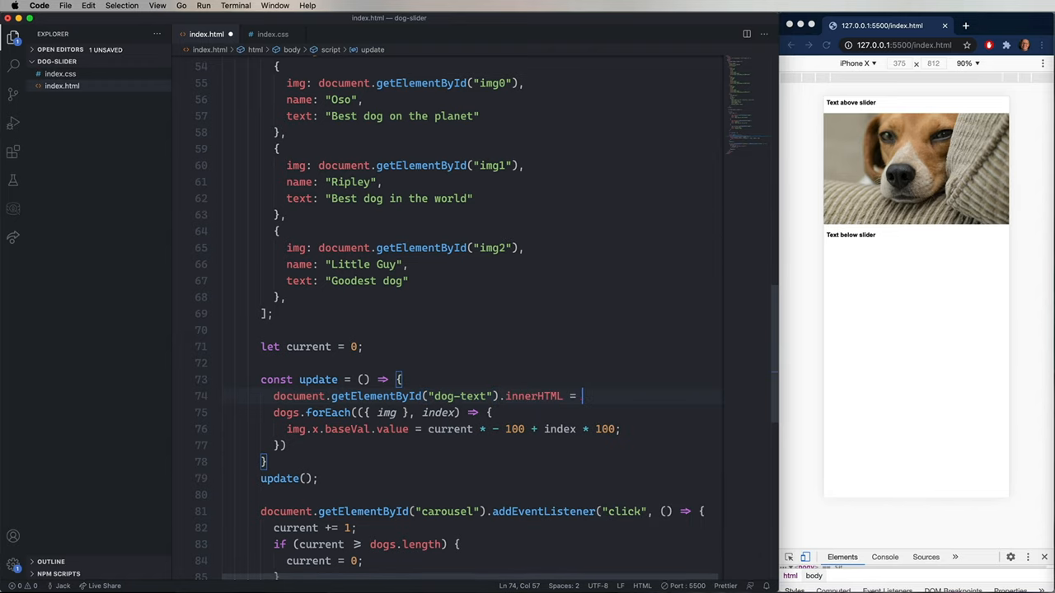
{"action": "type", "text": "dogs[current]"}
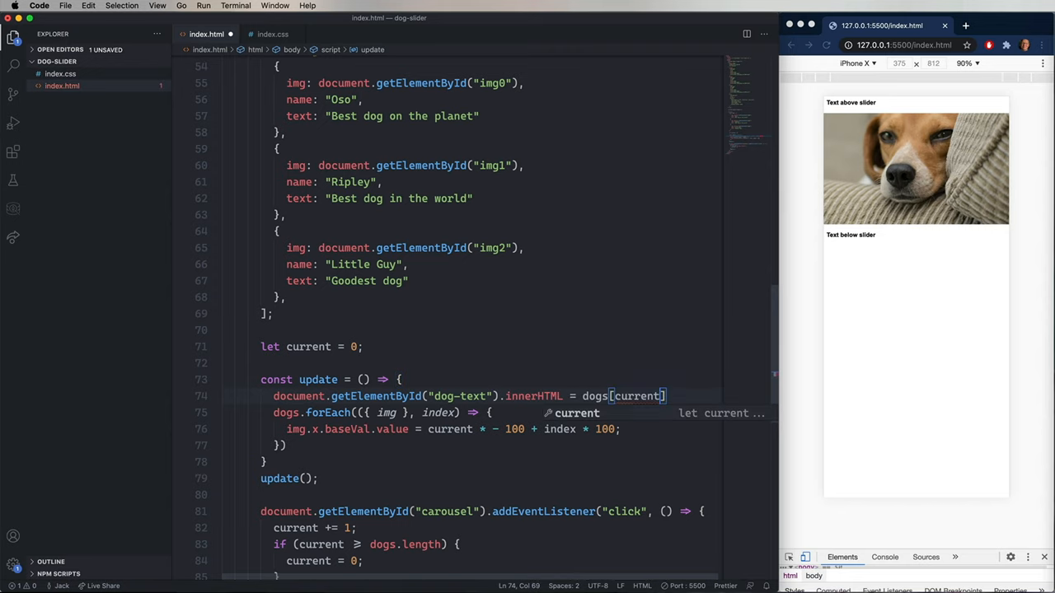
{"action": "type", "text": ".text;"}
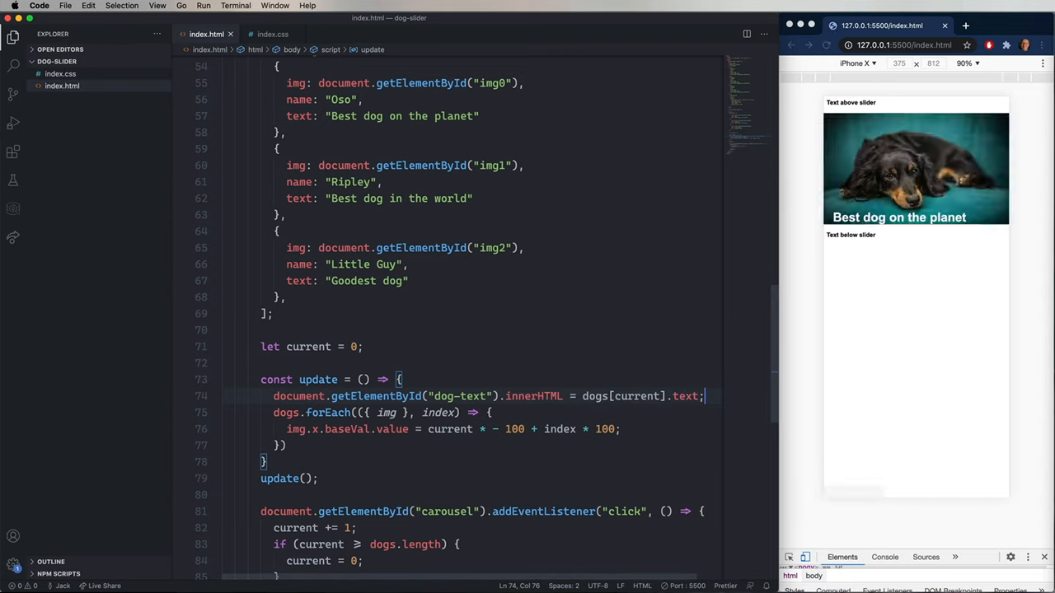
{"action": "left_click", "coordinate": [915, 168]}
{"action": "type", "text": "<rect"}
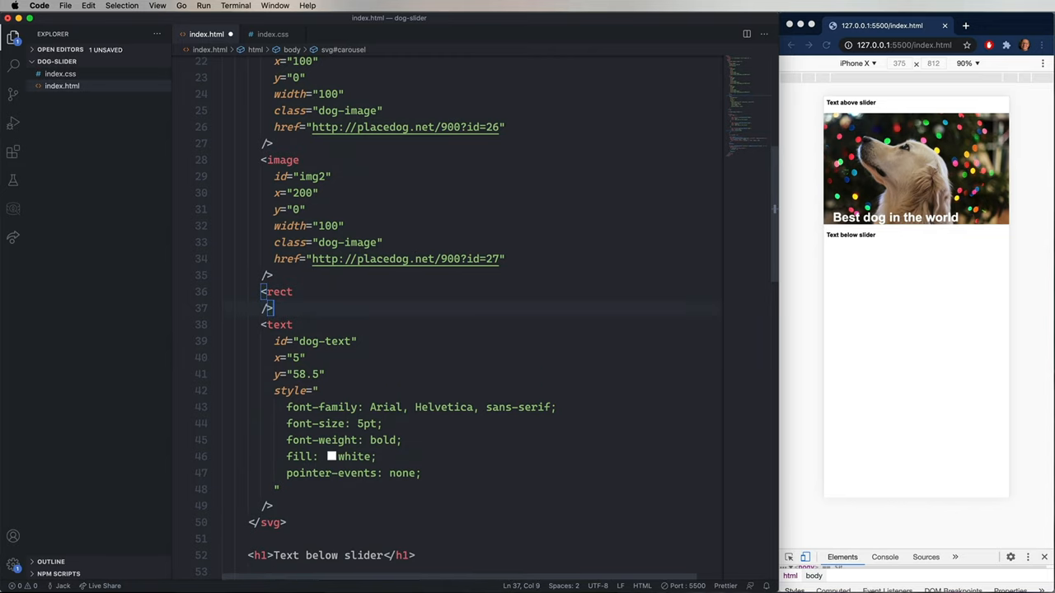
Step: Add a rect at x/y 2.5, 95 by 50, rx 2, filled rgba(255,255,255,0.7)
{"action": "type", "text": "x=\"2.5\""}
{"action": "type", "text": "y=\"2.5"}
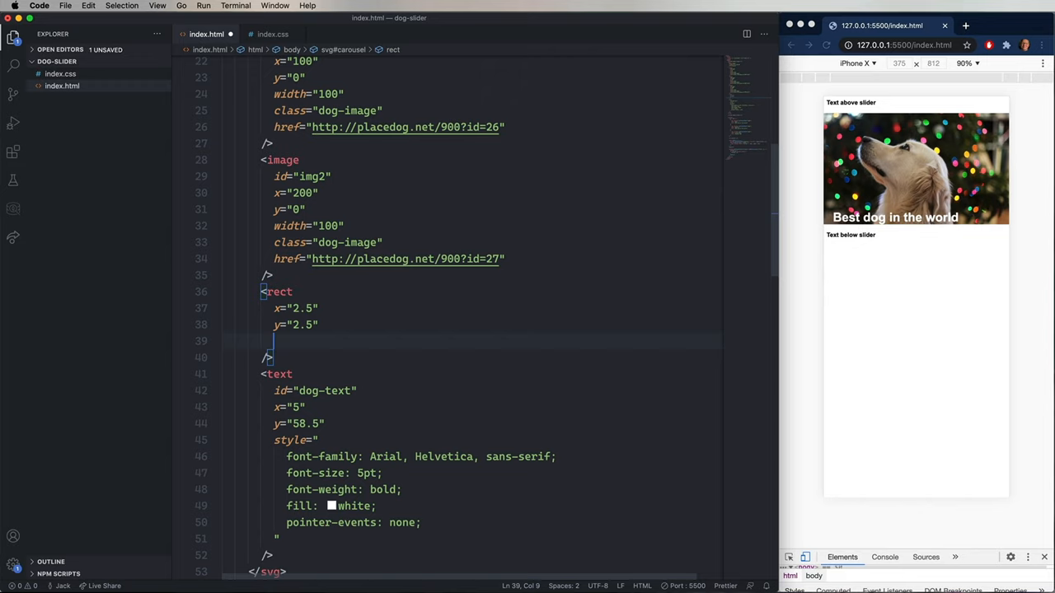
{"action": "type", "text": "width=\"9\""}
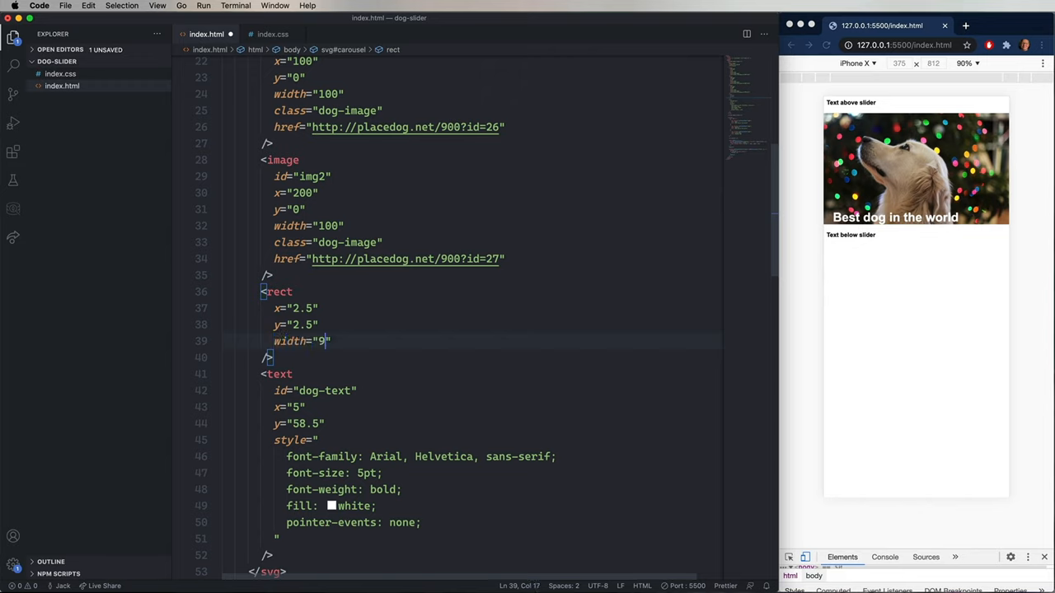
{"action": "type", "text": "5"}
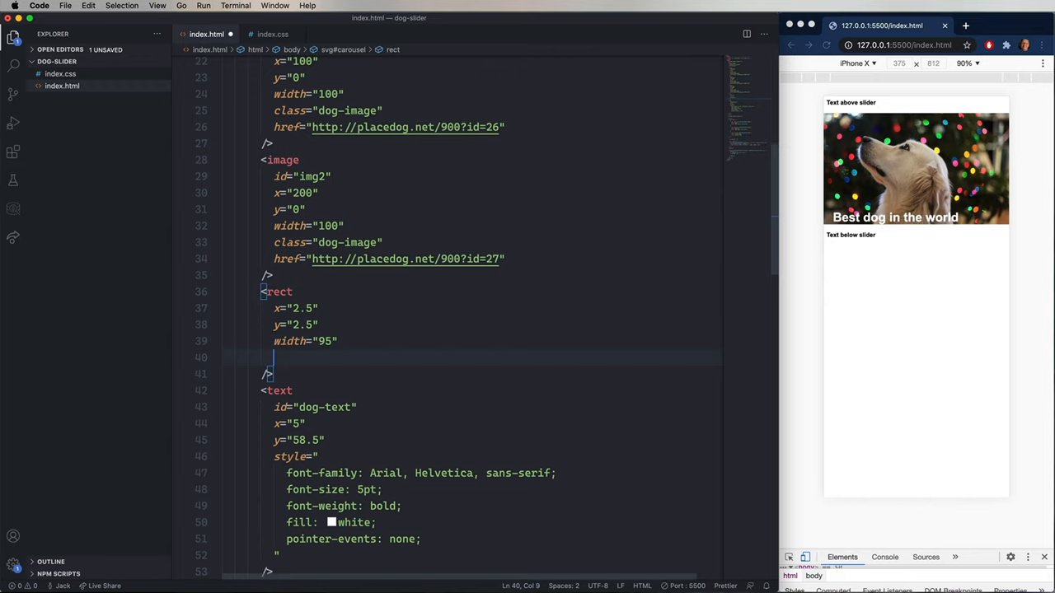
{"action": "type", "text": "height=\"50\""}
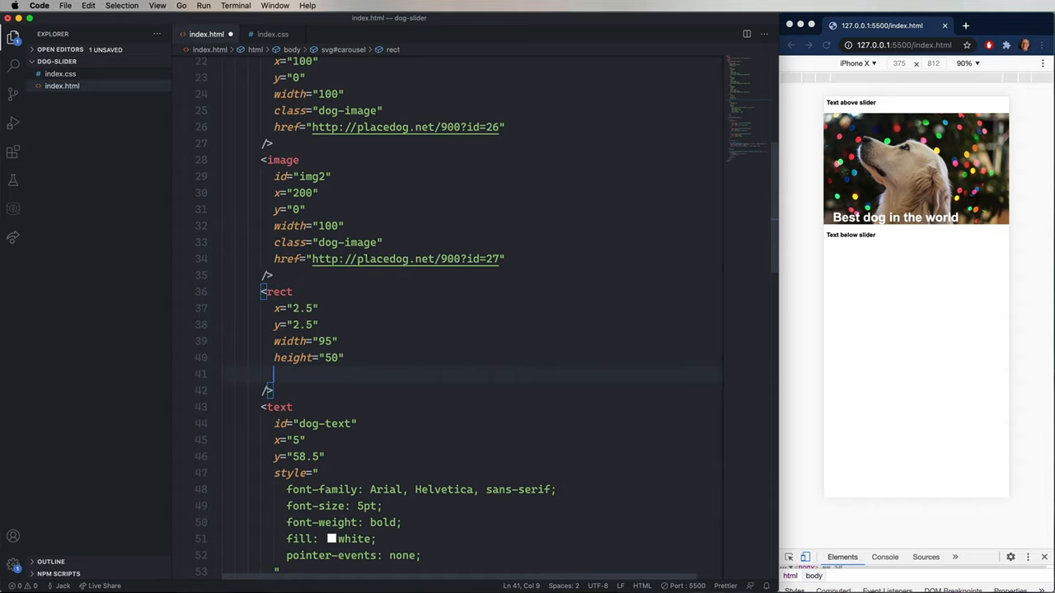
{"action": "type", "text": "rx=\"2"}
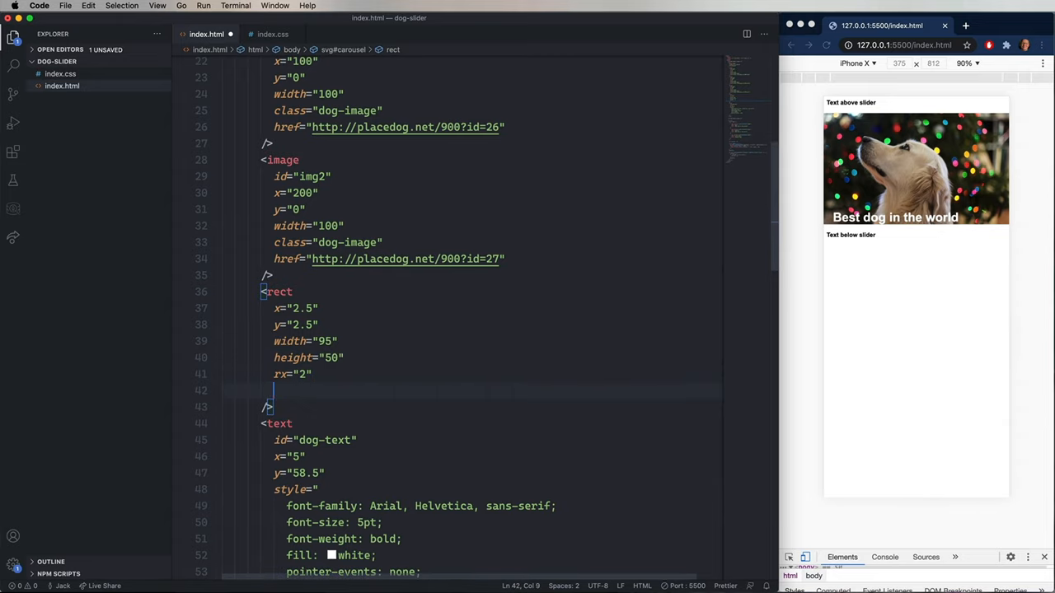
{"action": "type", "text": "style=\""}
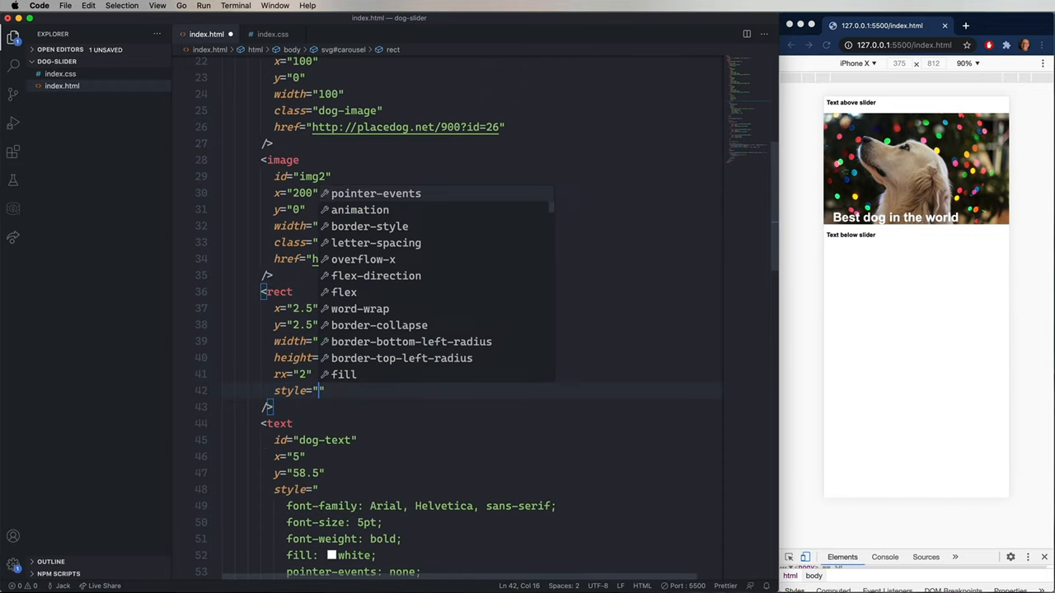
{"action": "type", "text": "fill: rgba(255, 255, 255,"}
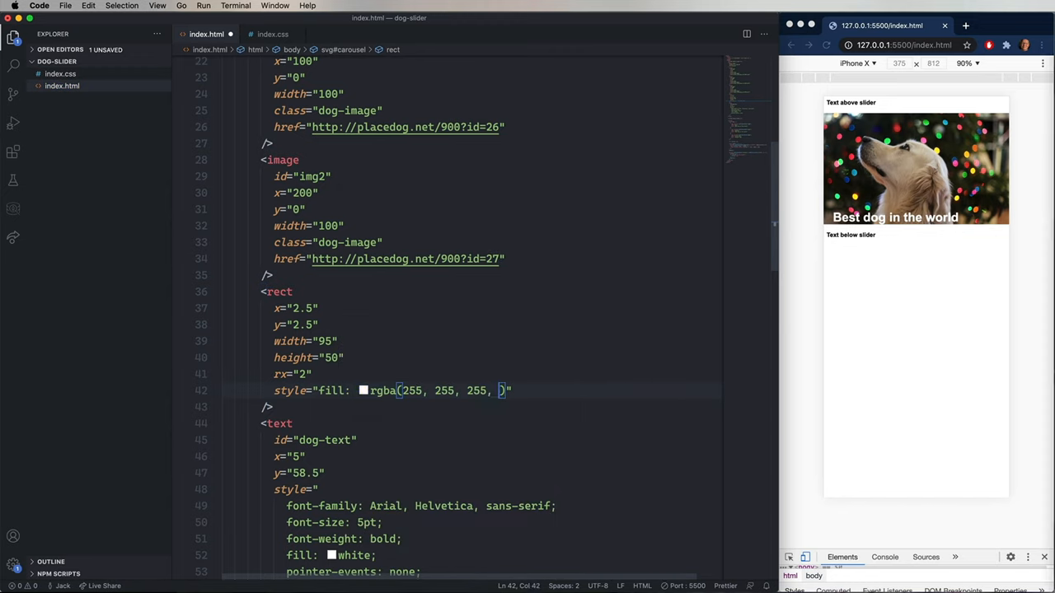
{"action": "type", "text": "0.7"}
{"action": "type", "text": "<mask id=\"Mask\">"}
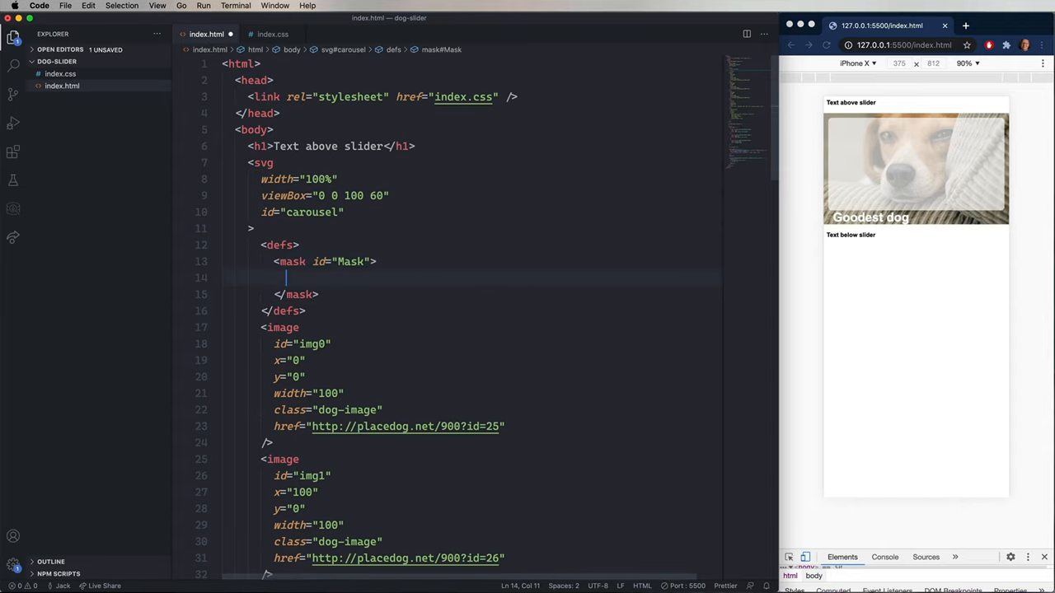
Step: Put a copy of the overlay rect inside mask 'Mask' in defs, filled white
{"action": "scroll", "scroll_direction": "down", "scroll_amount": 3}
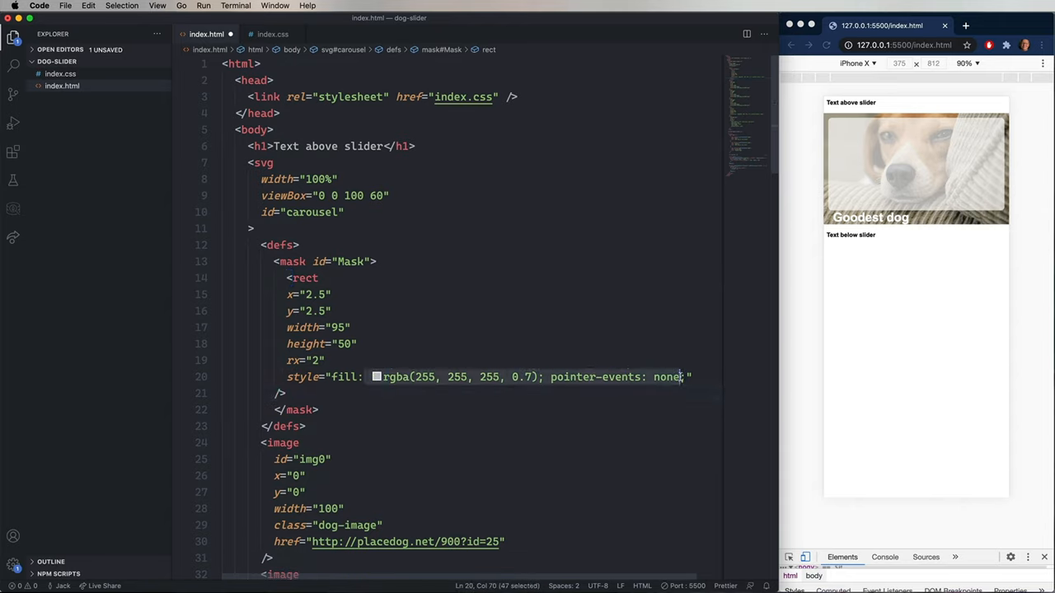
{"action": "type", "text": "white;\""}
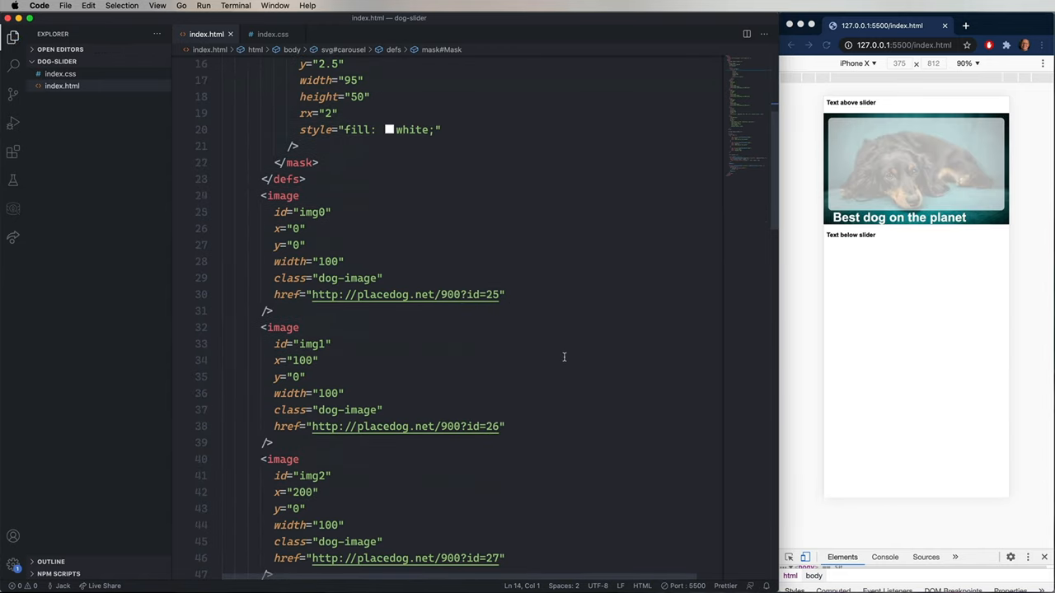
Step: Start a mask="url(...)" attribute on the translucent overlay rect
{"action": "scroll", "scroll_direction": "down", "scroll_amount": 3}
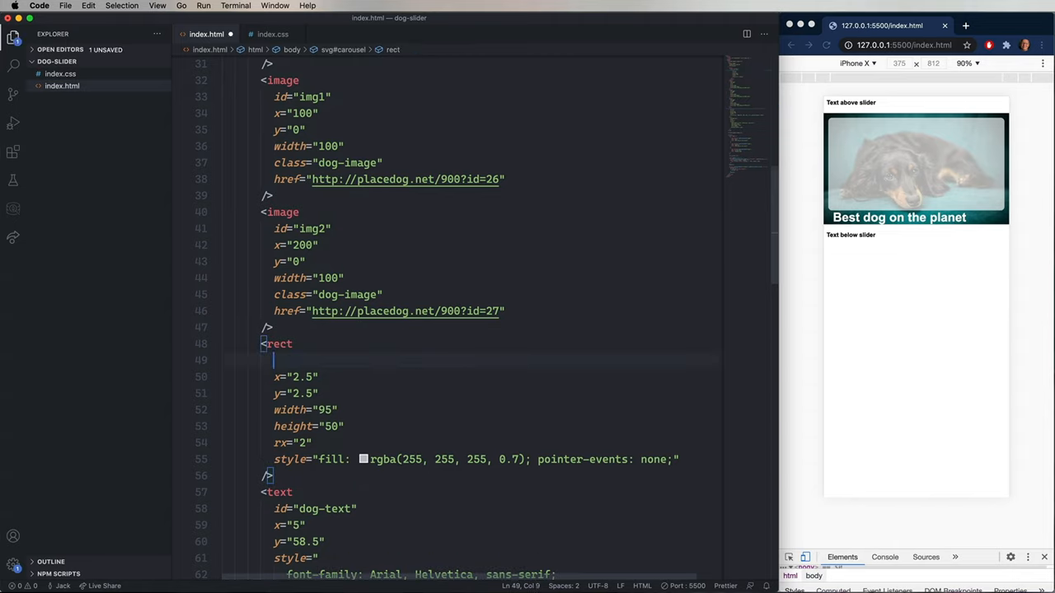
{"action": "type", "text": "mask=\"\""}
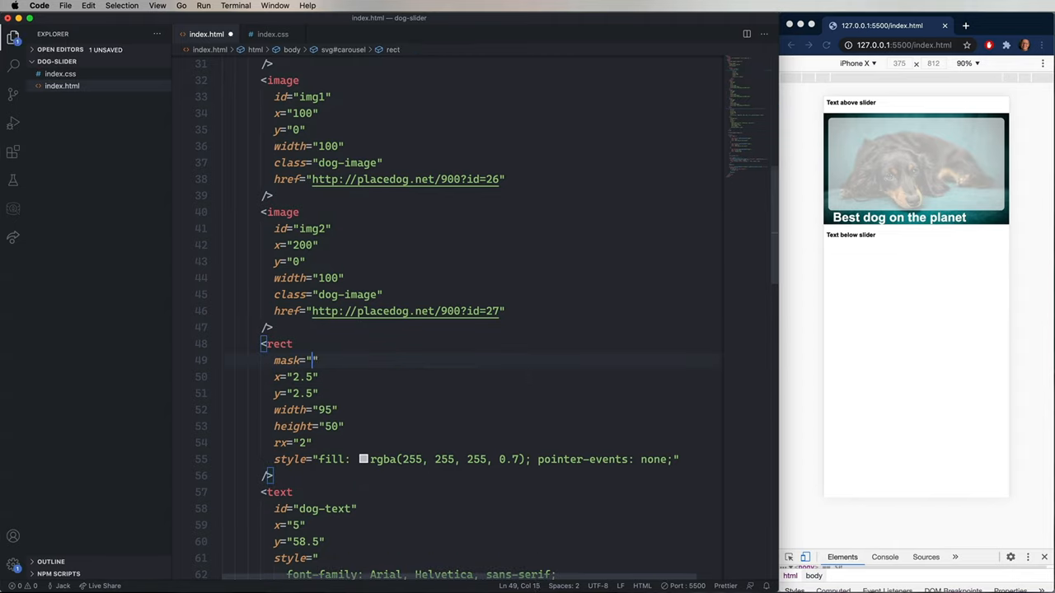
{"action": "type", "text": "u"}
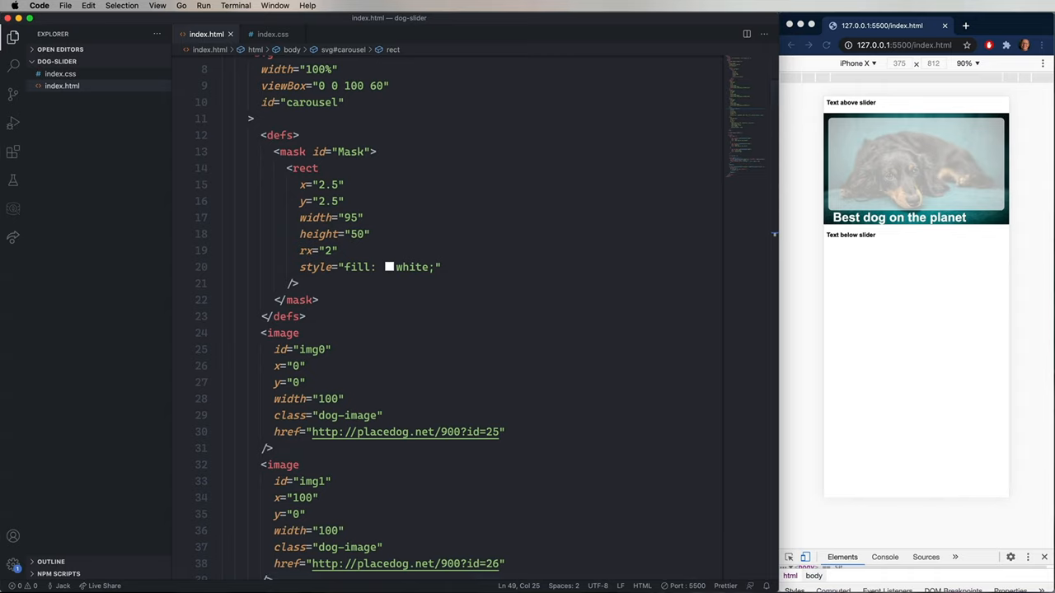
Step: Duplicate the mask rect as a black 90 by 30 rect at 5,5
{"action": "left_click", "coordinate": [292, 168]}
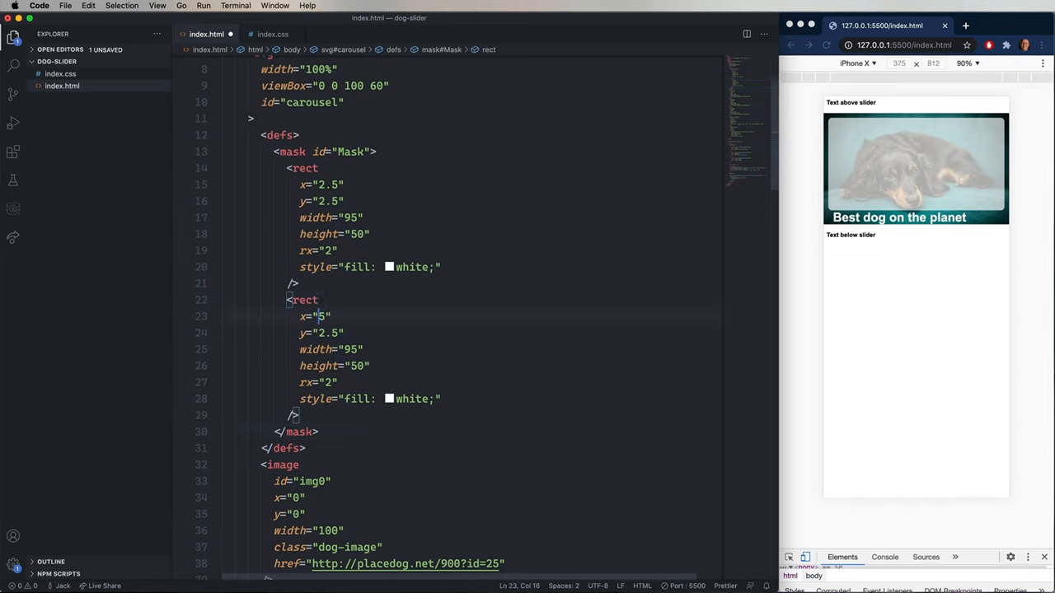
{"action": "type", "text": "5"}
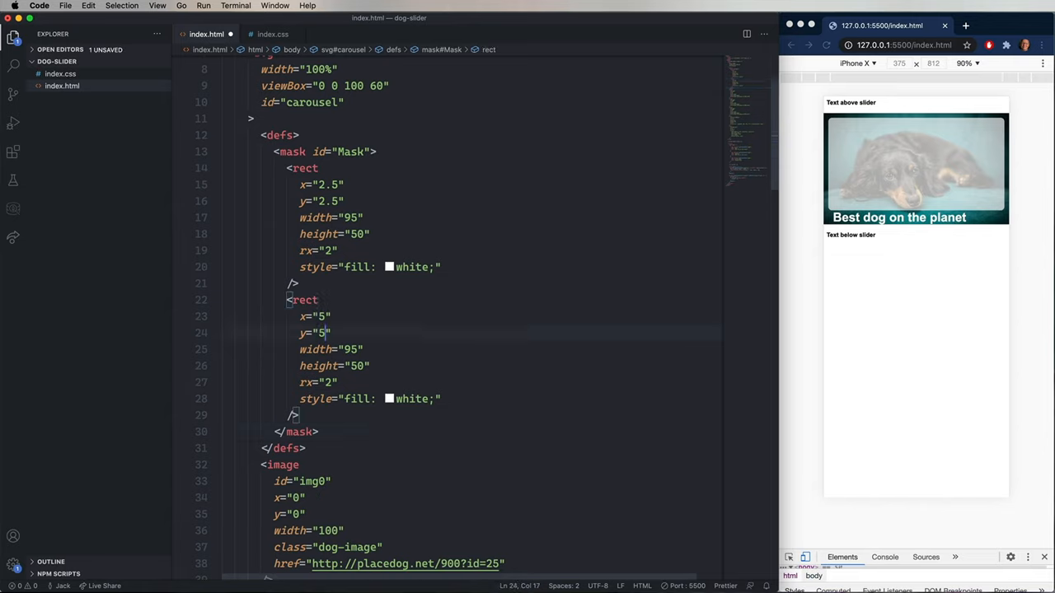
{"action": "type", "text": "90"}
{"action": "left_click", "coordinate": [334, 366]}
{"action": "type", "text": "3"}
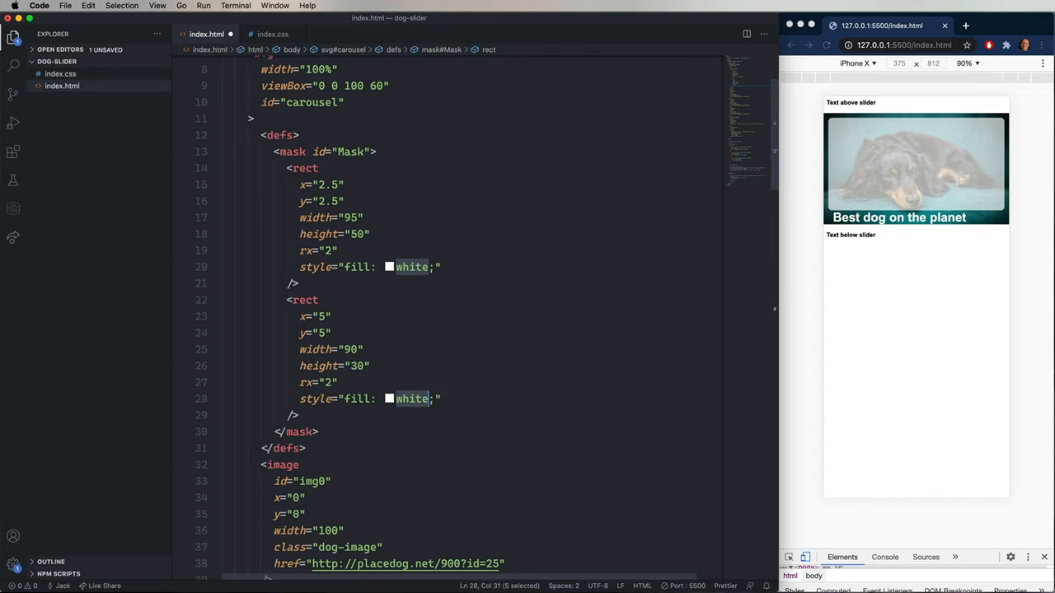
{"action": "type", "text": "black"}
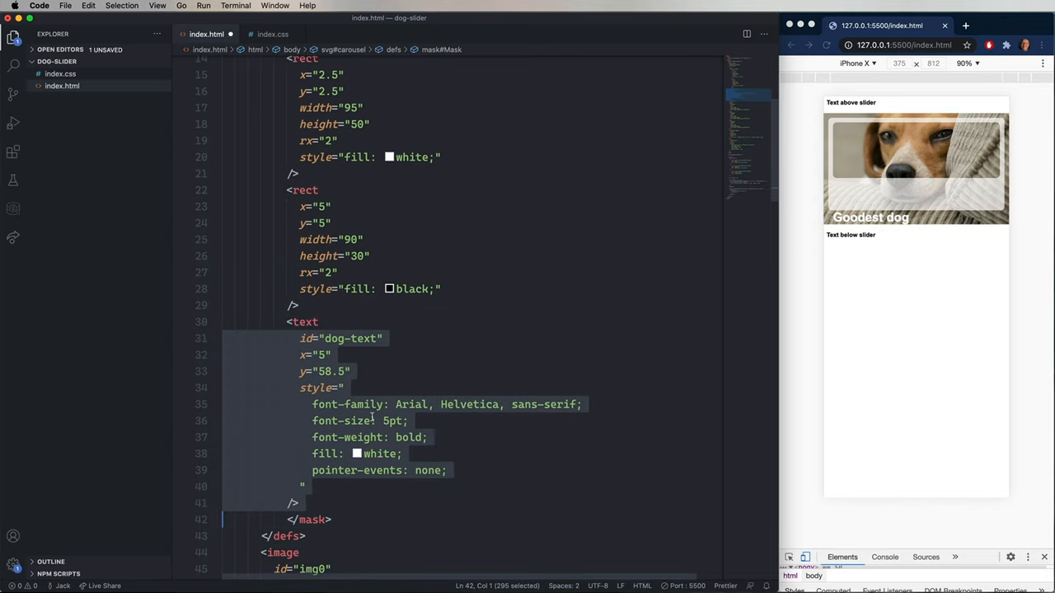
Step: Turn the copied mask text into black dog-name at x 10, y 49 in Impact
{"action": "type", "text": "dog-name"}
{"action": "type", "text": "10"}
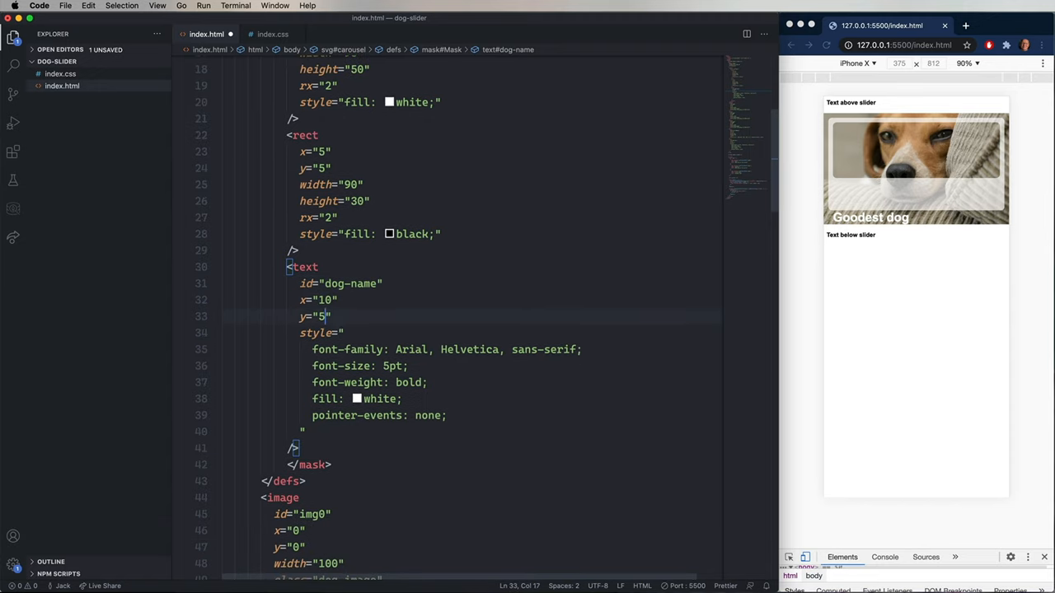
{"action": "type", "text": "49"}
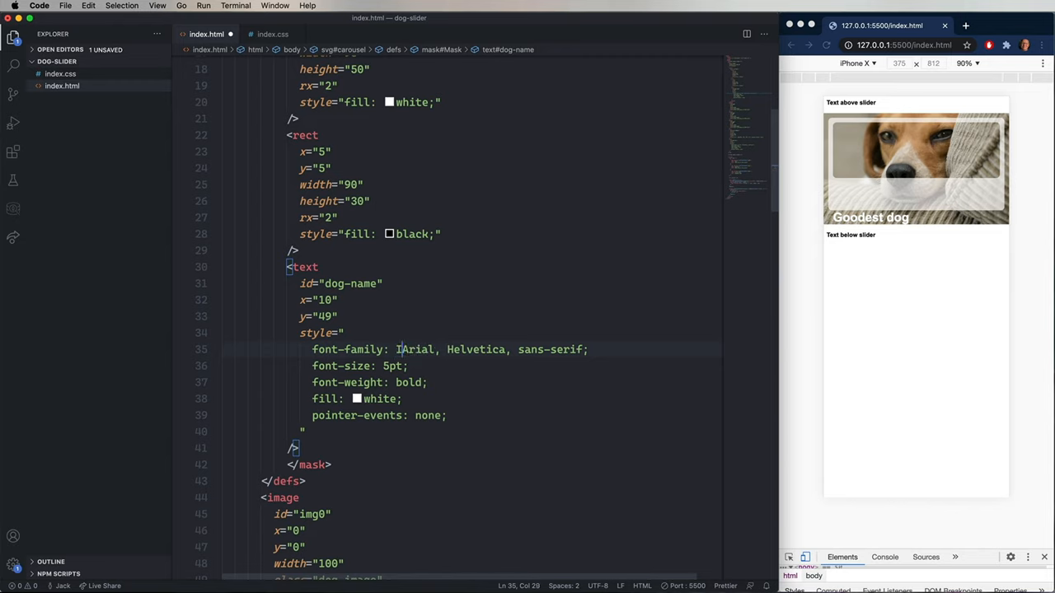
{"action": "type", "text": "Impact,"}
{"action": "left_click", "coordinate": [362, 366]}
{"action": "type", "text": "1"}
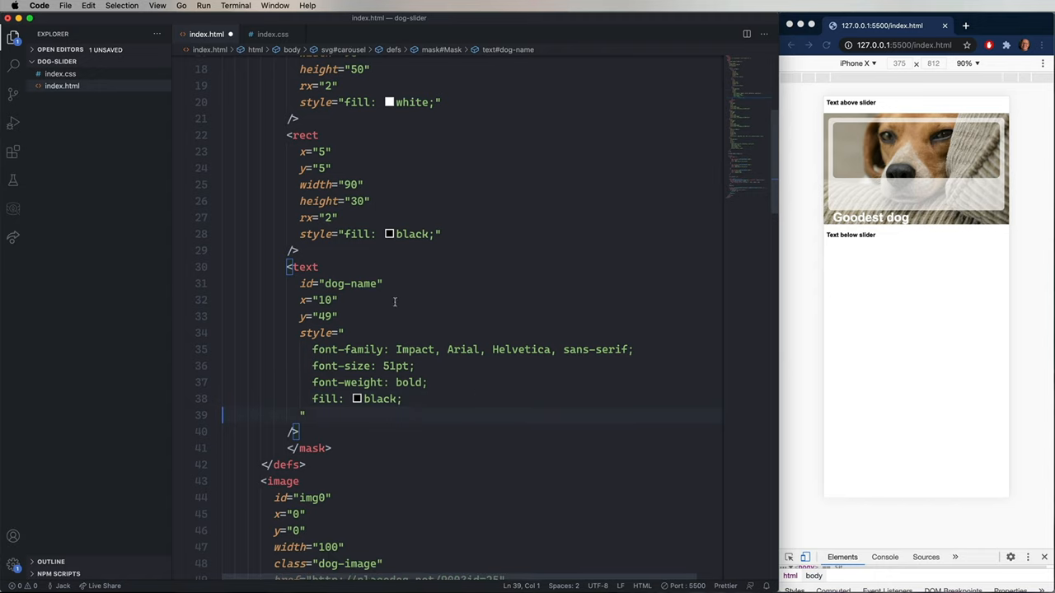
{"action": "scroll", "scroll_direction": "down", "scroll_amount": 3}
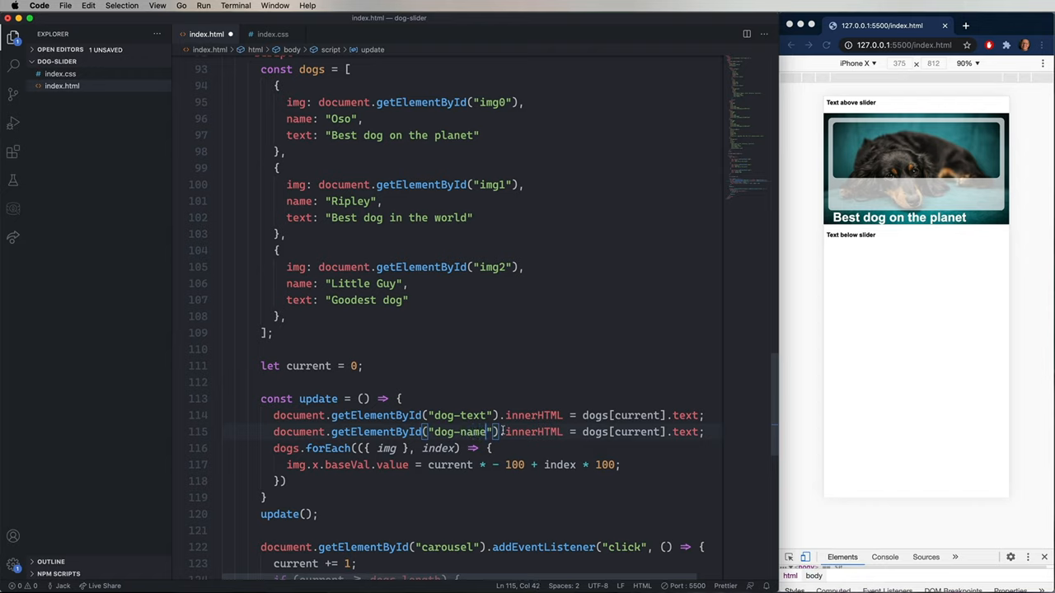
Step: Make update() write dogs[current].name into dog-name, then return to the mask's dog-name text
{"action": "double_click", "coordinate": [298, 283]}
{"action": "type", "text": "nam"}
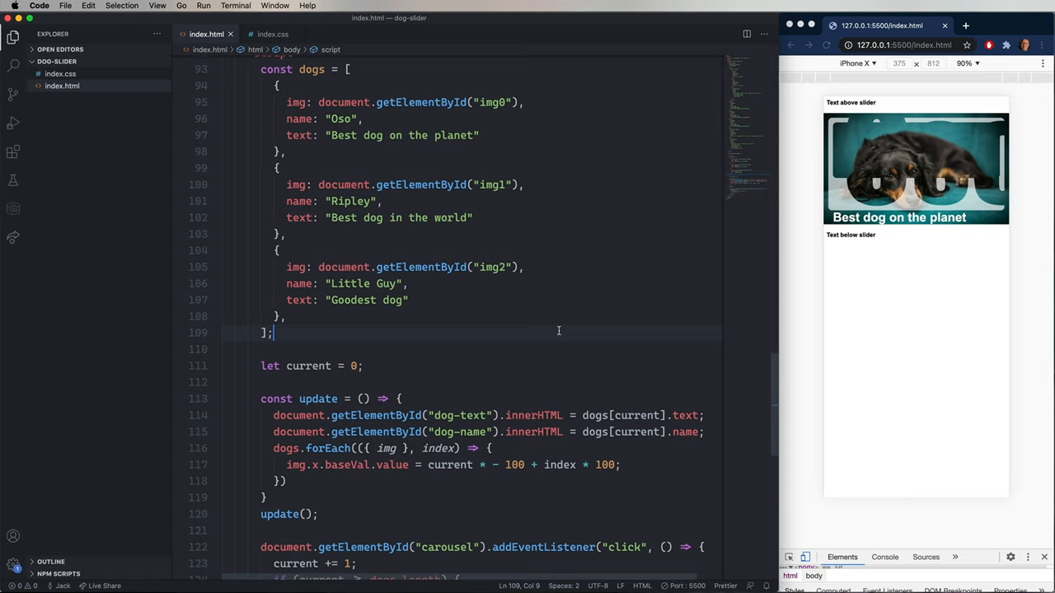
{"action": "mouse_move", "coordinate": [561, 286]}
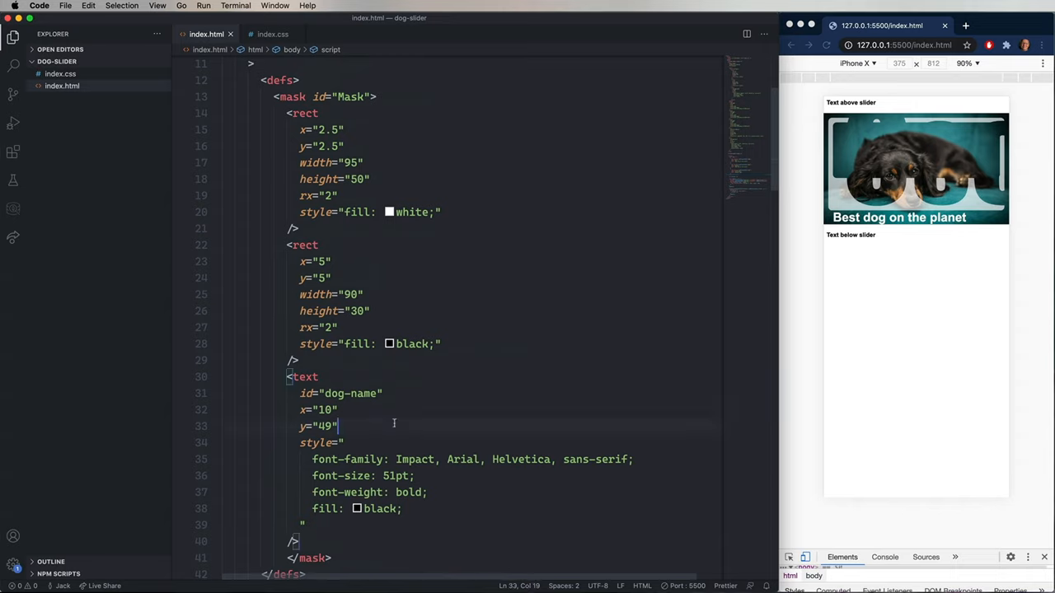
{"action": "left_click", "coordinate": [387, 476]}
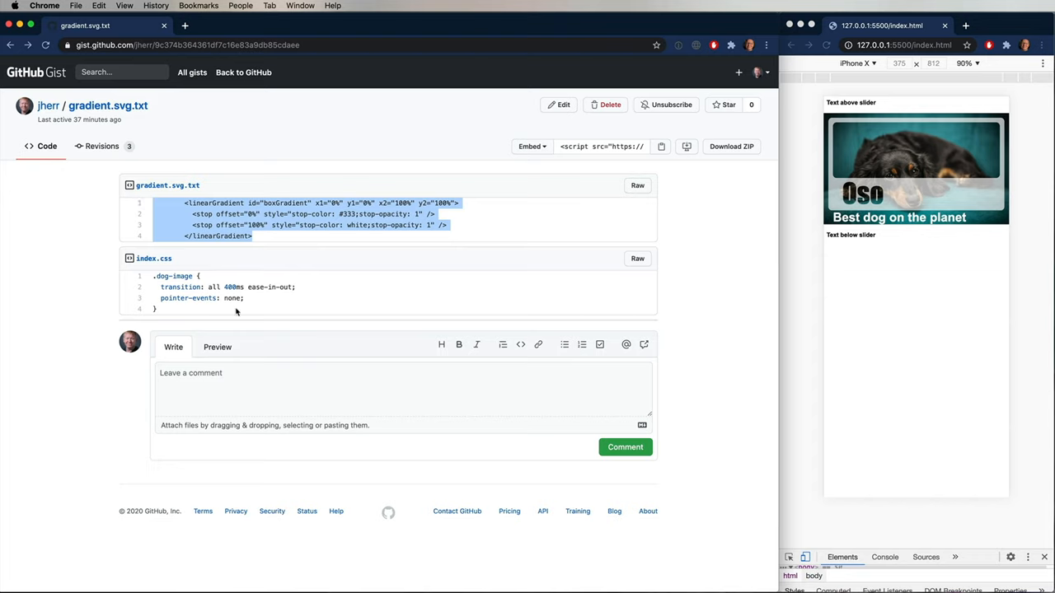
{"action": "mouse_move", "coordinate": [233, 250]}
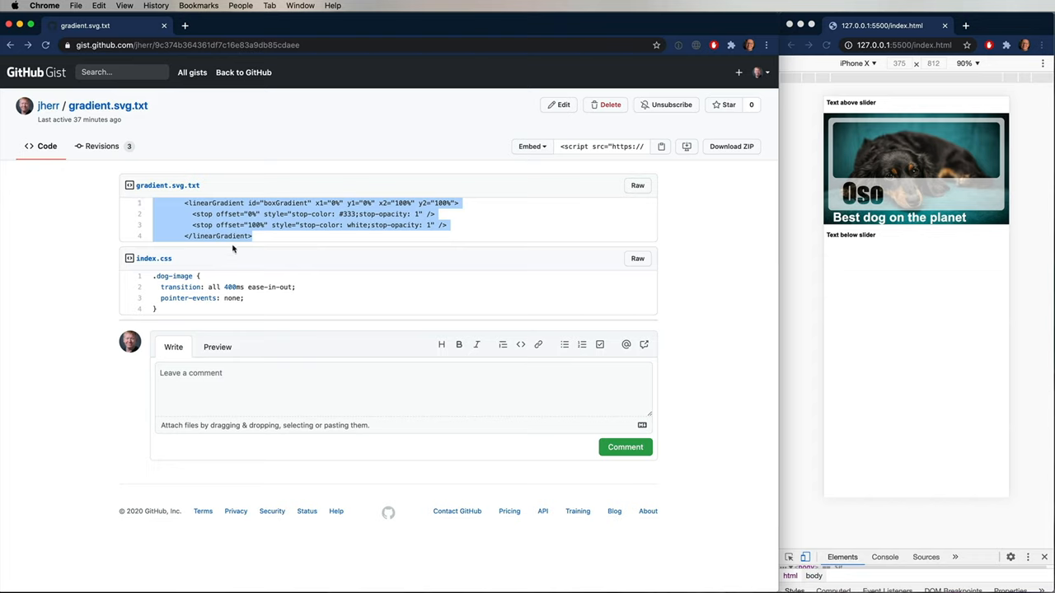
{"action": "mouse_move", "coordinate": [229, 278]}
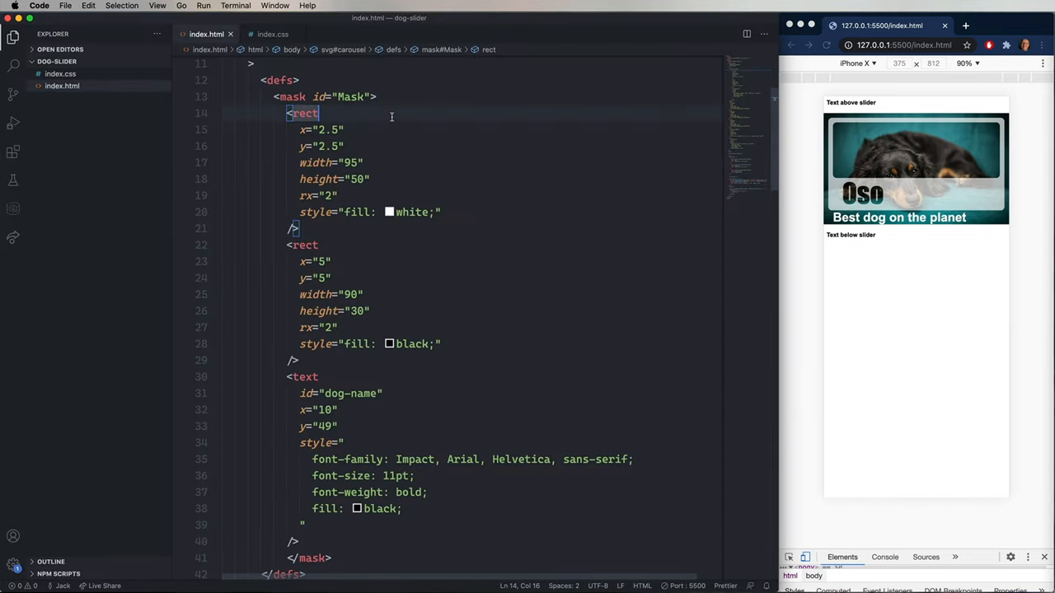
Step: Paste the boxGradient linearGradient into the mask and fill the white rect with url(#boxGradient)
{"action": "type", "text": "<linearGradient id=\"boxGradient\" x1=\"0%\" y1=\"0%\" x2=\"100%\" y2=\"100%\">"}
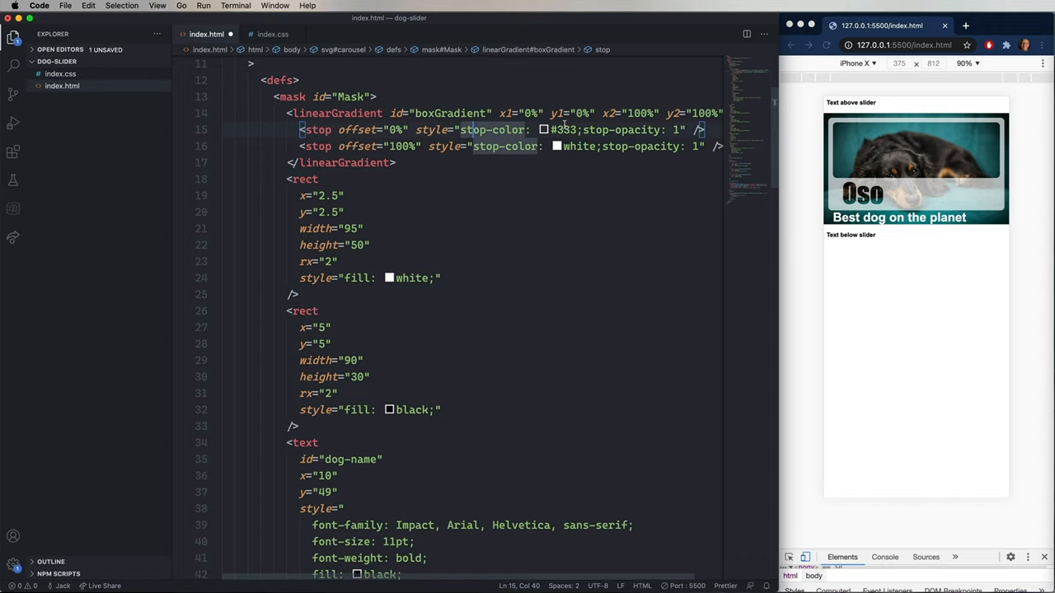
{"action": "mouse_move", "coordinate": [508, 179]}
{"action": "type", "text": "url(#"}
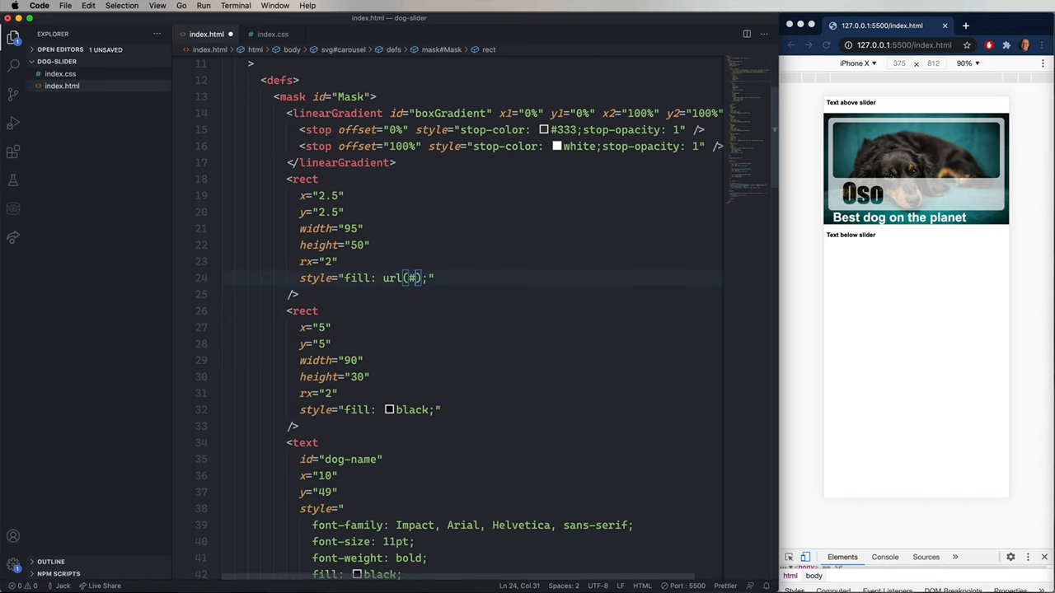
{"action": "type", "text": "boxGradient"}
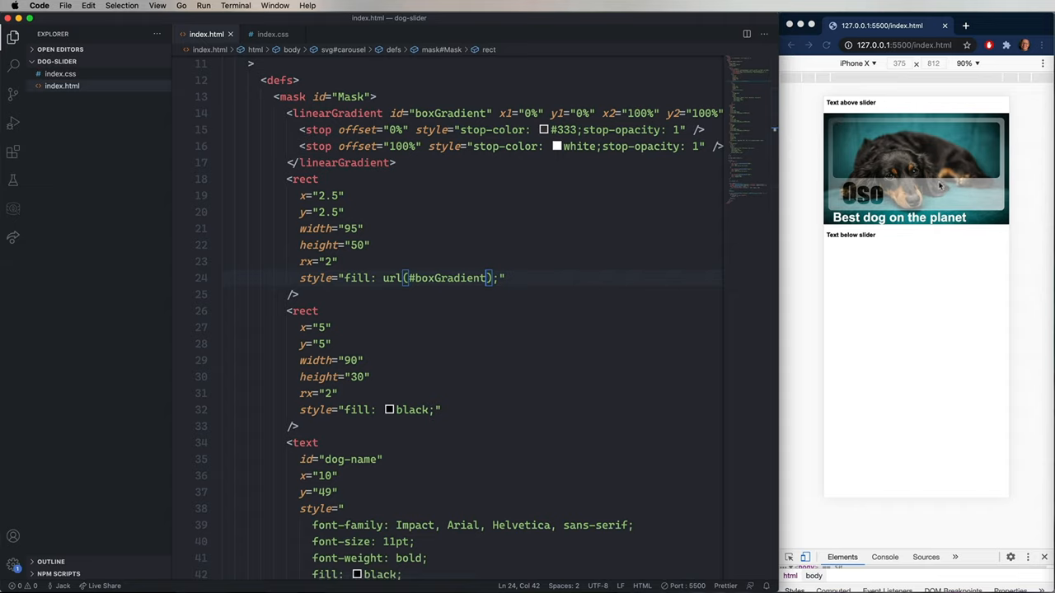
{"action": "mouse_move", "coordinate": [960, 188]}
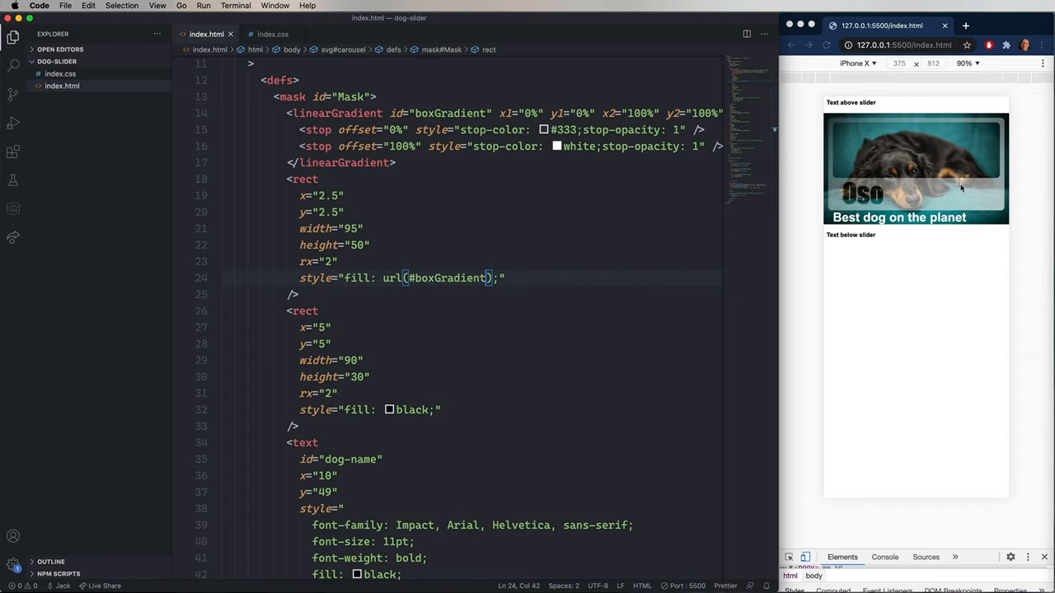